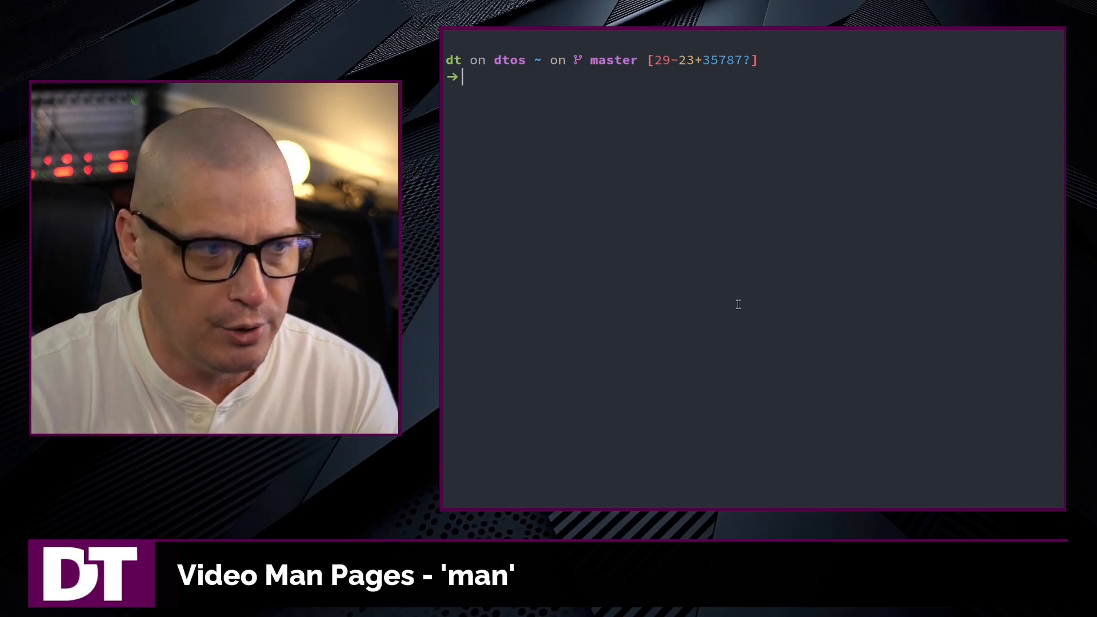
Step: Run 'man ls' to read the ls manual page, then quit back to the prompt
text(man man)
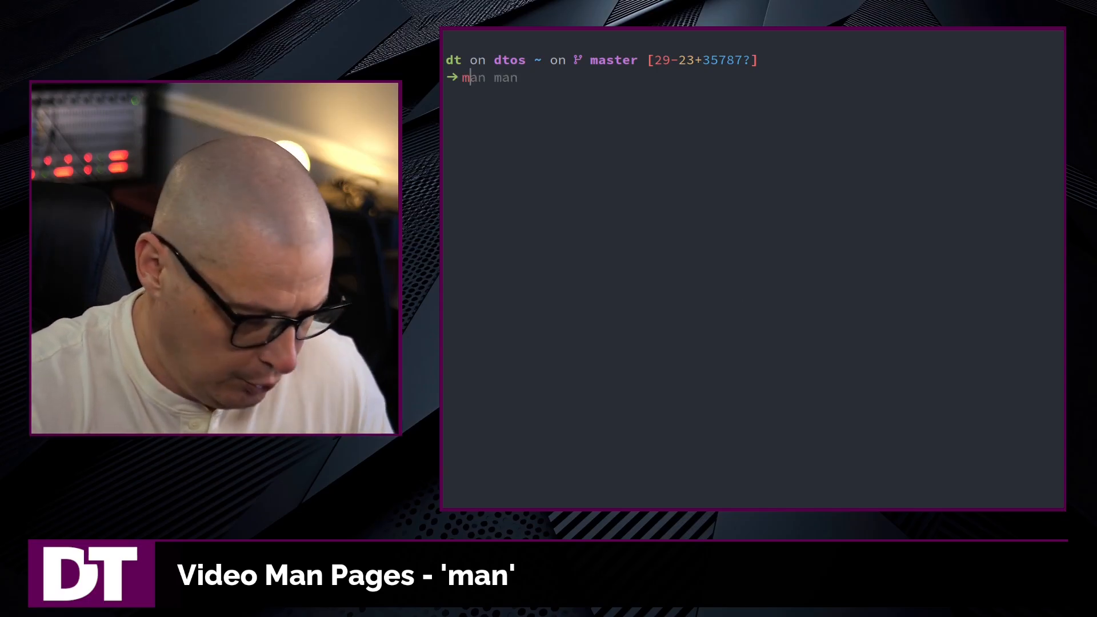
text(command)
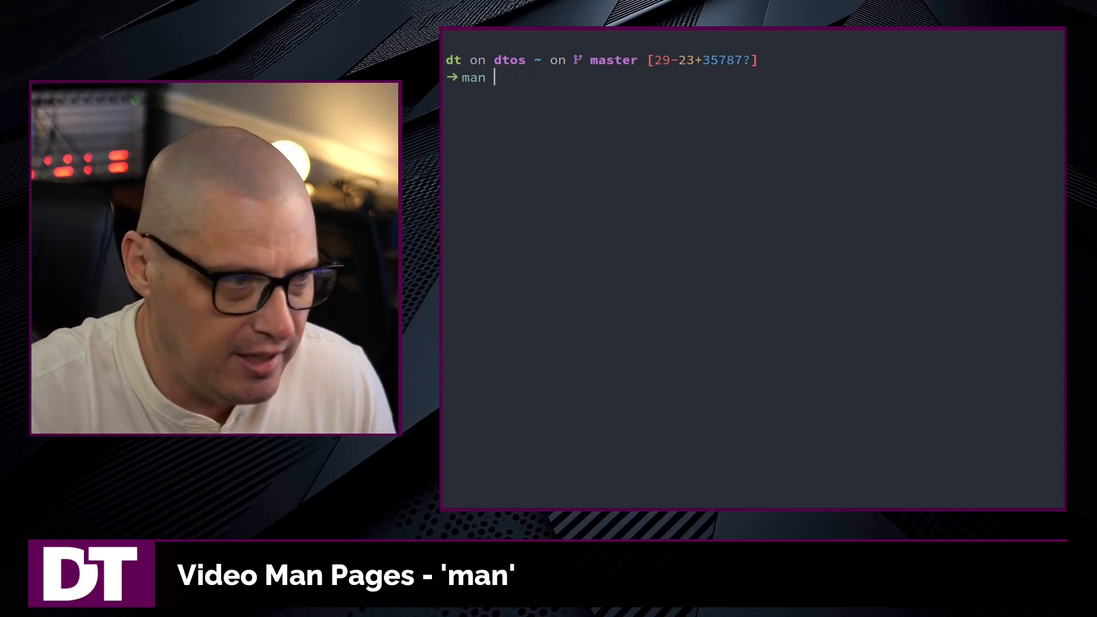
text(ls)
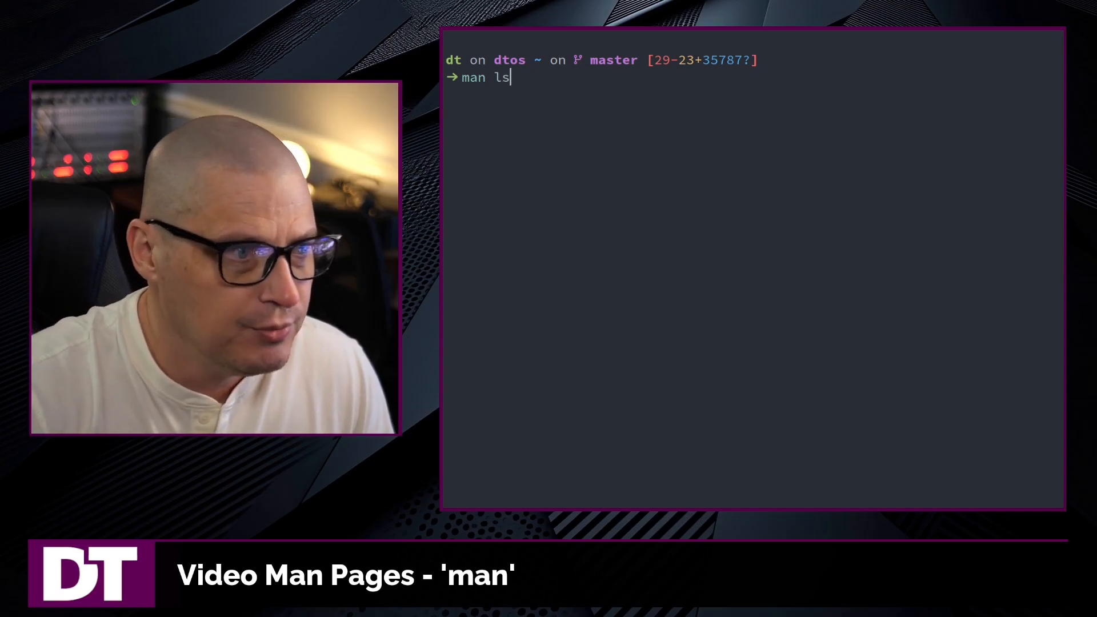
key(Return)
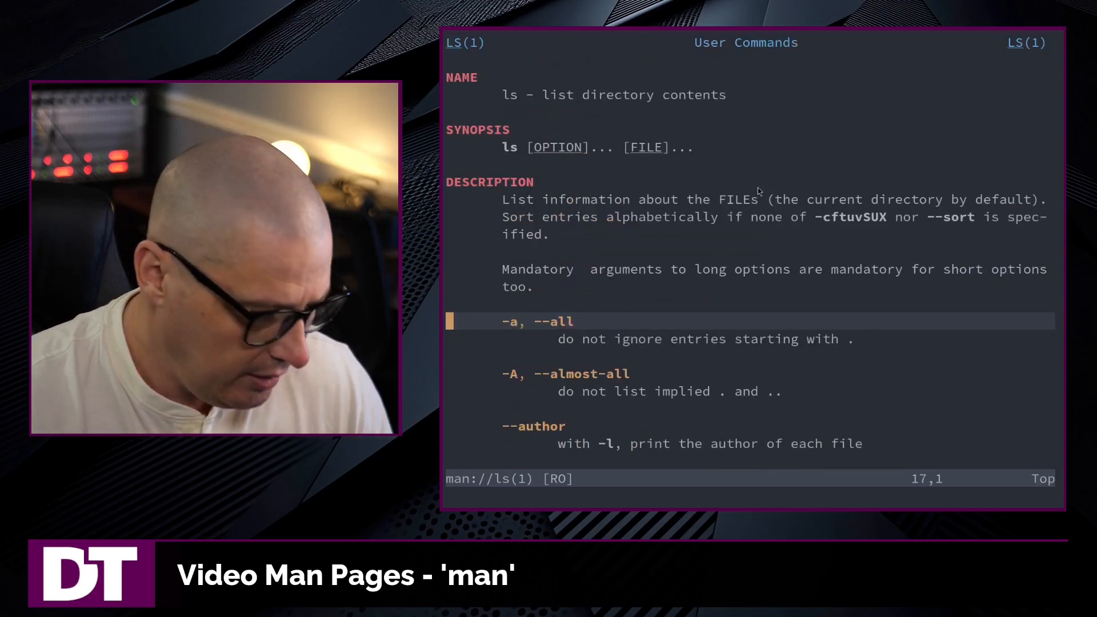
key(q)
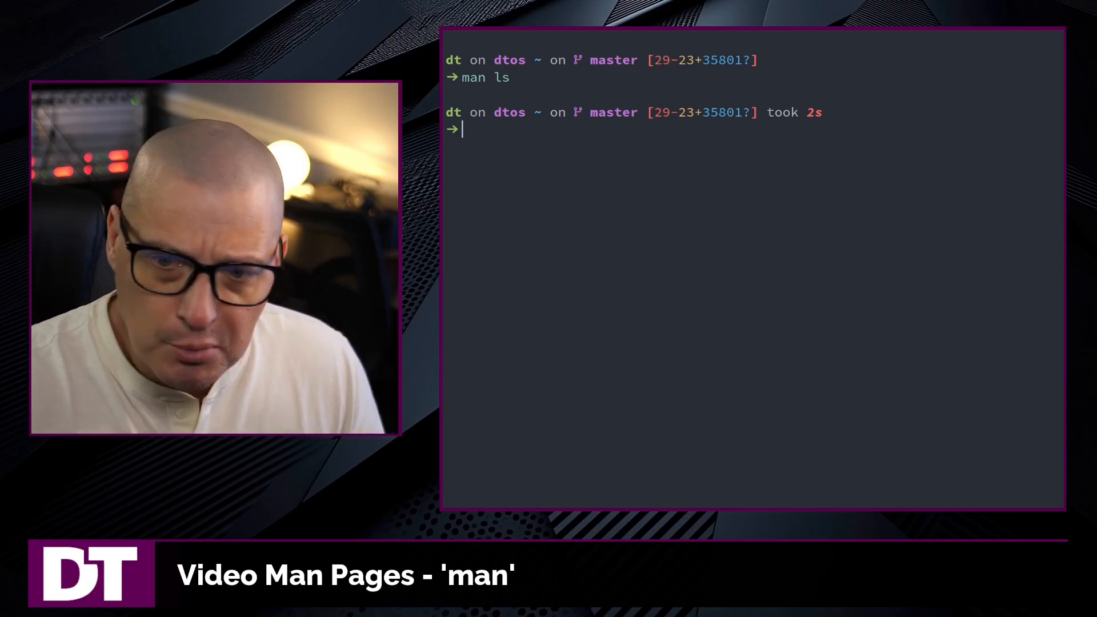
mouse_move(711, 385)
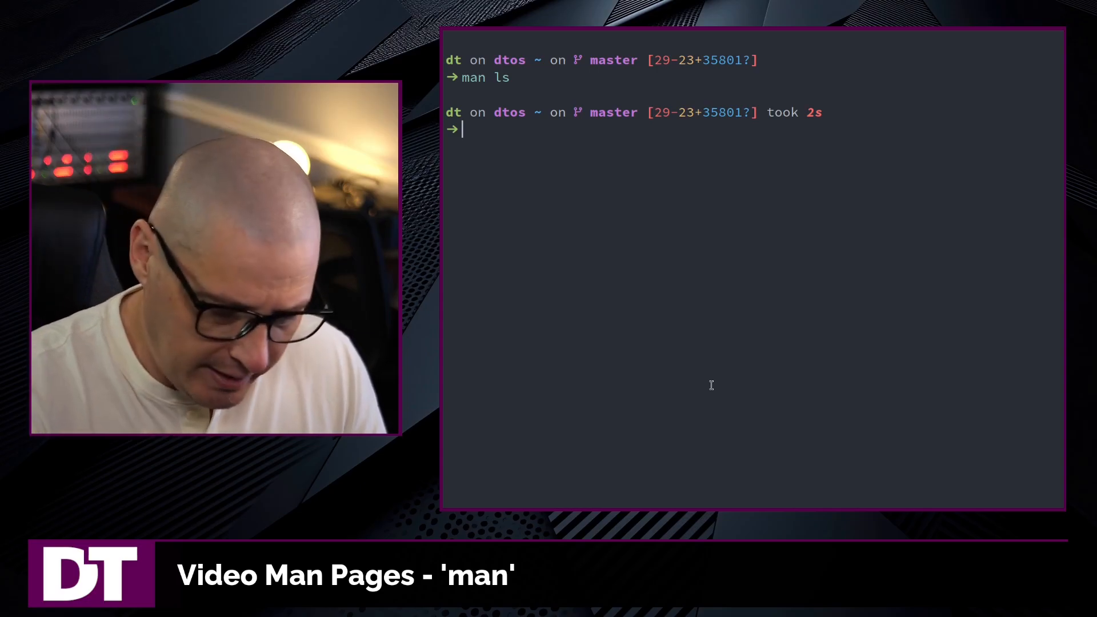
Step: Run 'man man', mark lines of the section-number table, then quit to the prompt
text(man man)
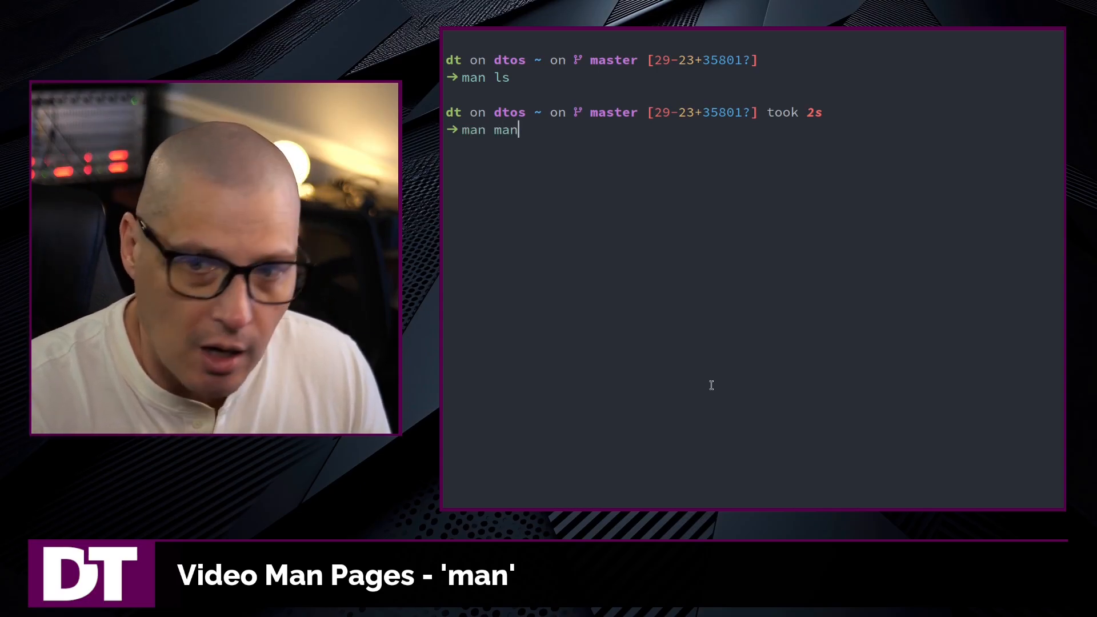
key(Return)
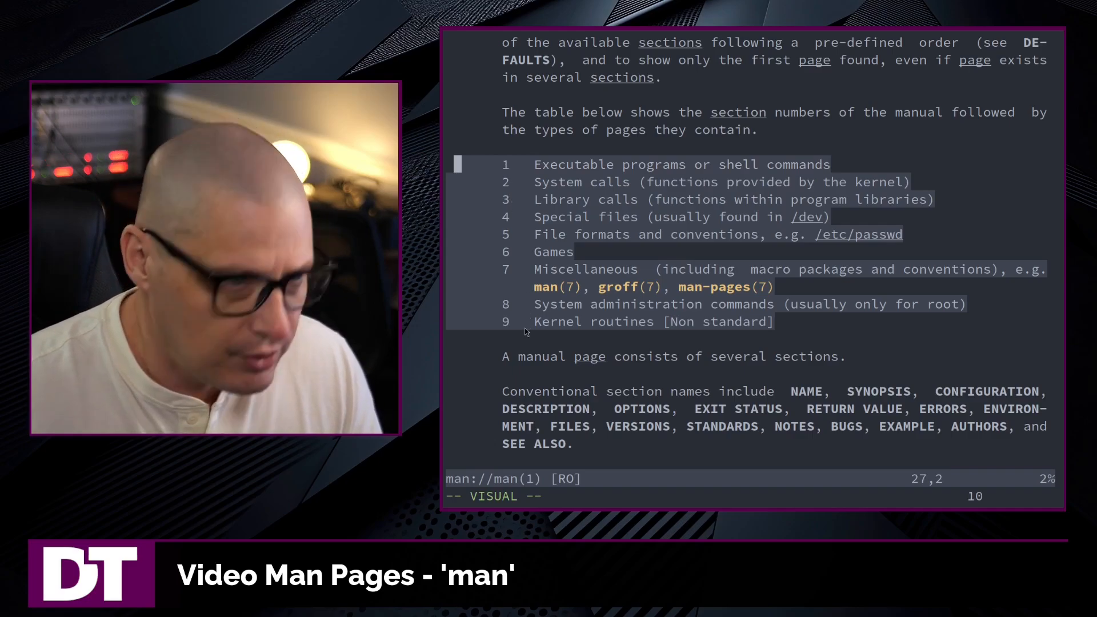
key(Escape)
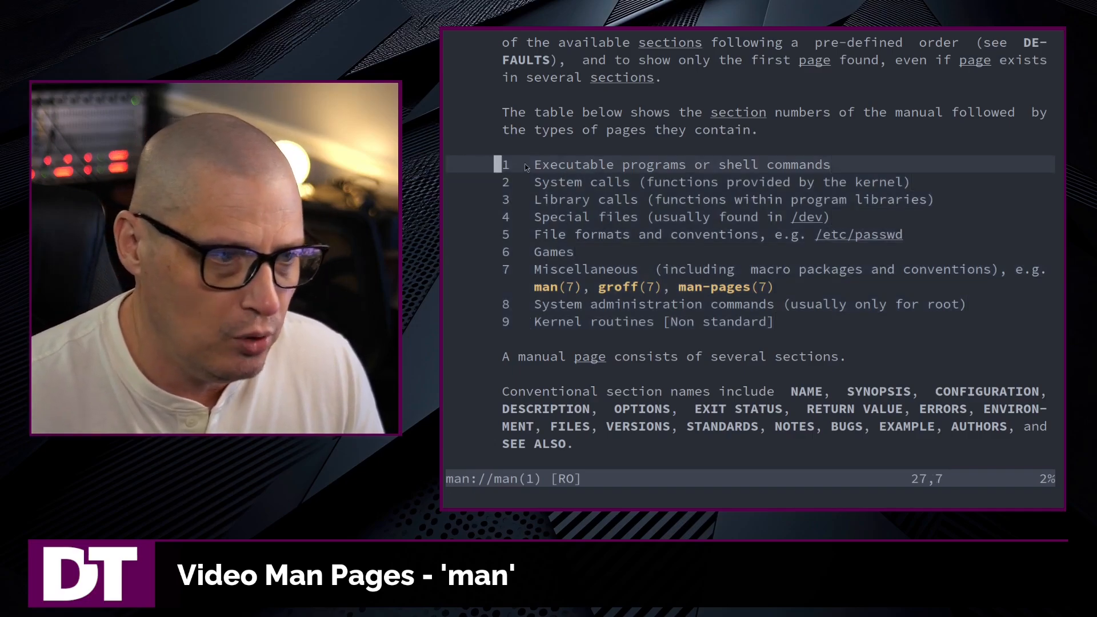
key(v)
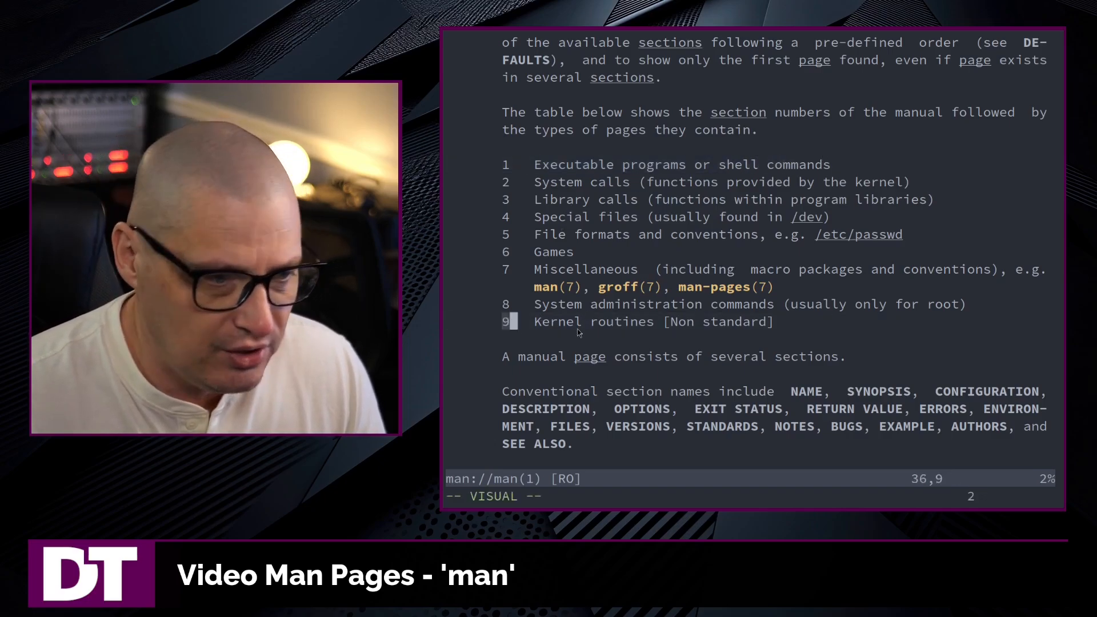
scroll(down, 3)
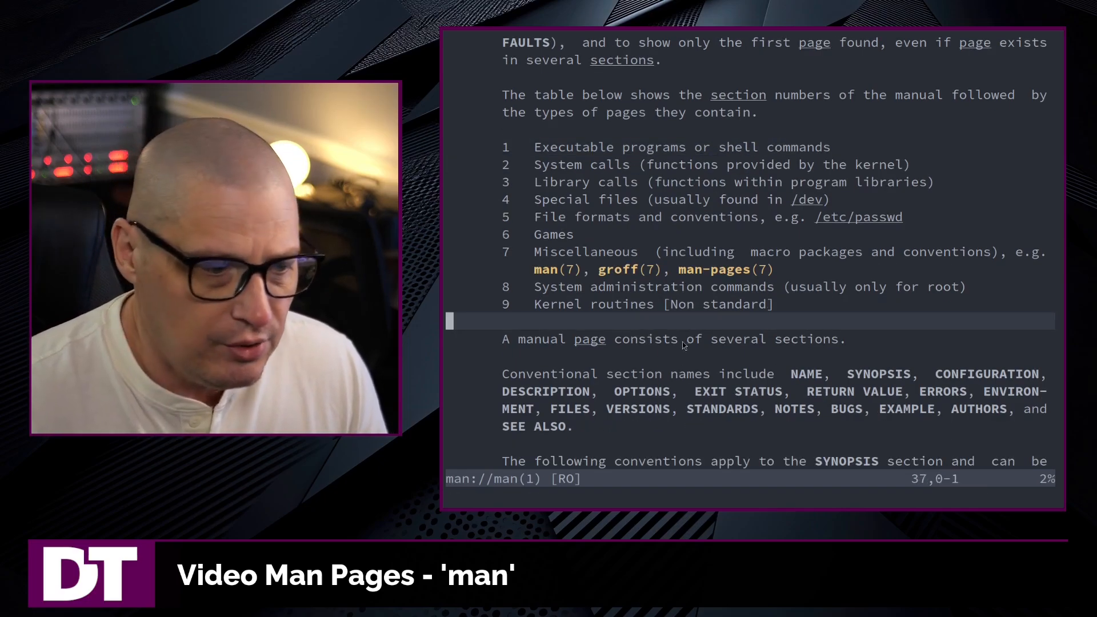
key(q)
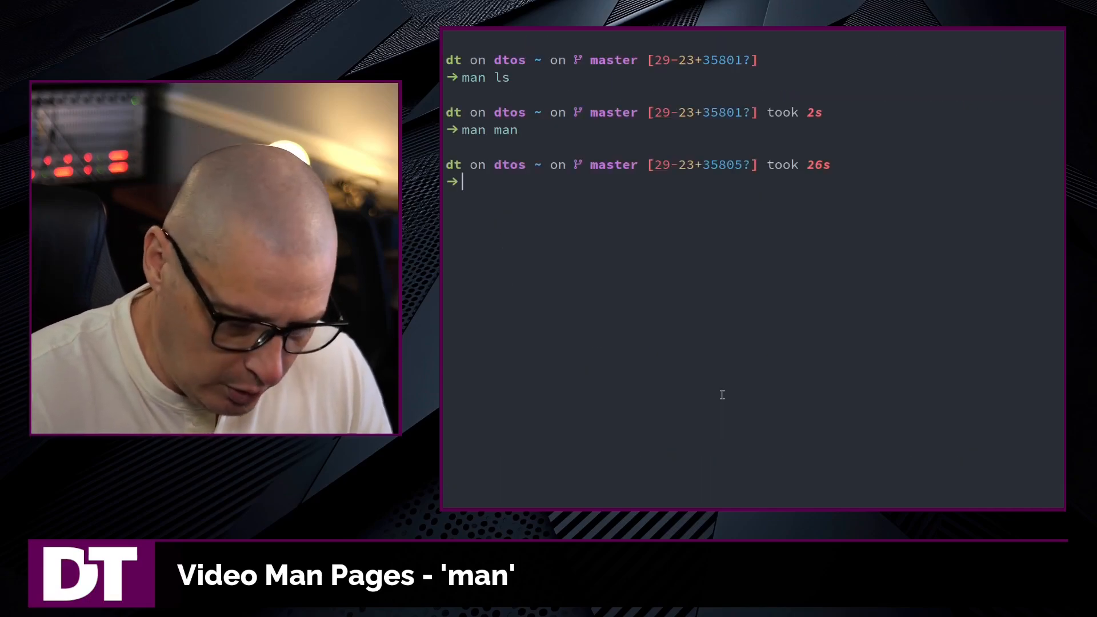
Step: List /usr/share/man showing man1–man8 section folders and locale folders
text(ls /etc/pacman.d/gnupg/)
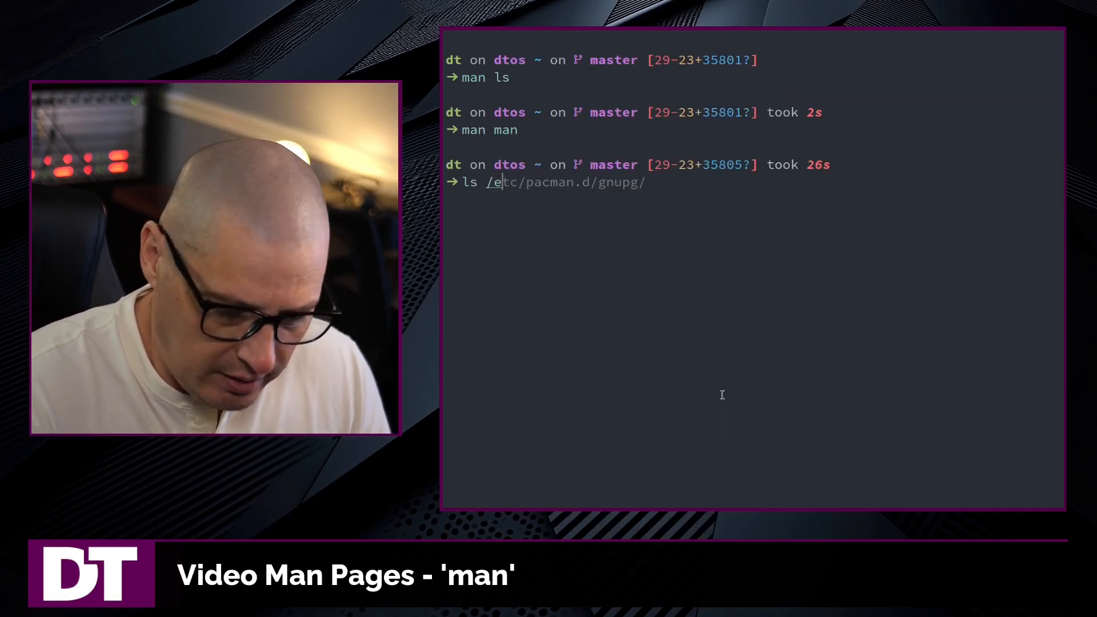
text(/usr/share/kbd/consolefonts/)
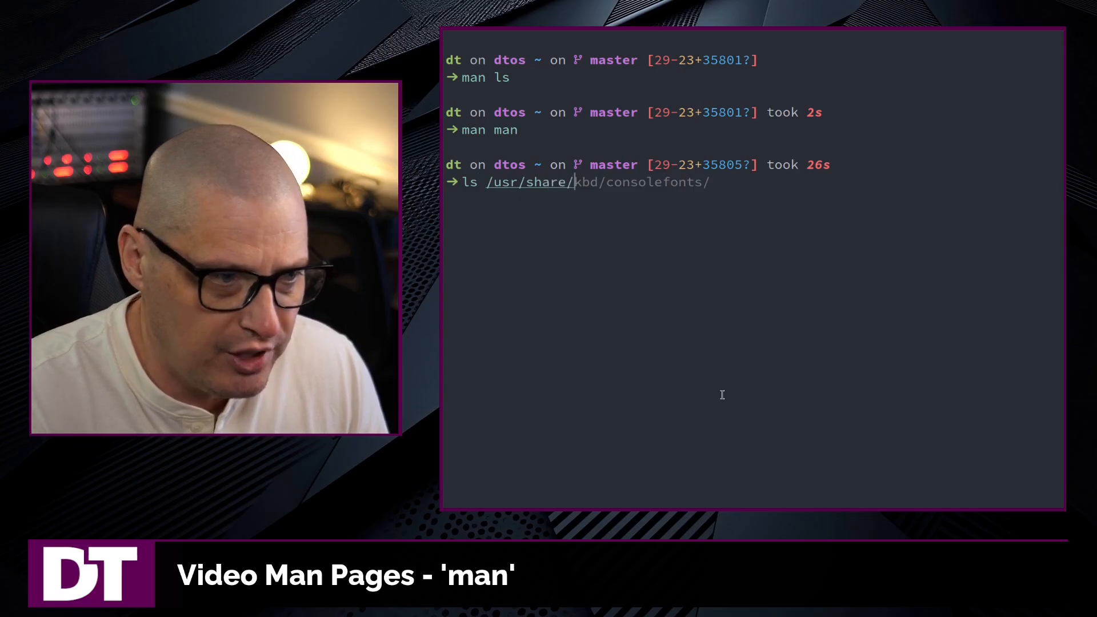
key(Return)
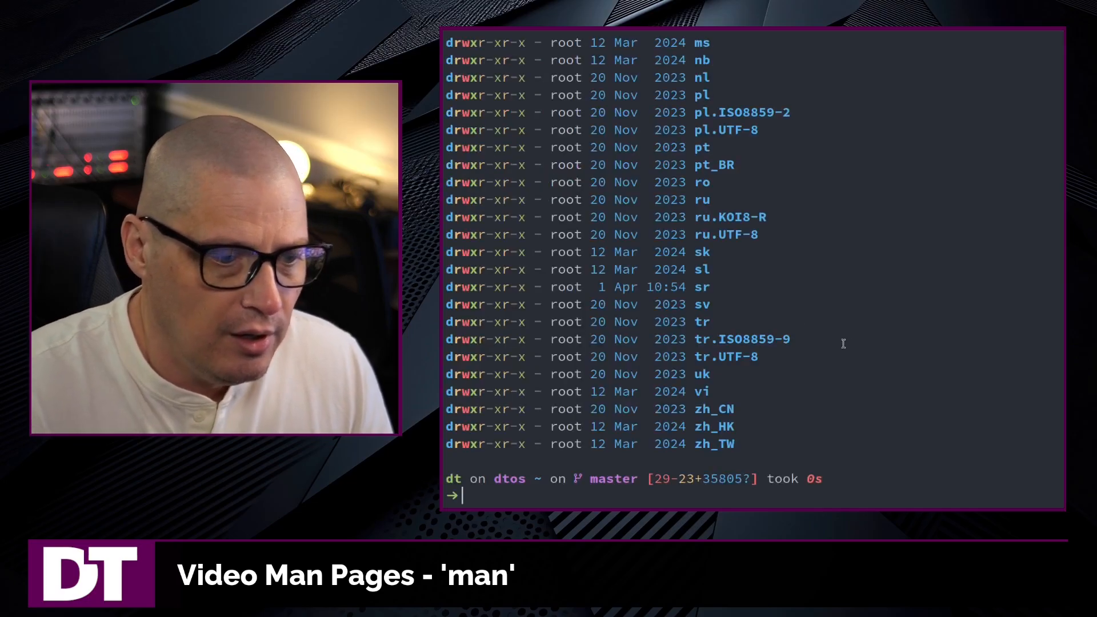
mouse_move(745, 447)
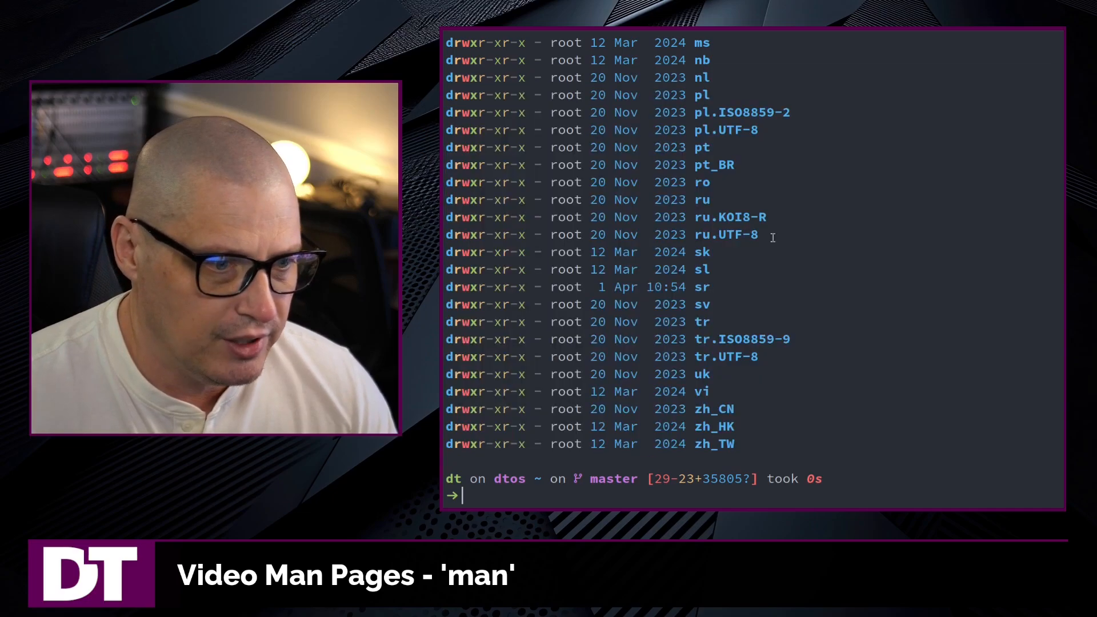
scroll(up, 3)
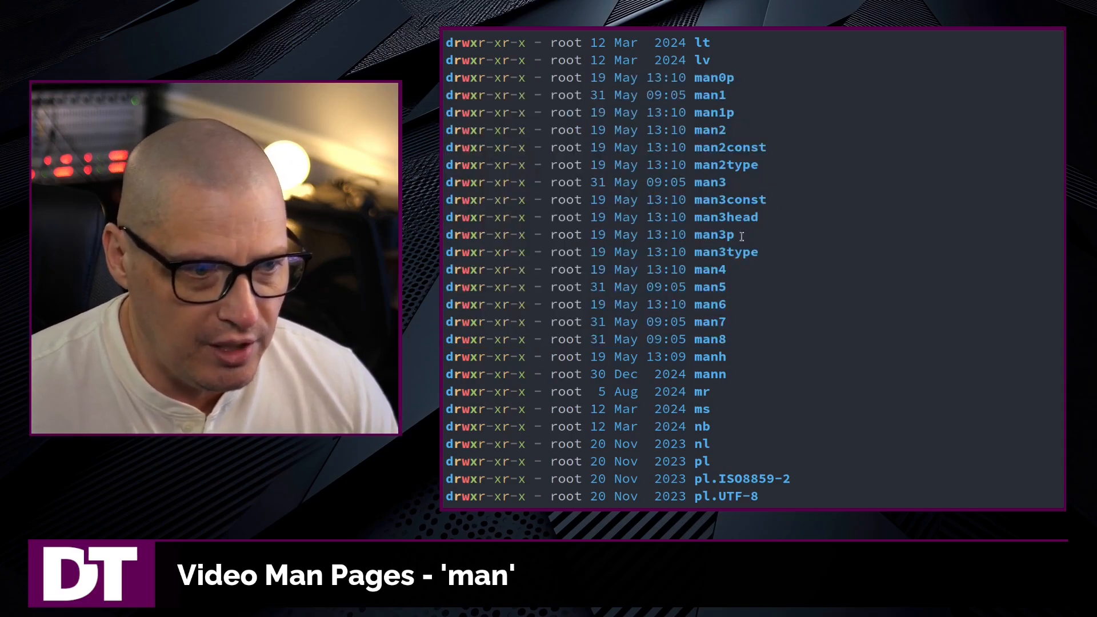
mouse_move(732, 352)
text(clea)
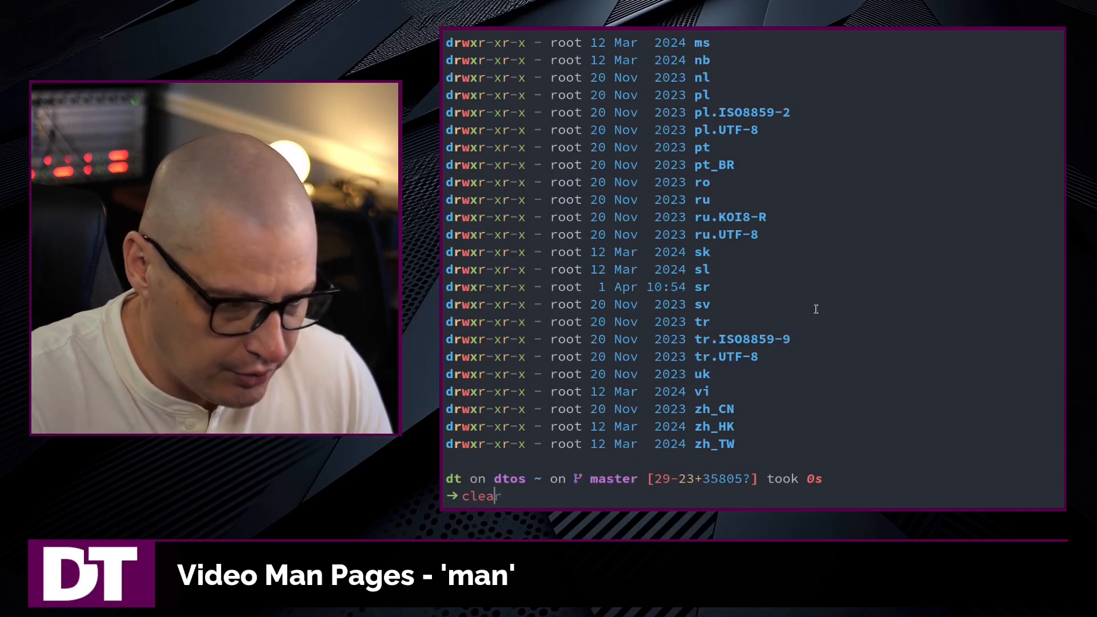
Step: Run 'man -f ls' to show the short descriptions of the ls entries in sections 1 and 1p
key(Return)
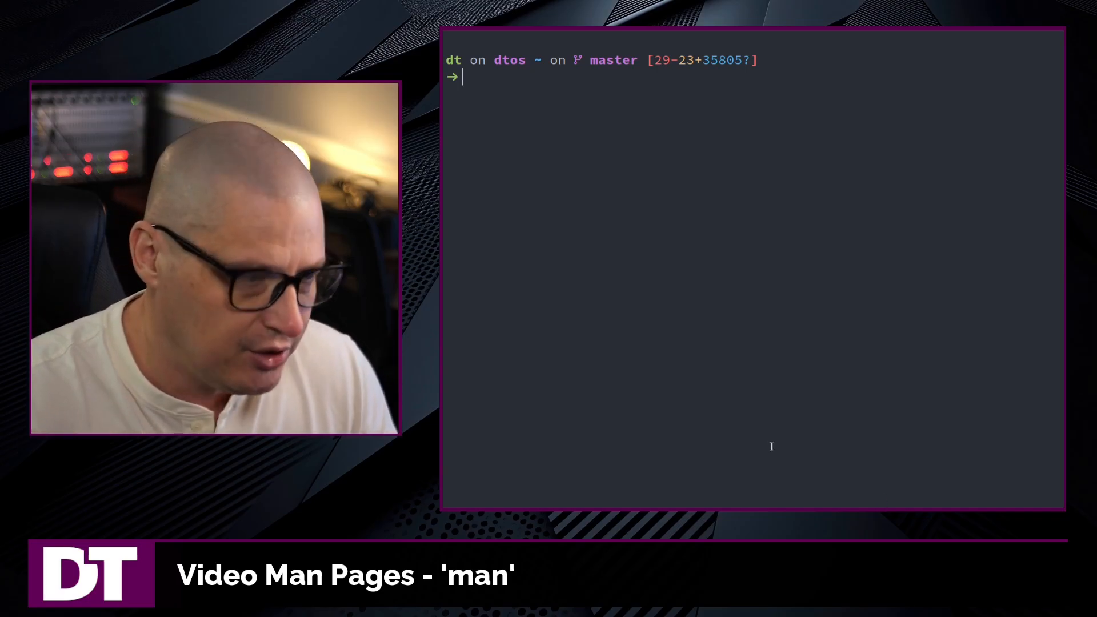
text(man man)
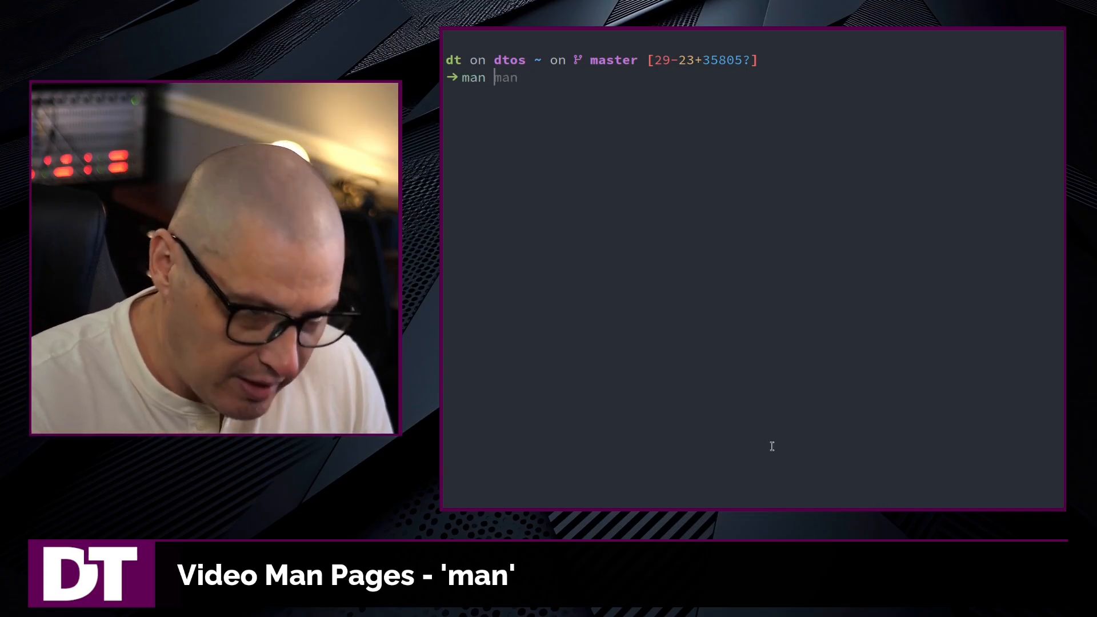
text(-f ls)
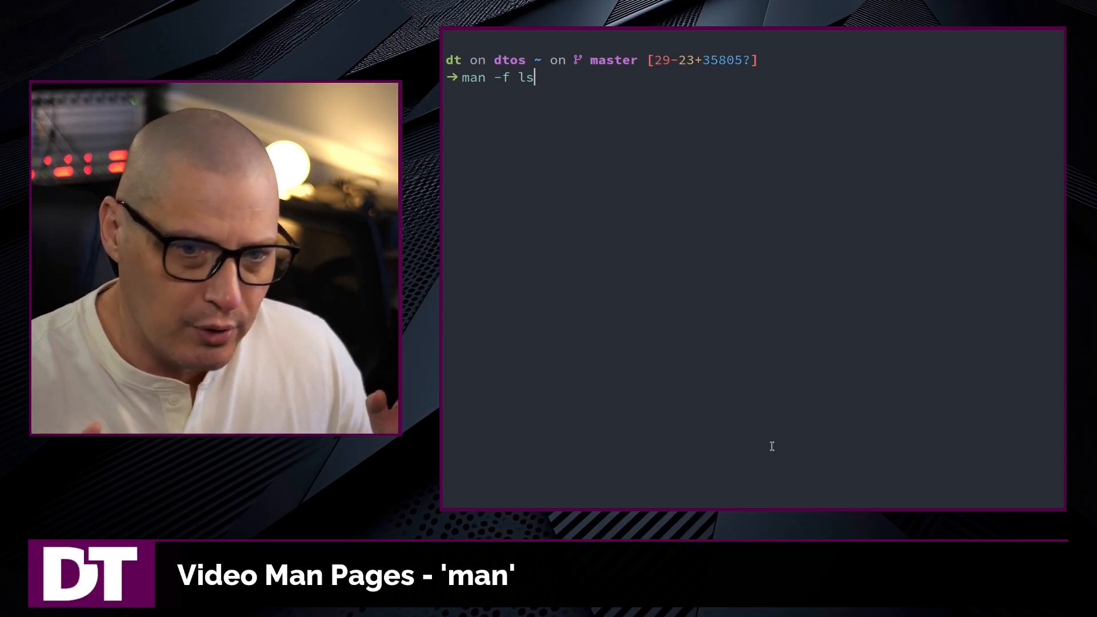
key(Return)
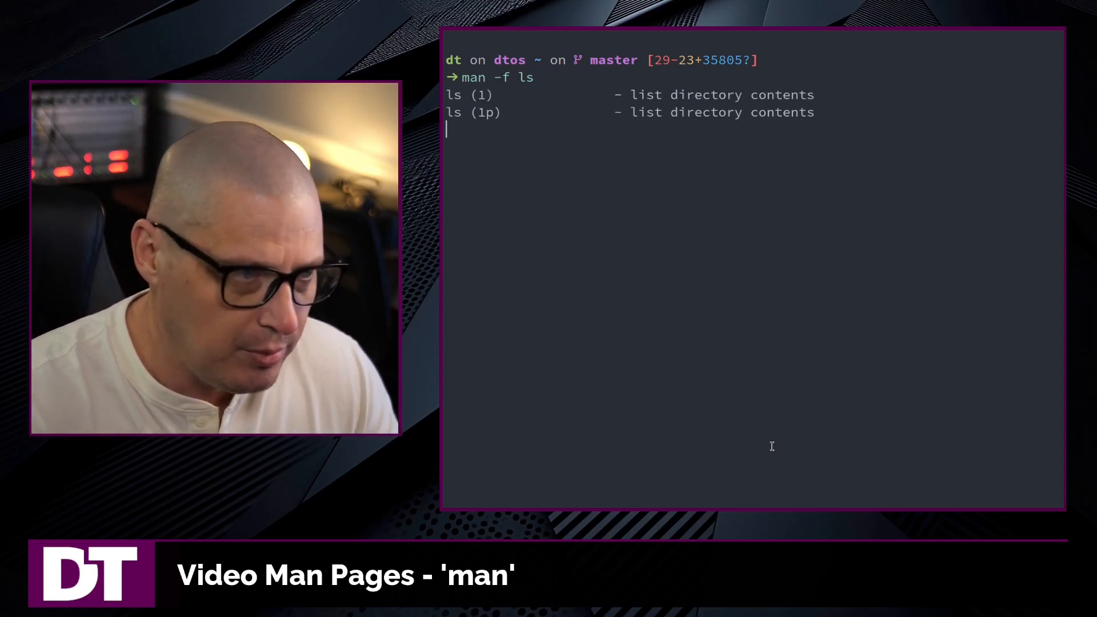
key(Return)
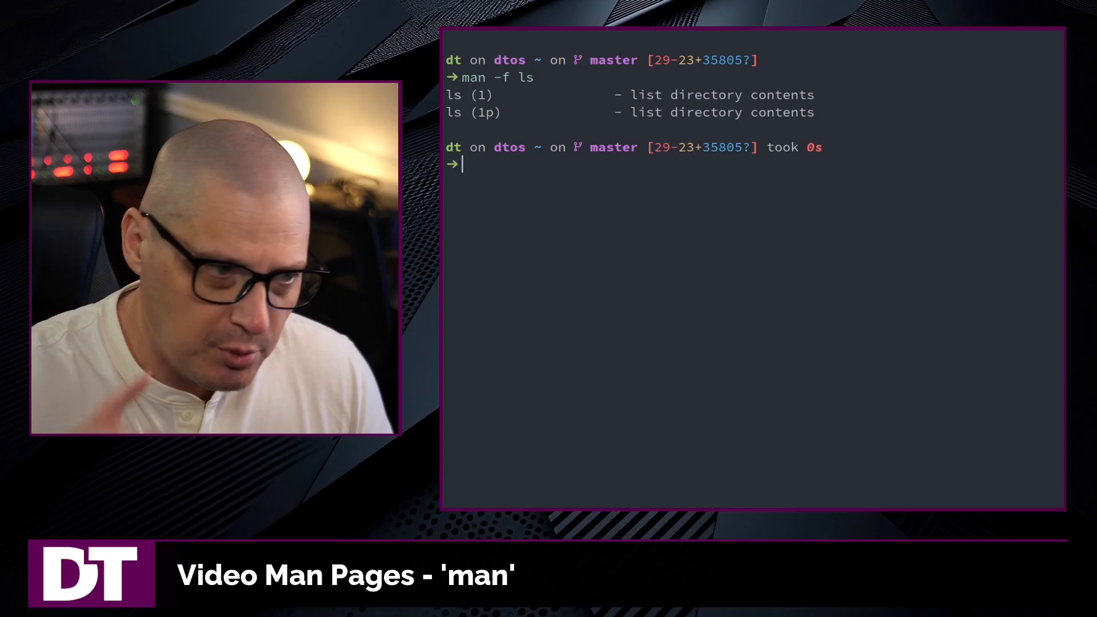
Step: Read the section 1 and POSIX 1p ls manual pages, then quit to the prompt
text(man -f ls)
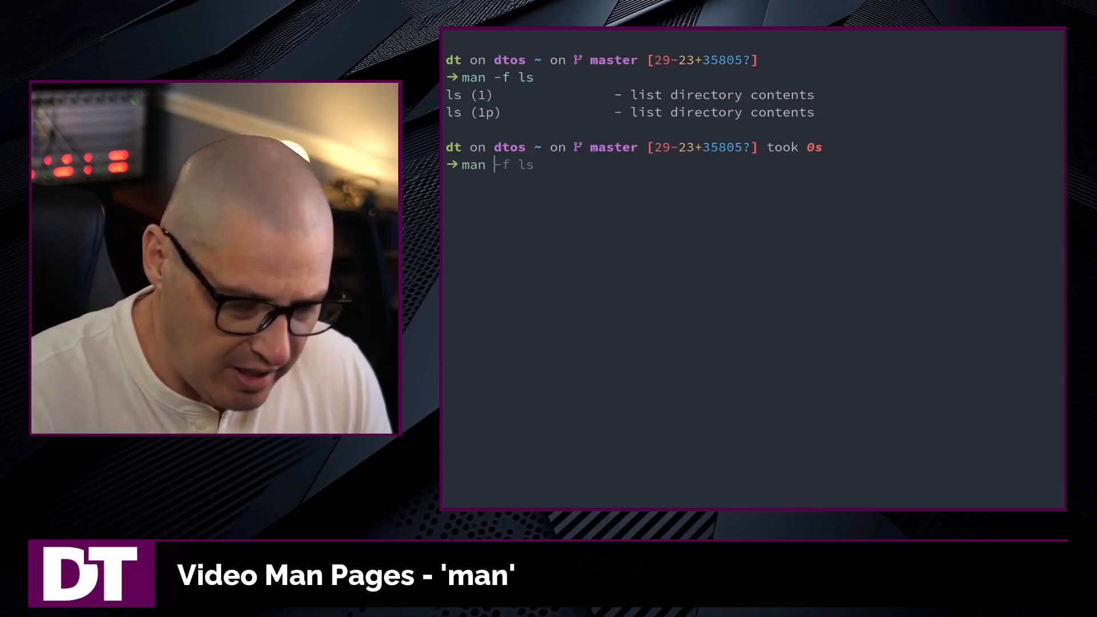
text(1)
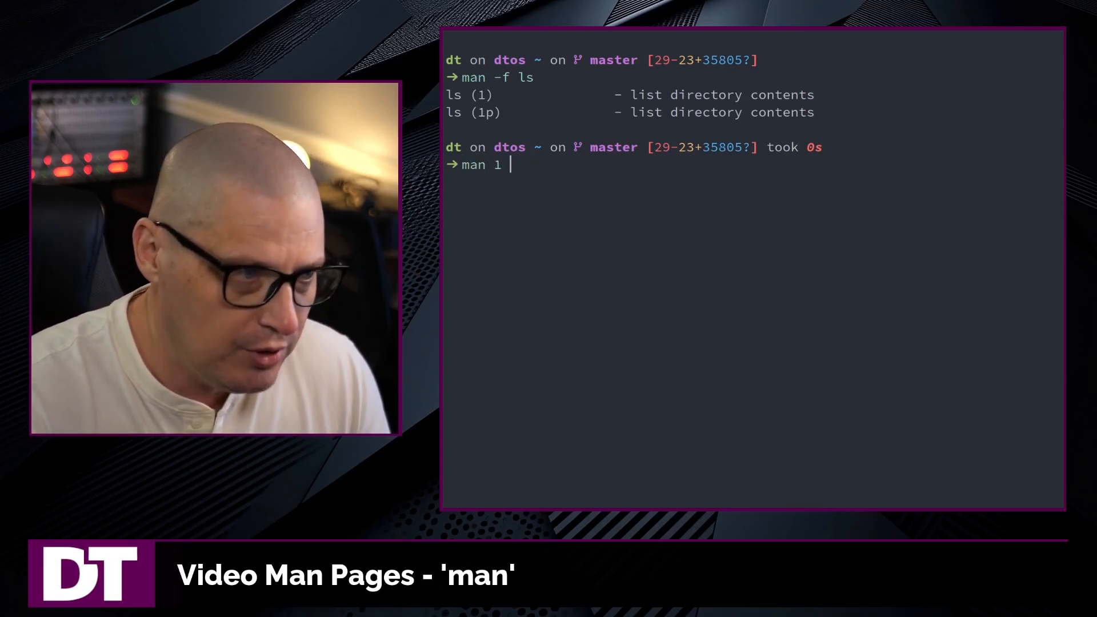
key(Return)
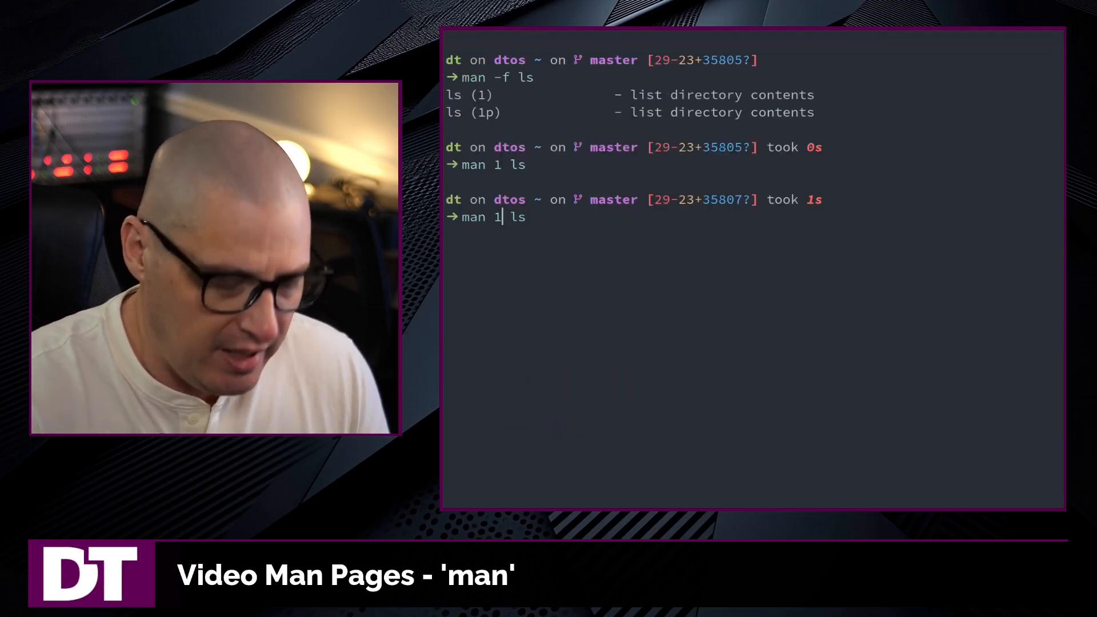
key(Return)
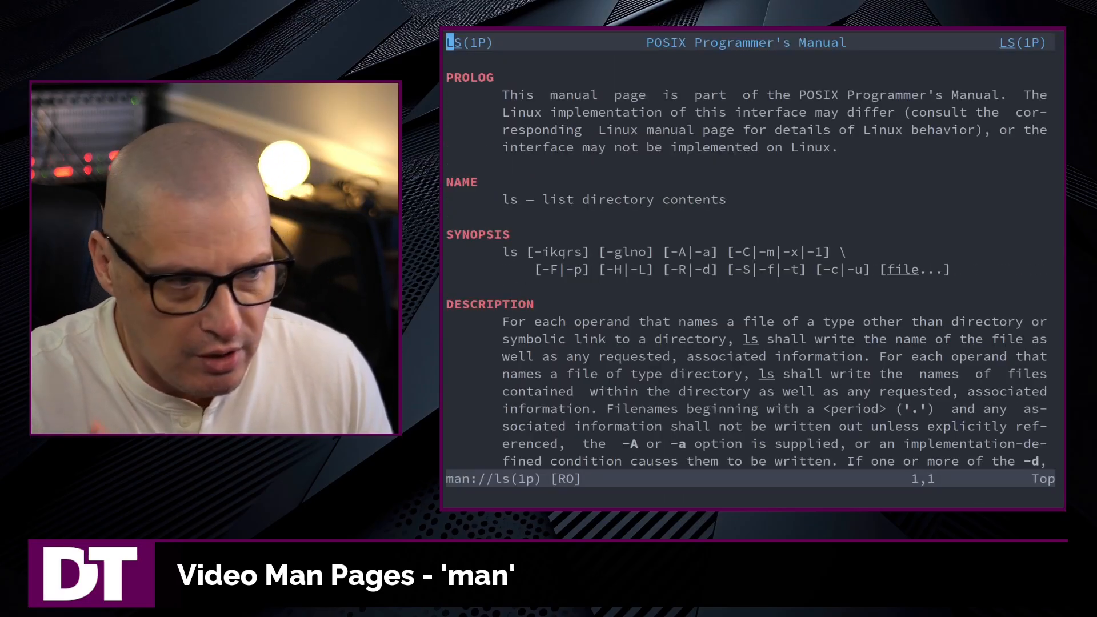
key(q)
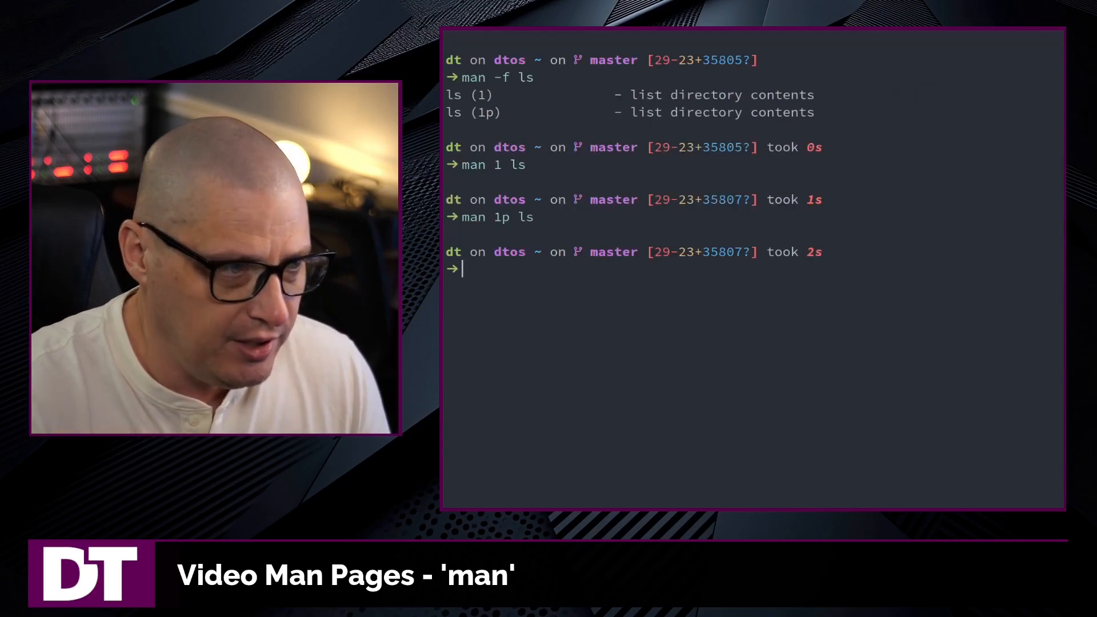
Step: Run 'whatis ls' to list the one-line descriptions of both ls pages
text(man -f ls)
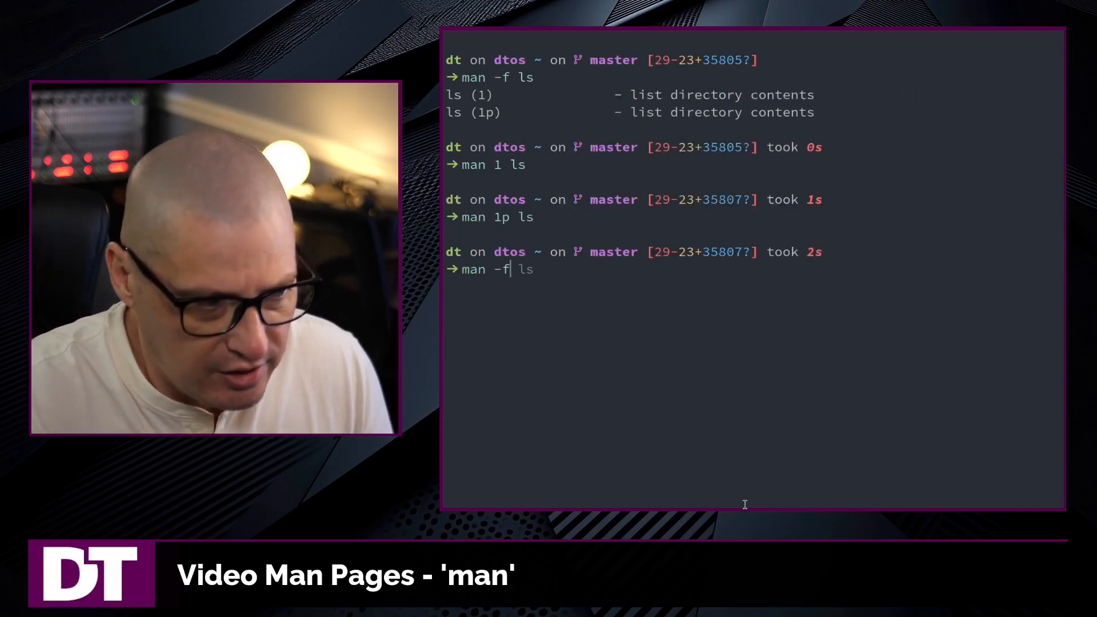
text(comma)
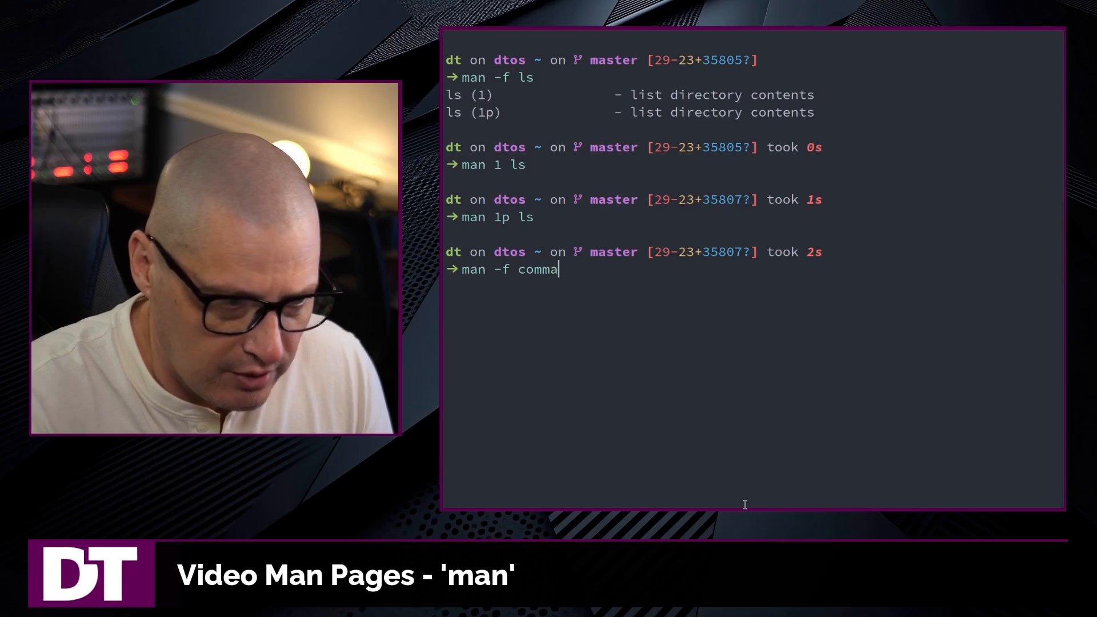
text(nd)
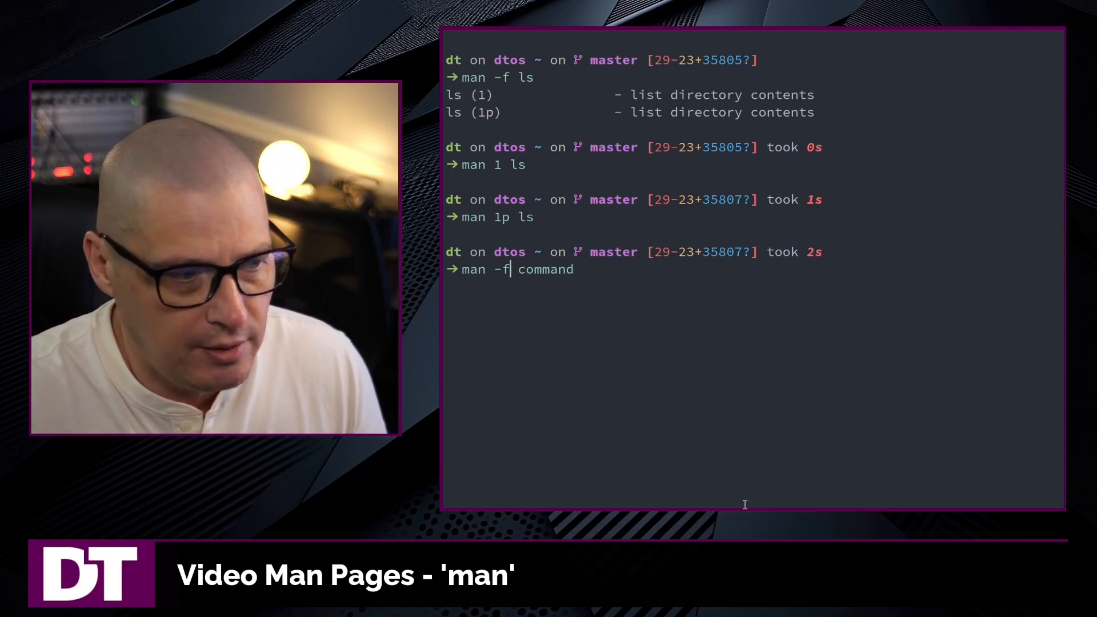
text(whatis ls)
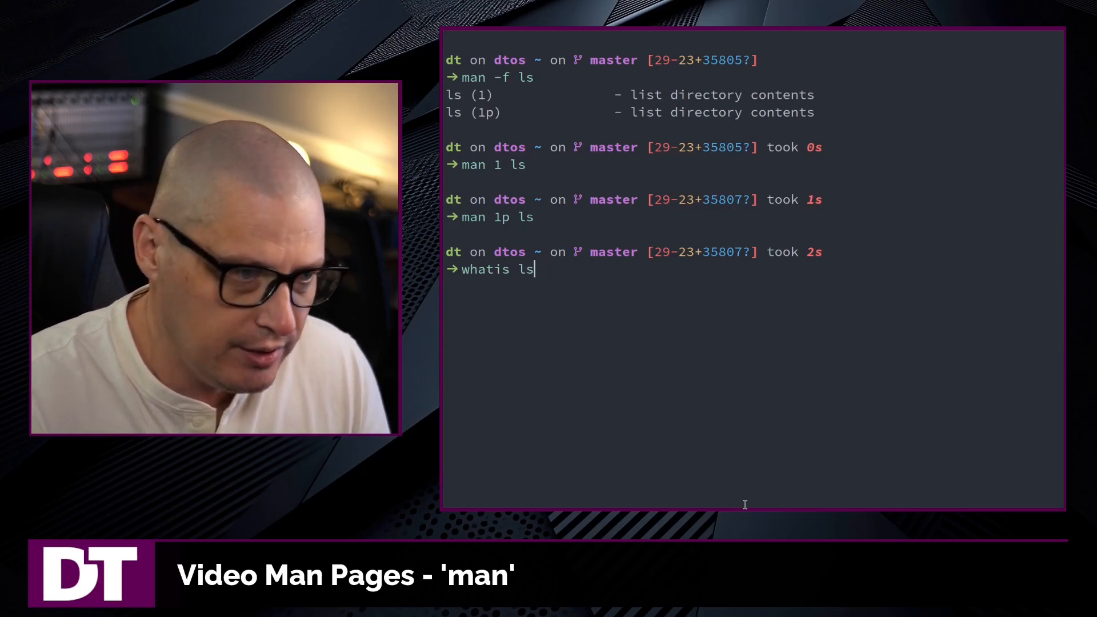
key(Return)
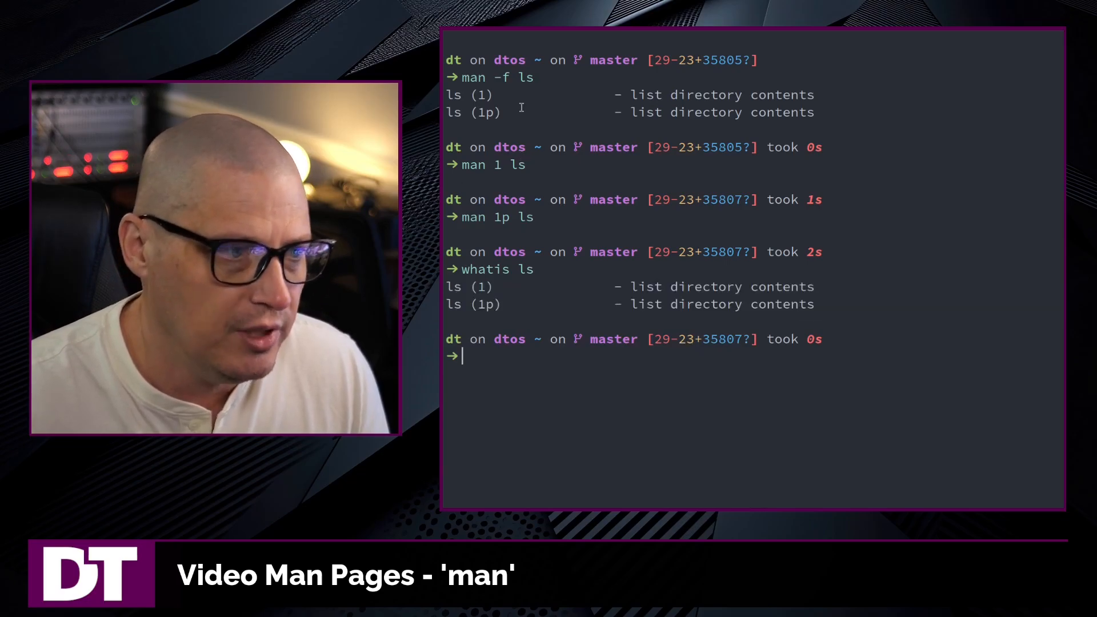
Step: Clear the screen and type 'man 1p ls' at the prompt
text(clear)
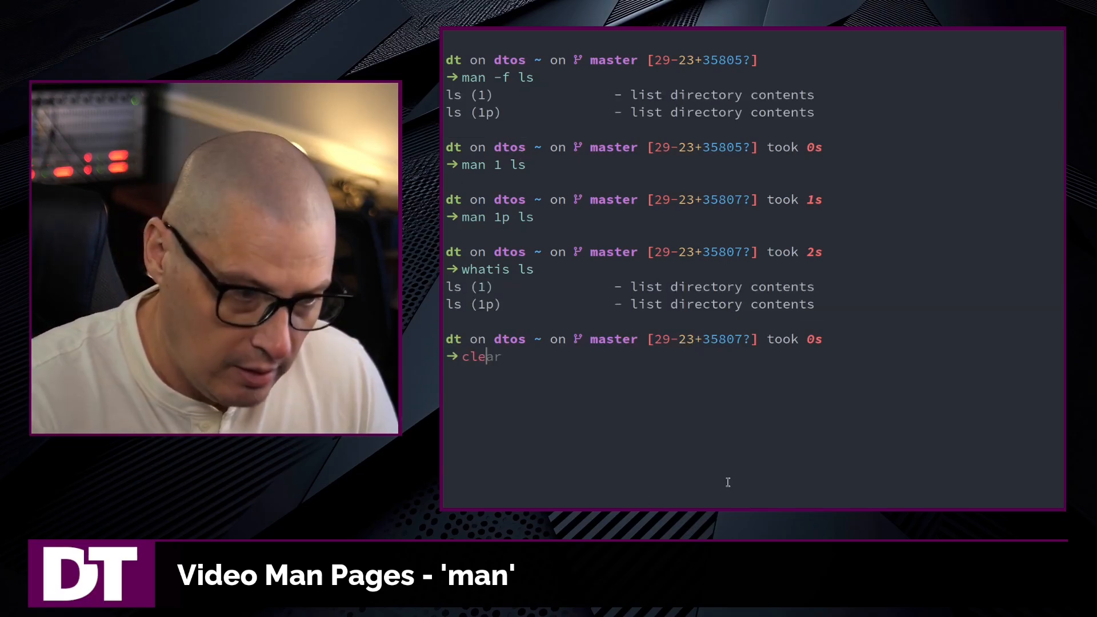
key(Return)
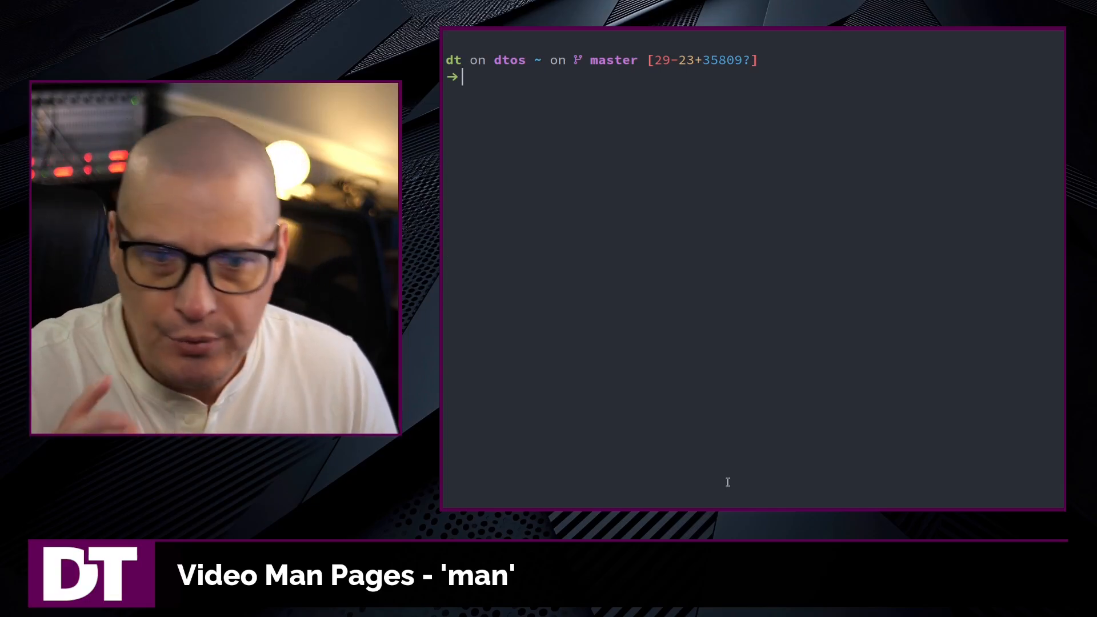
text(man 1p ls)
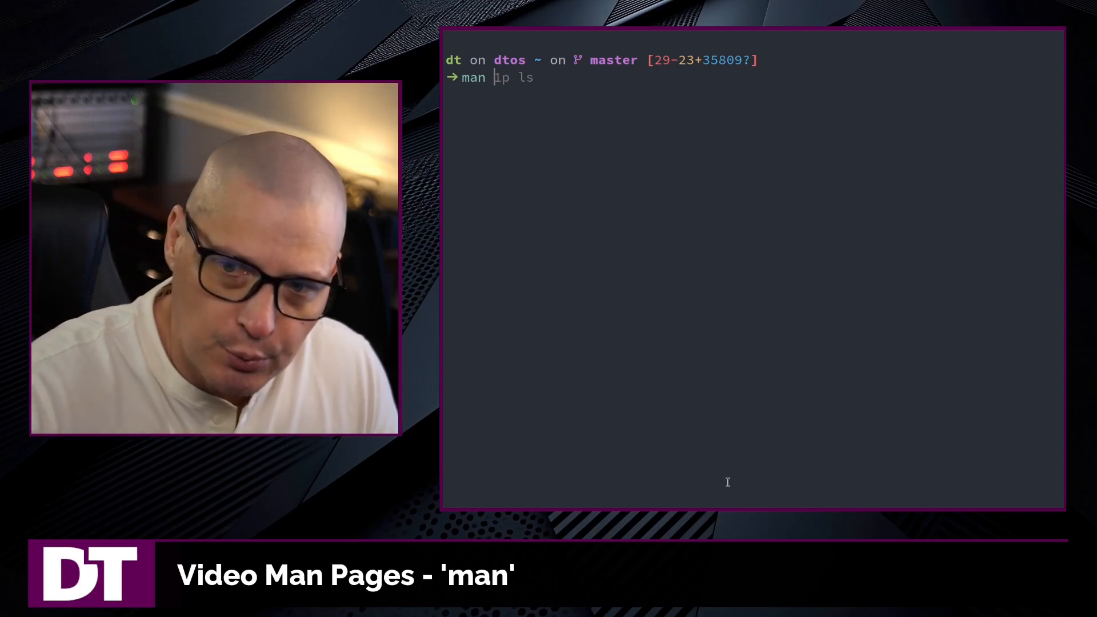
Step: Run 'man --html=brave cp' to show the cp manual as HTML in Brave
text(--html=$BROWSER man)
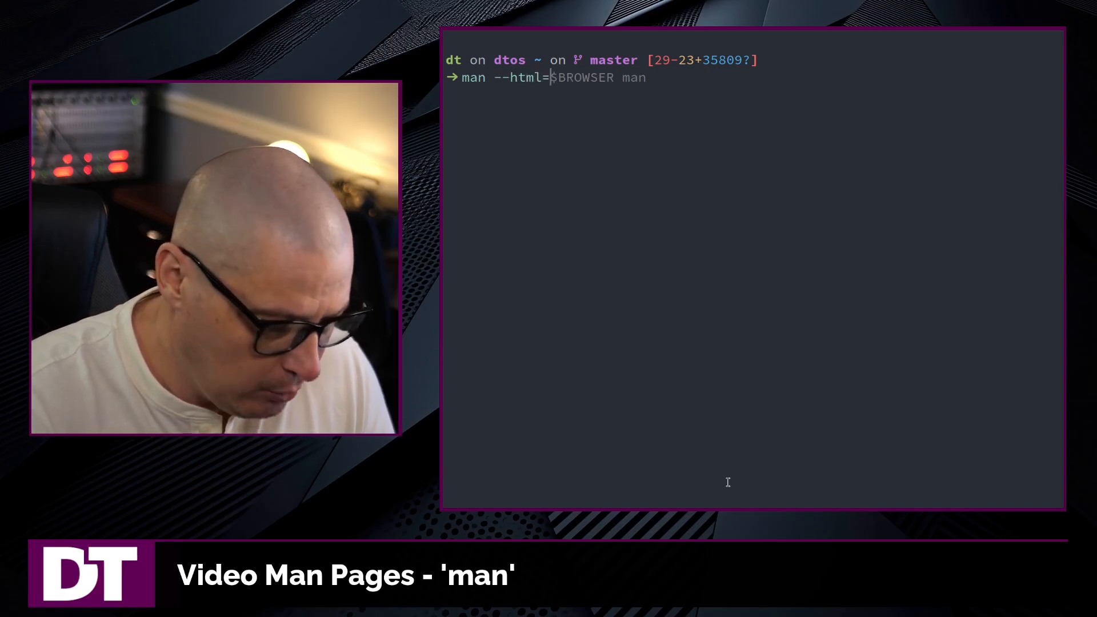
text(browse)
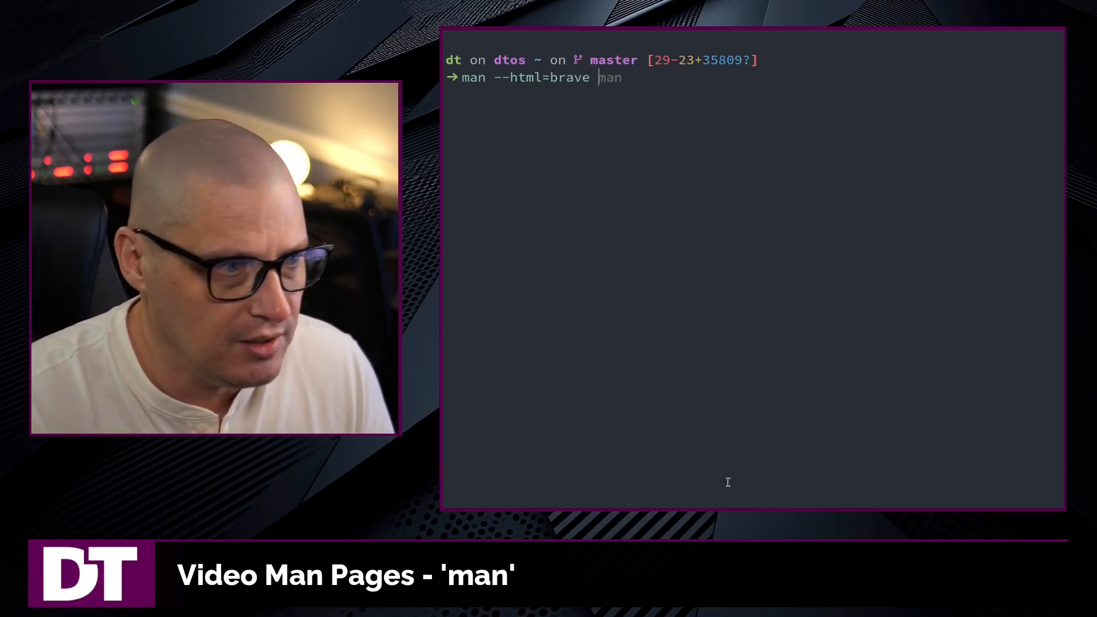
text(cp)
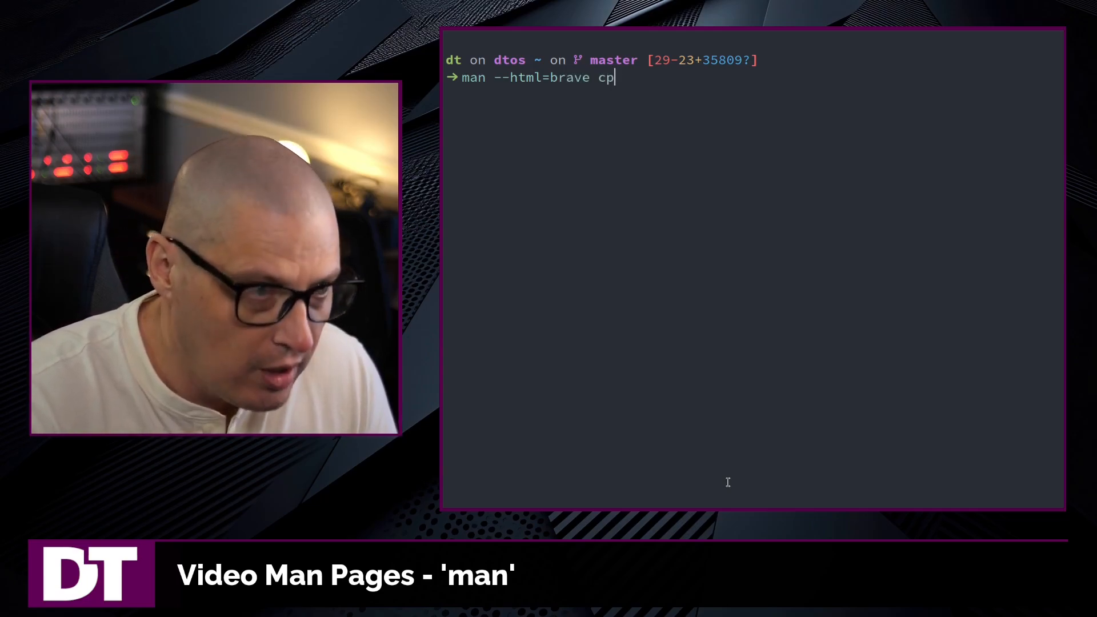
key(Return)
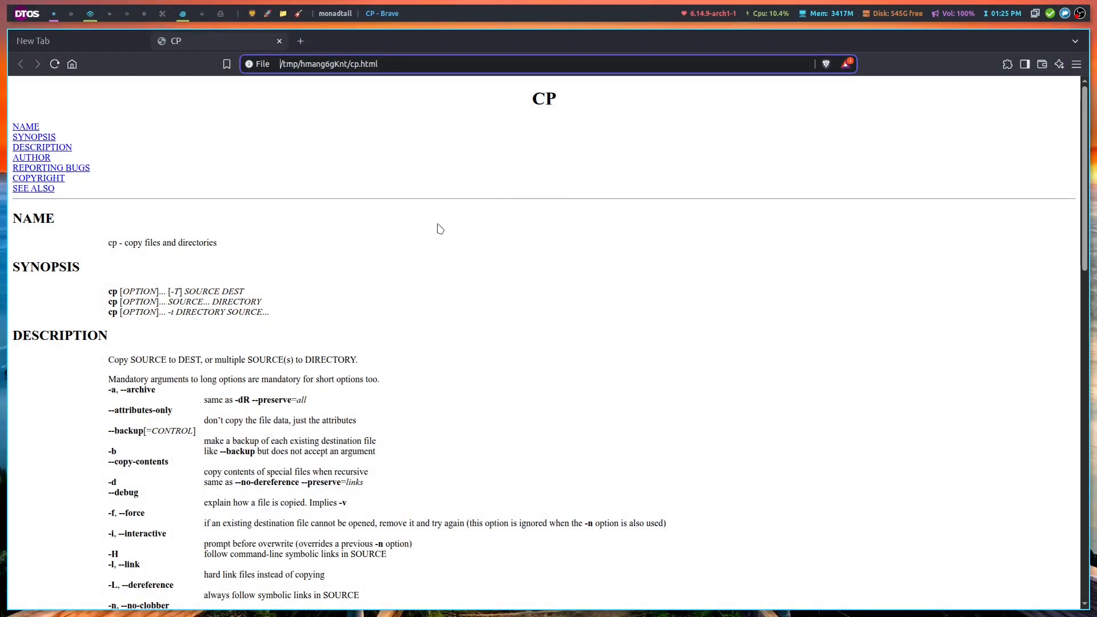
scroll(down, 3)
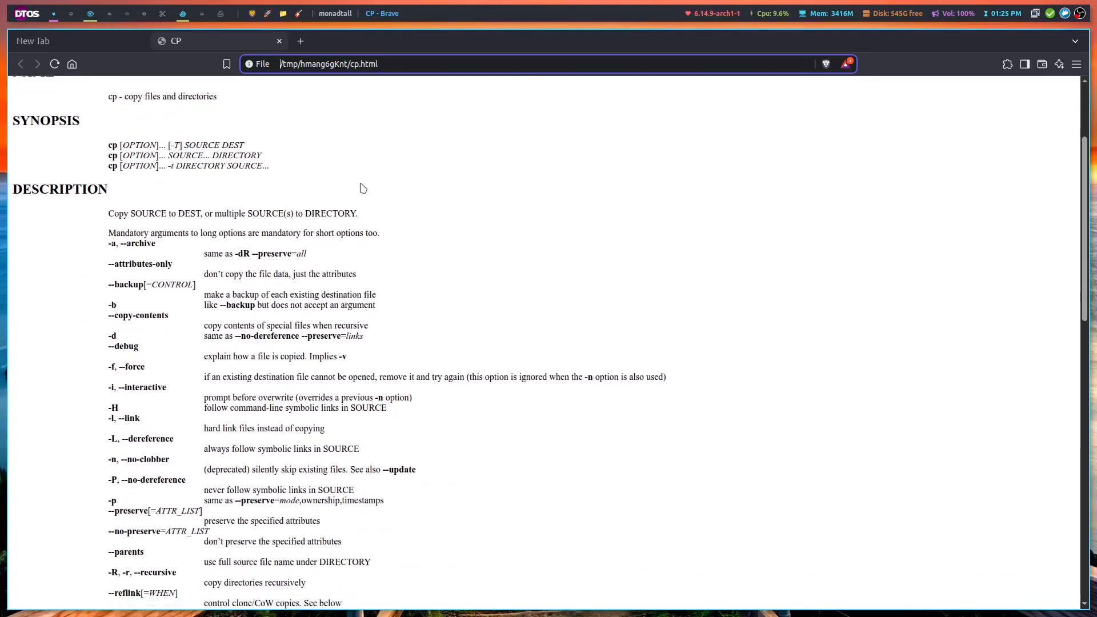
scroll(down, 3)
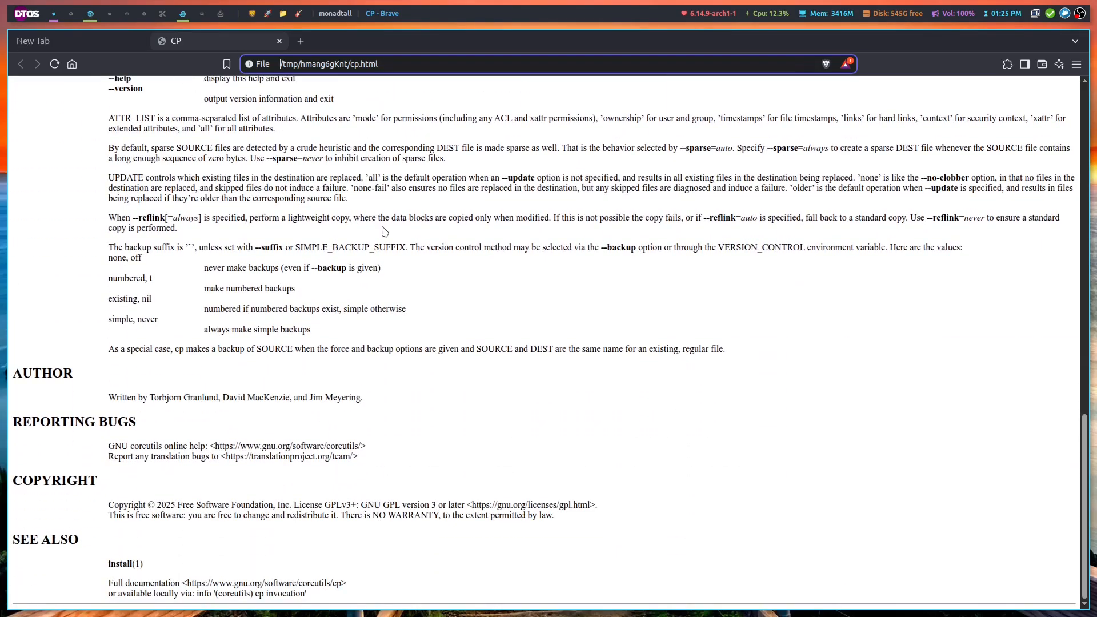
scroll(up, 3)
text(ech)
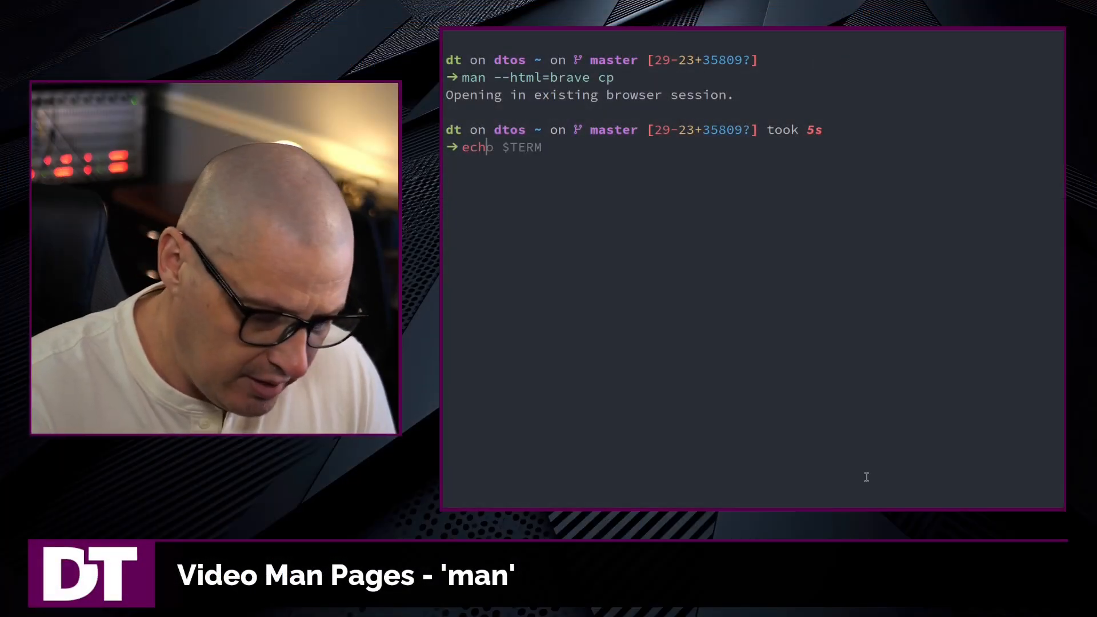
Step: Run 'echo $BROWSER' printing firefox, then compose 'man --html=$BROWSER cp'
text(BROWSER)
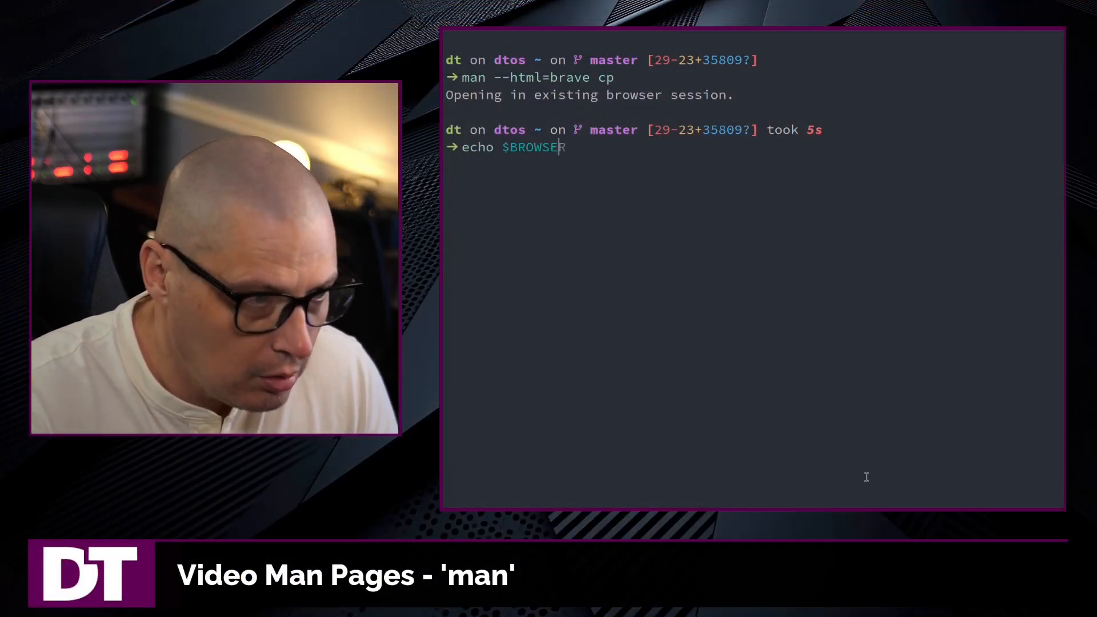
key(Return)
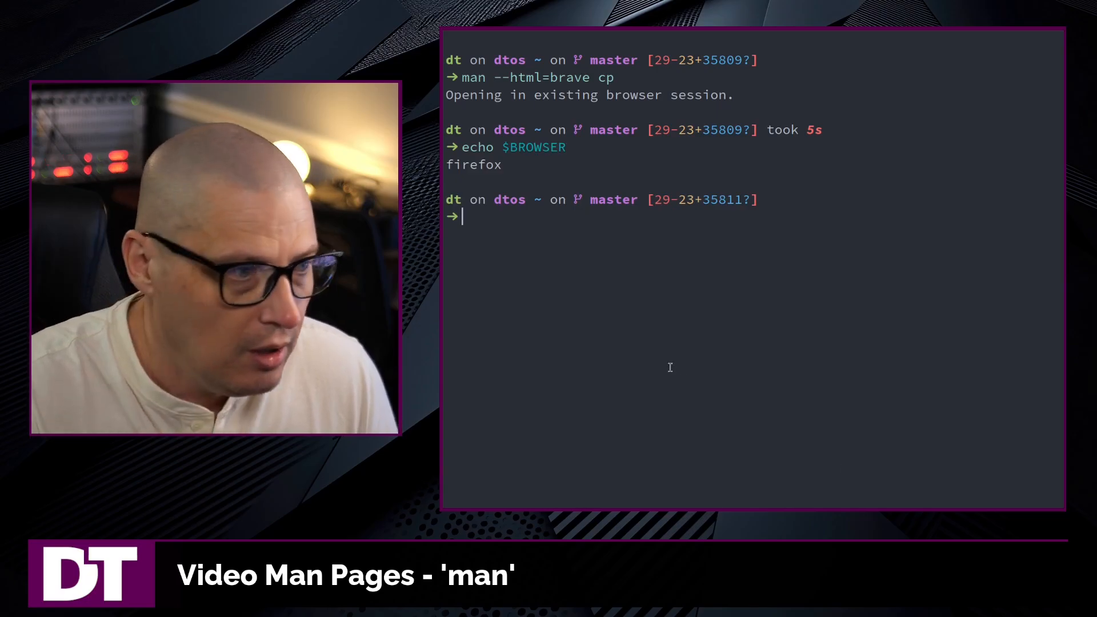
double_click(534, 147)
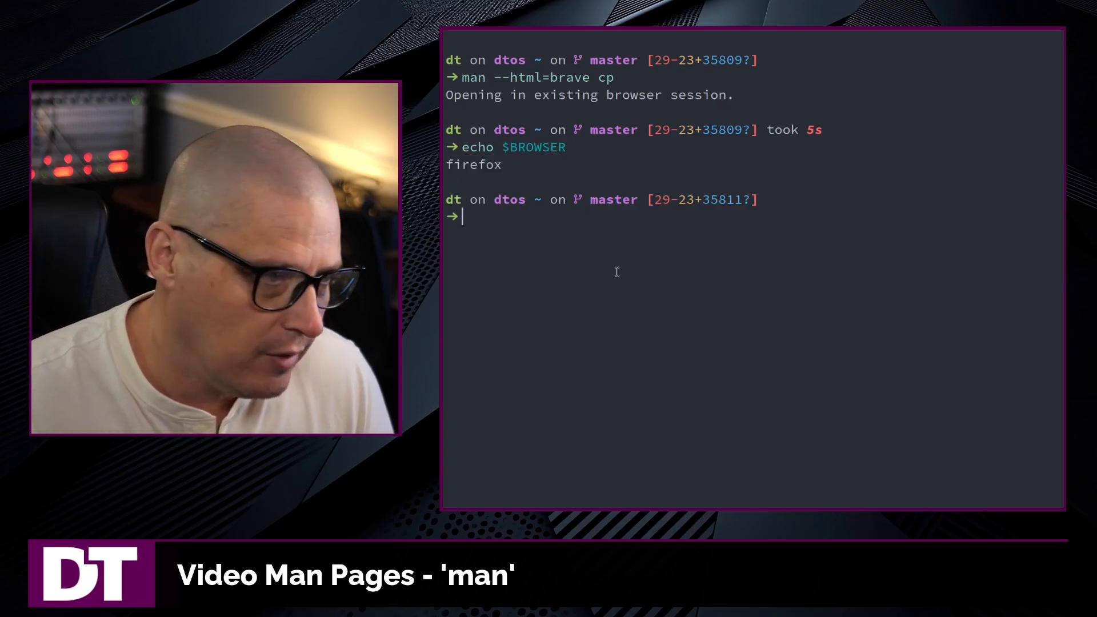
text(echo $BROWSER)
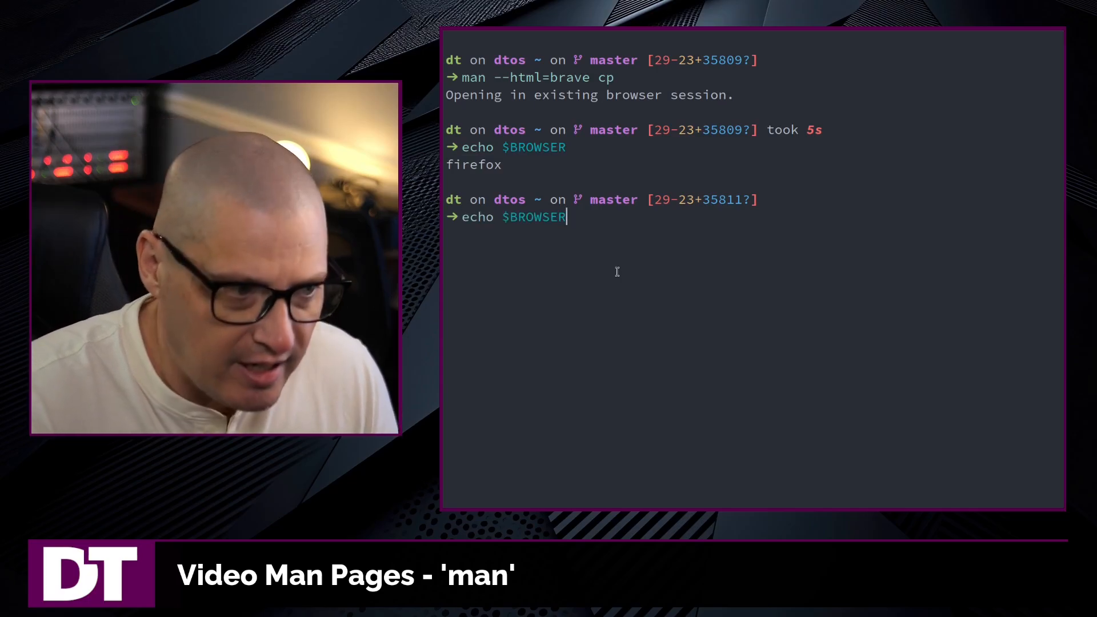
text(man --html= cp)
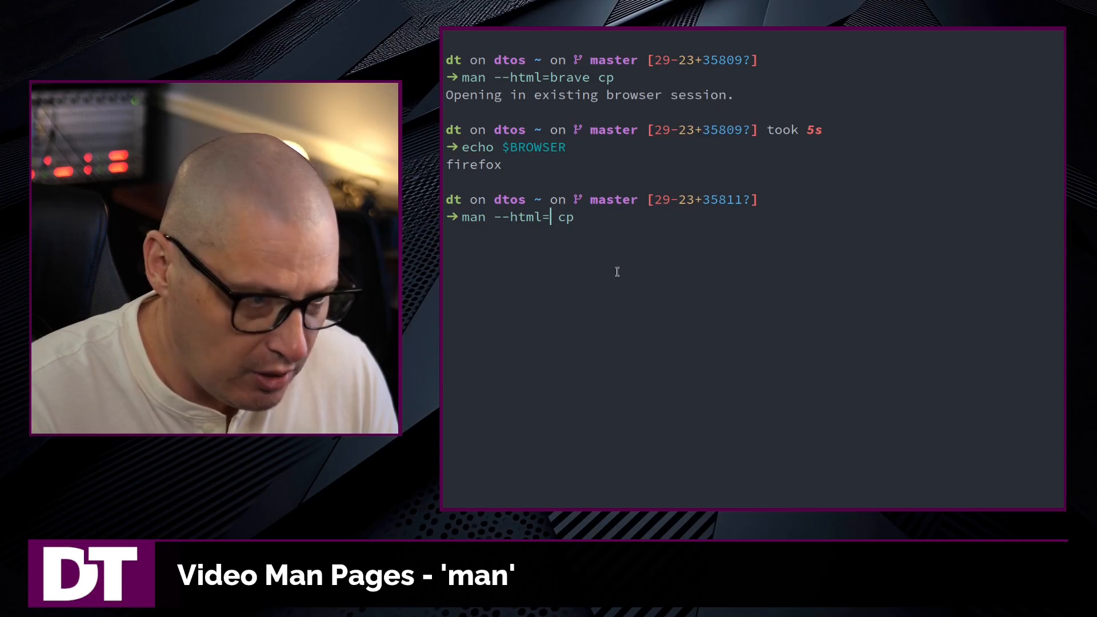
text($BROWSER)
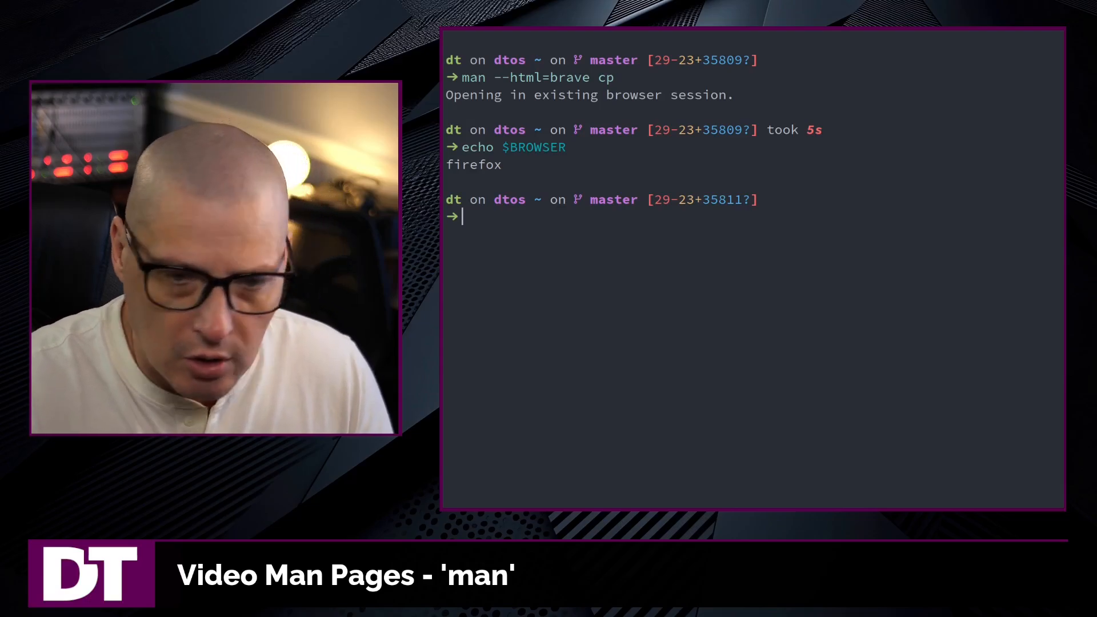
Step: Run 'man -w ls' to print the path /usr/share/man/man1/ls.1.gz
text(man -w man)
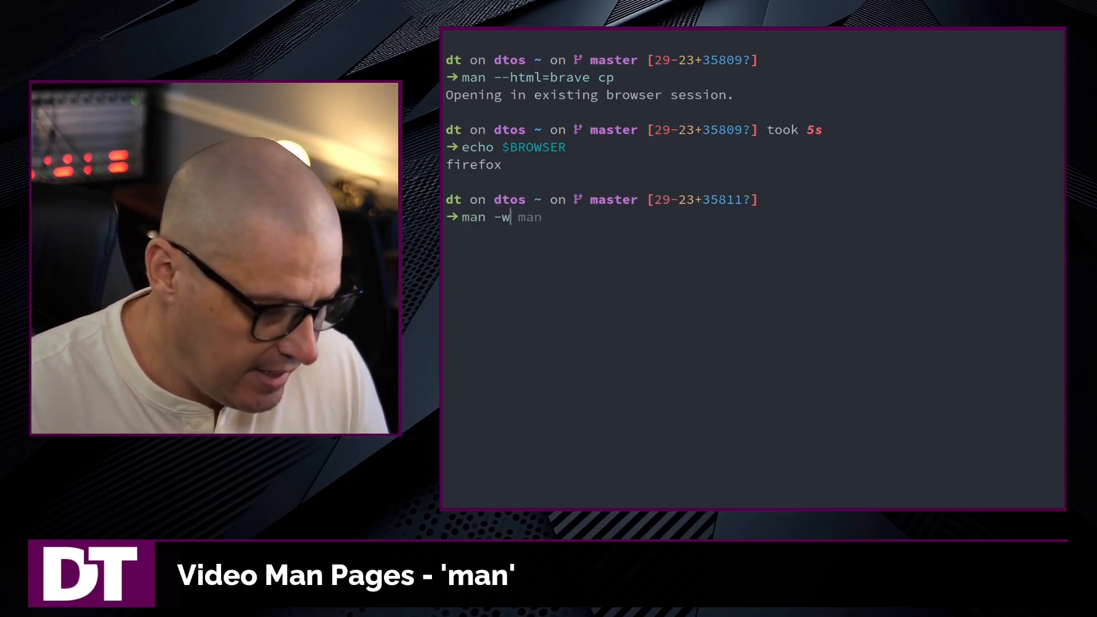
text(l)
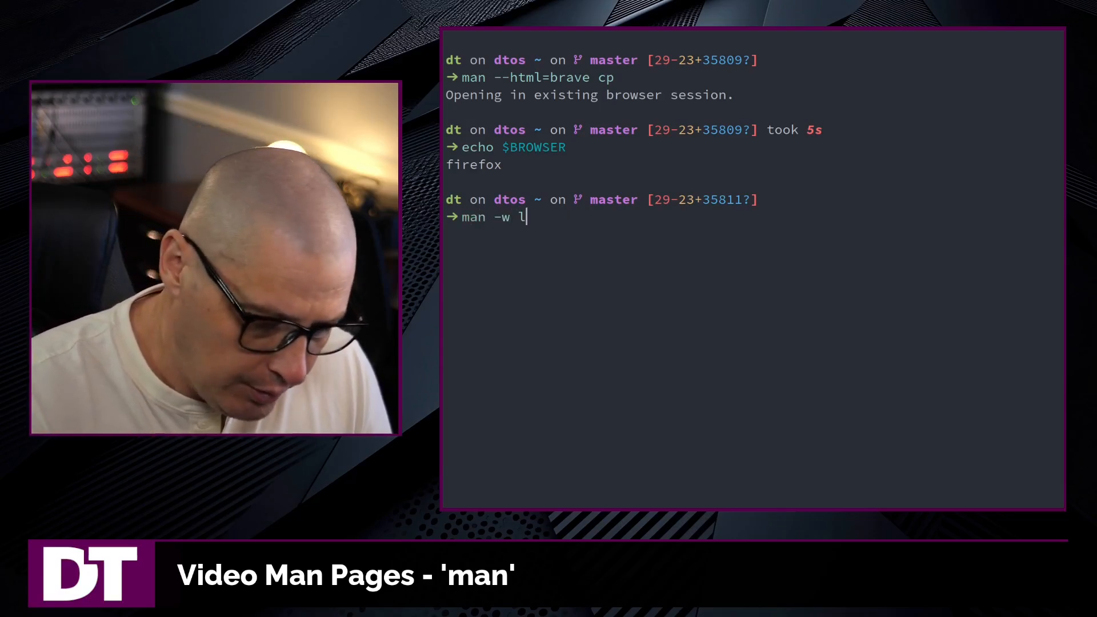
text(s)
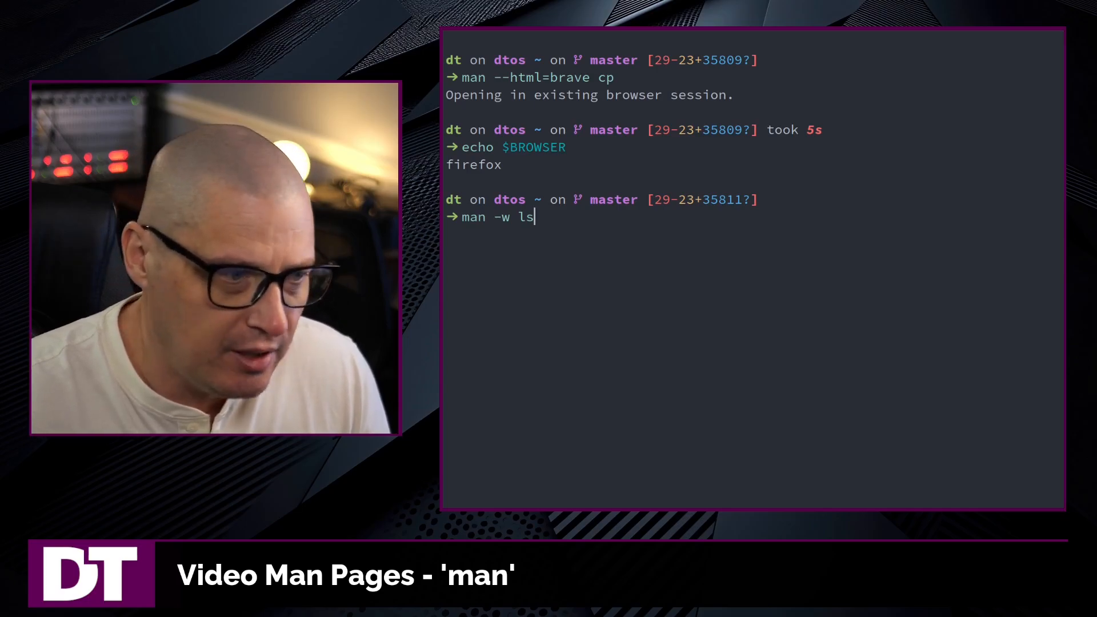
key(Return)
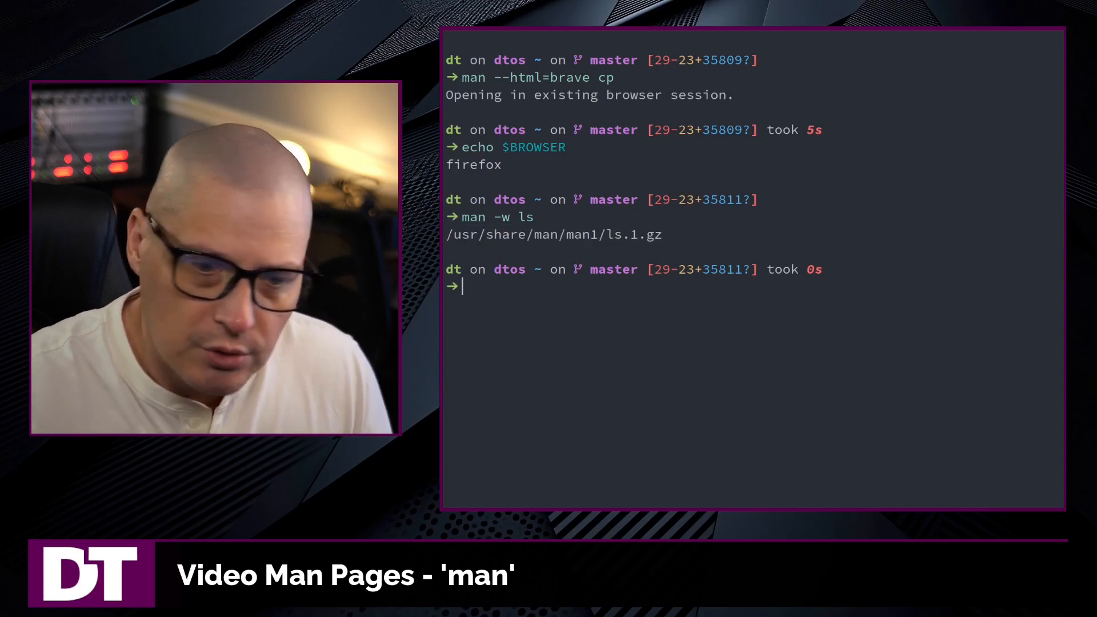
text(man -w ls)
text(man -k)
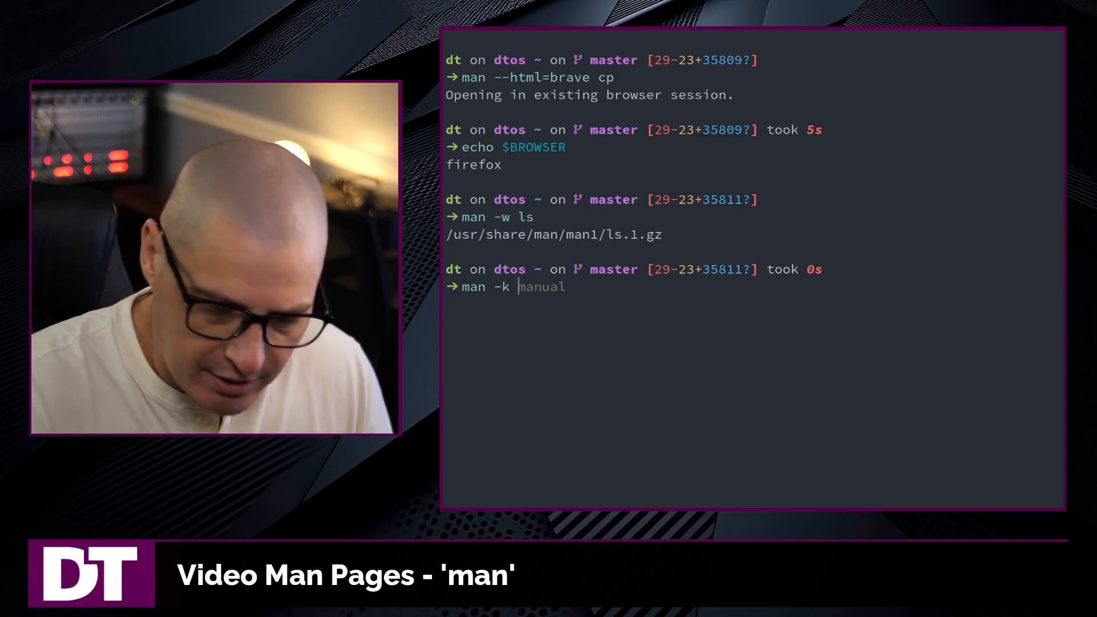
Step: Run 'man -k "install"' and scroll through the matching manual entries
text(")
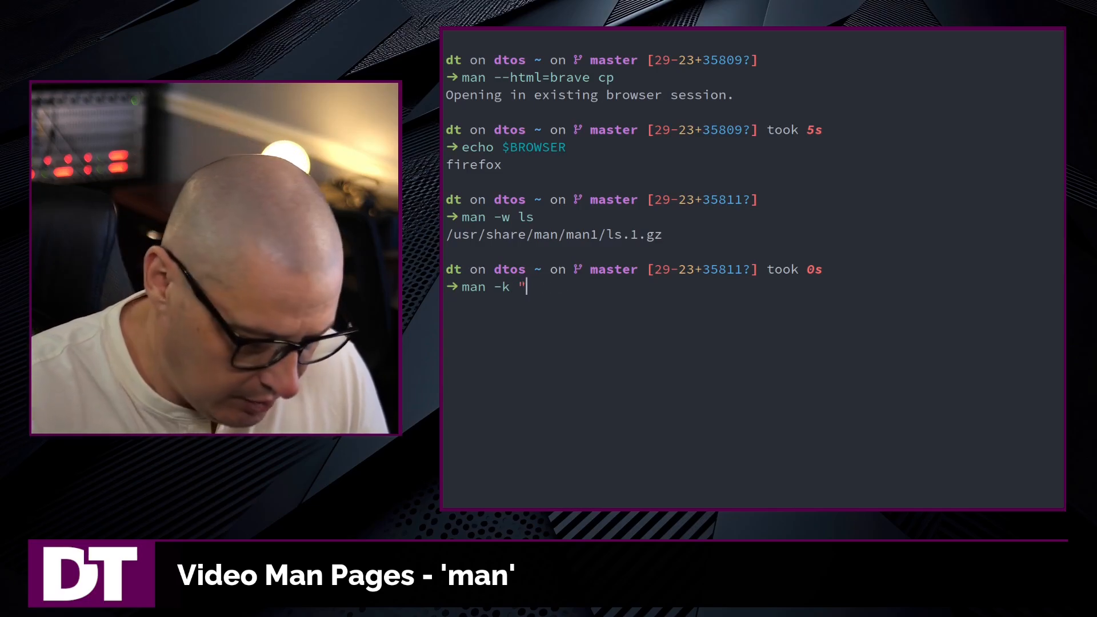
text(install)
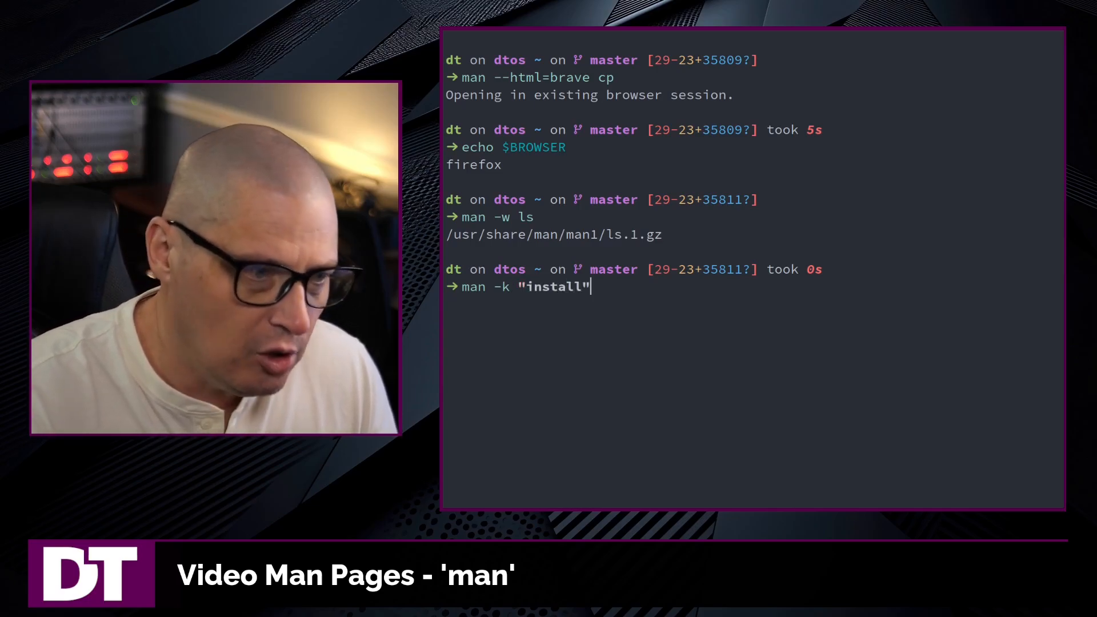
key(Return)
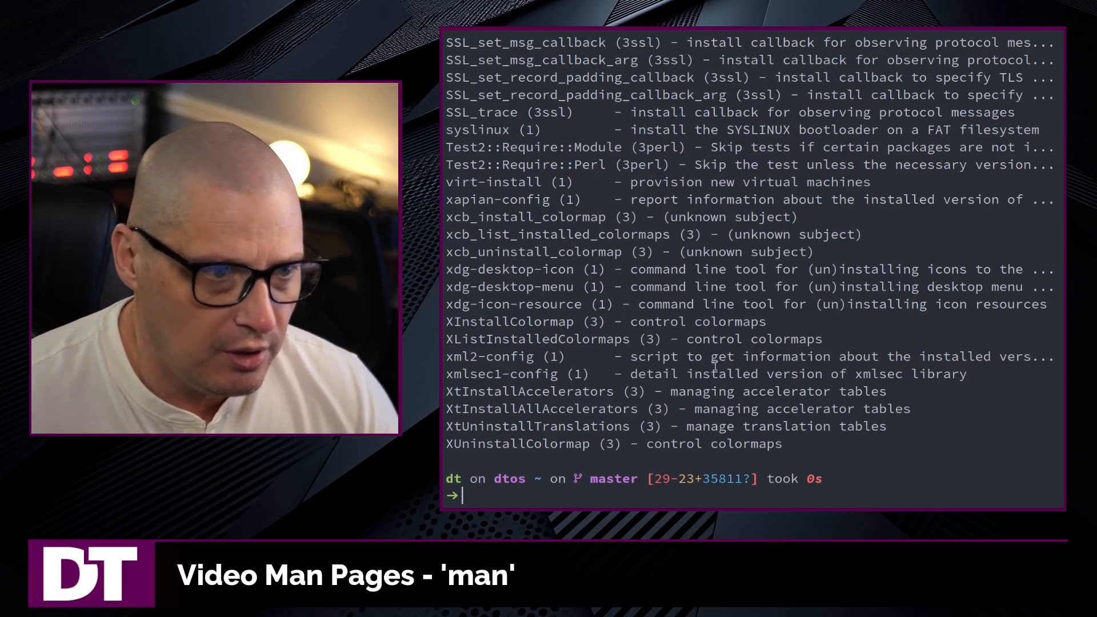
scroll(up, 3)
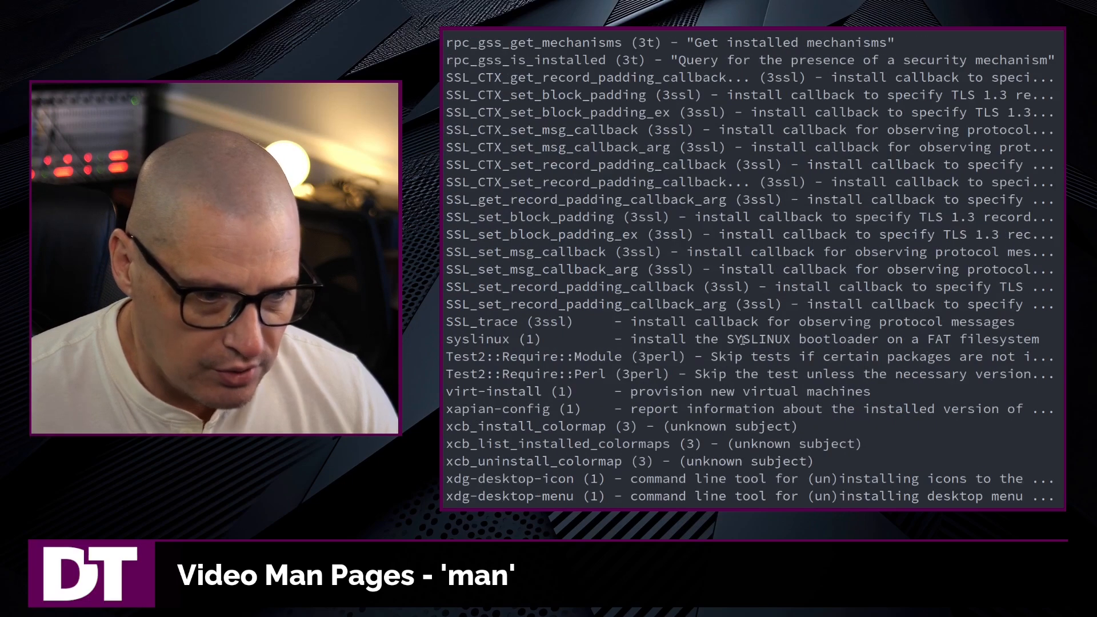
scroll(down, 3)
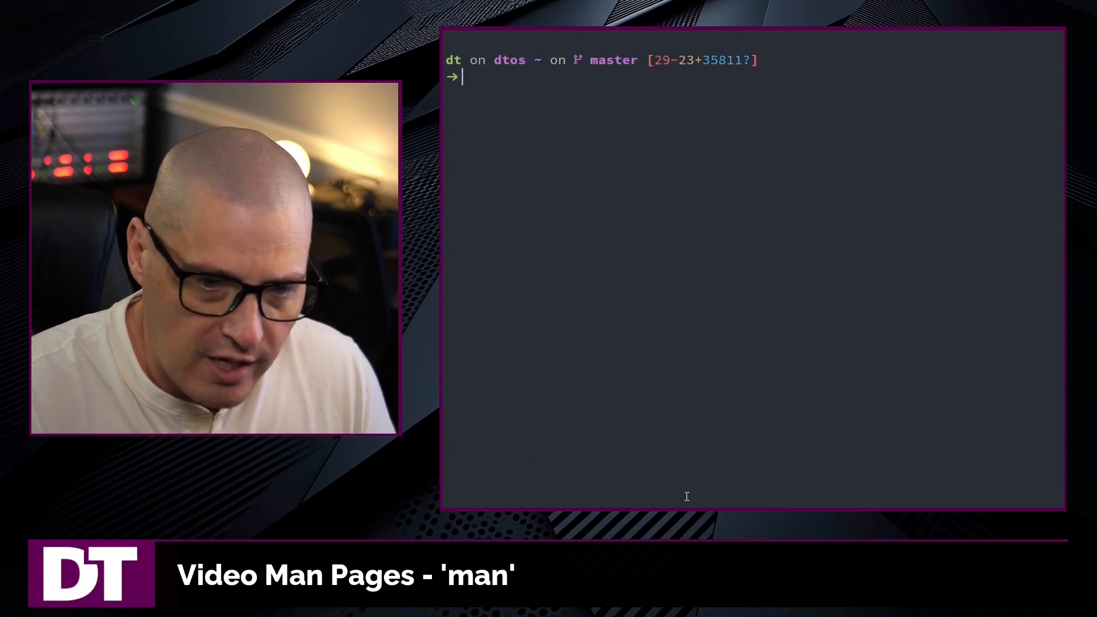
Step: Run 'man --locale de ls' to show the ls page with German interface text
text(man -k "install")
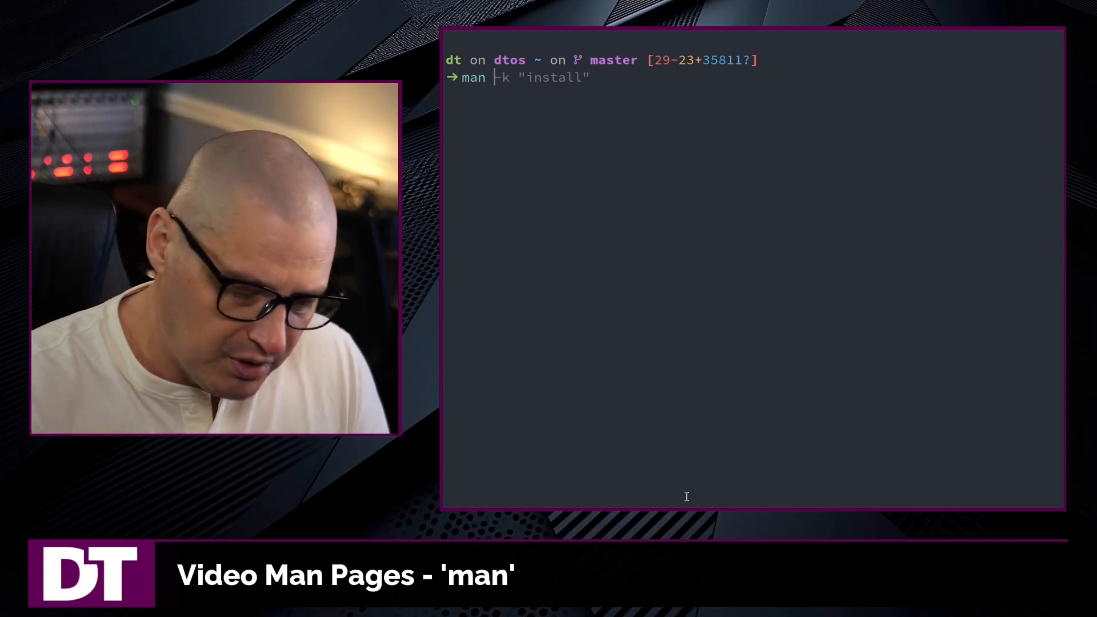
text(--local)
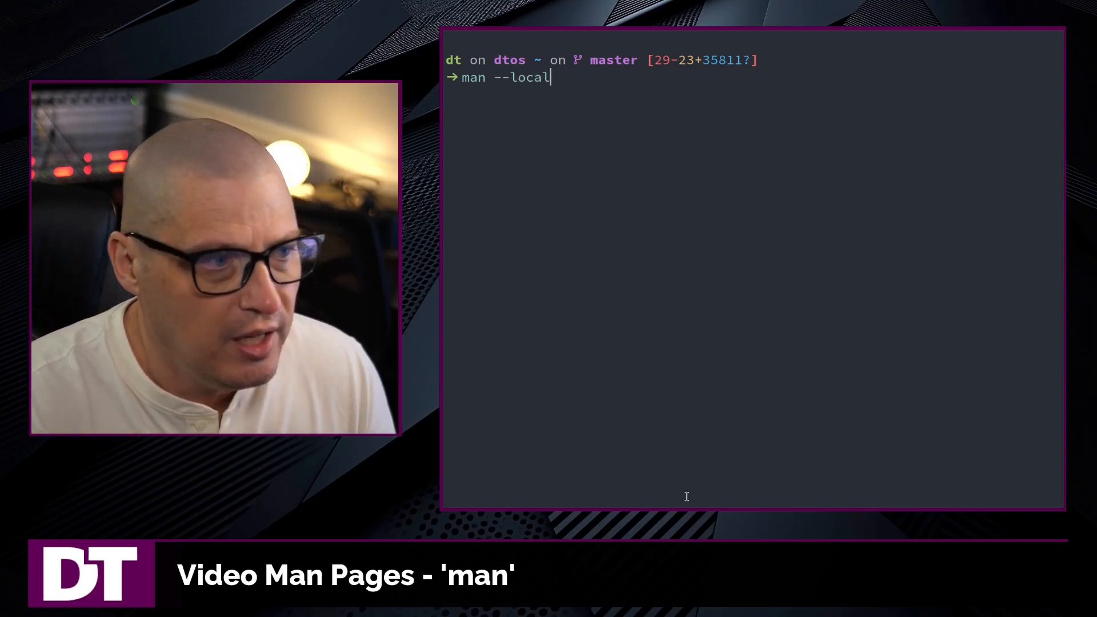
text(e locale)
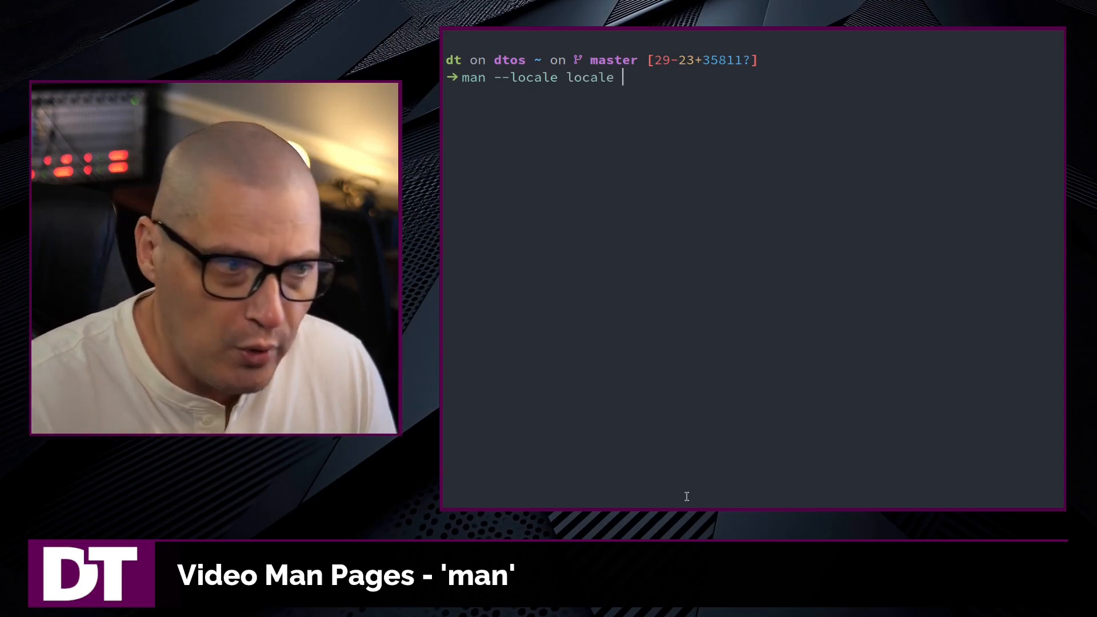
text(command)
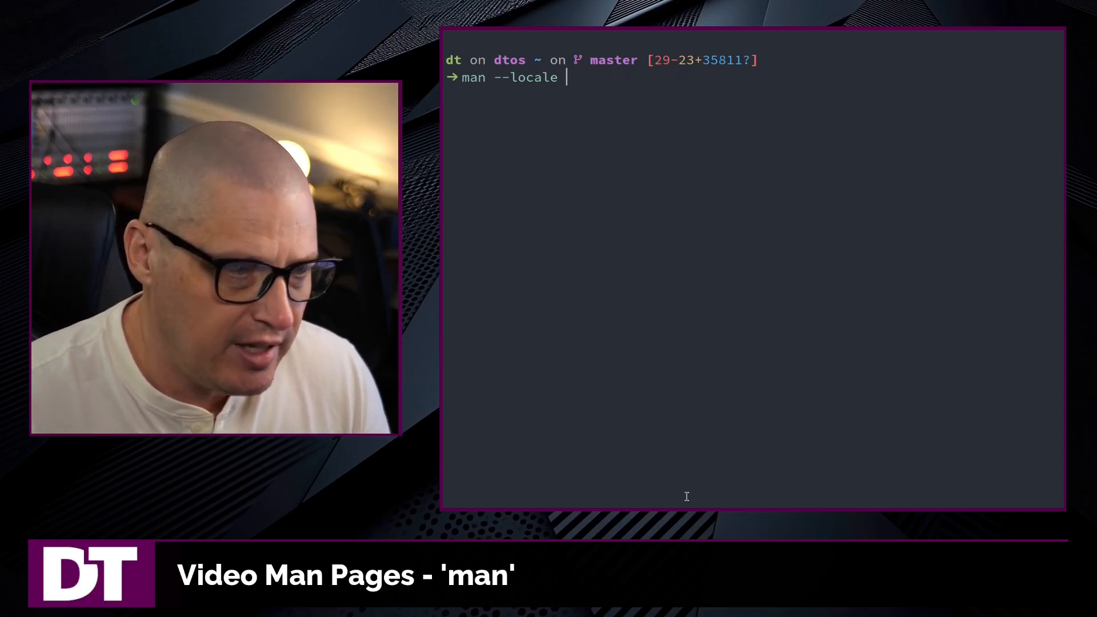
key(Return)
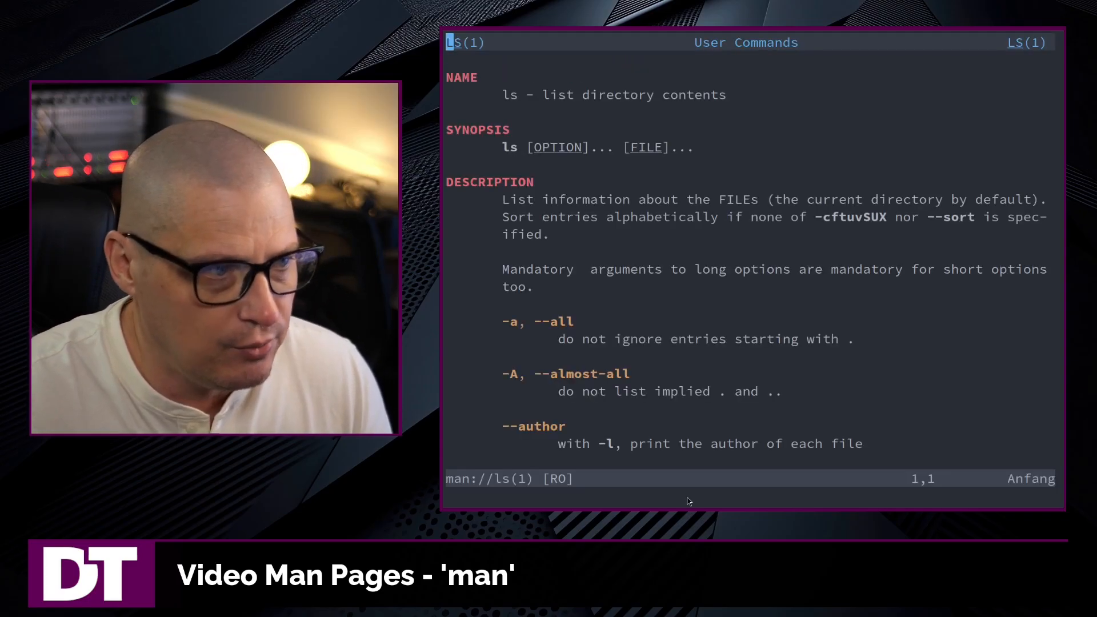
Step: Scroll through the German-locale ls page and quit back to the prompt
scroll(down, 3)
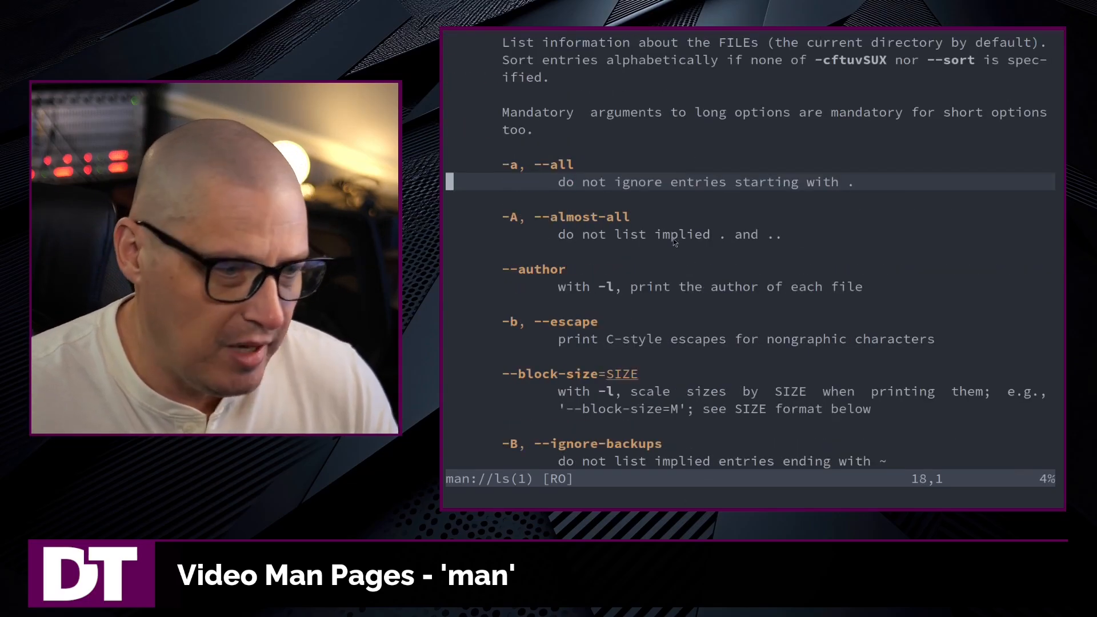
scroll(down, 3)
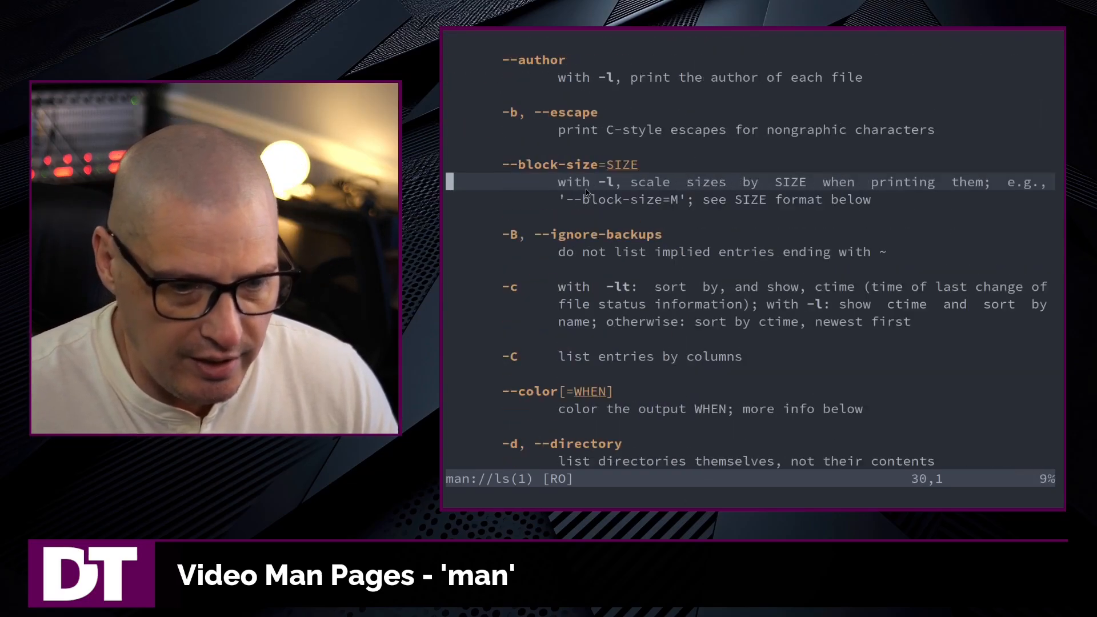
scroll(up, 3)
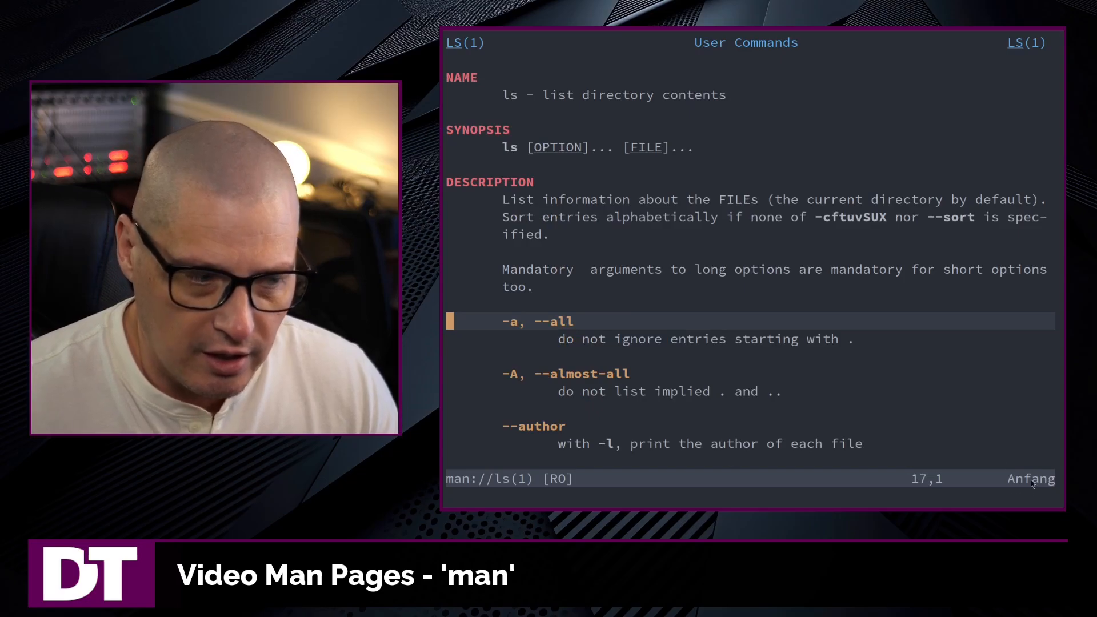
mouse_move(1002, 486)
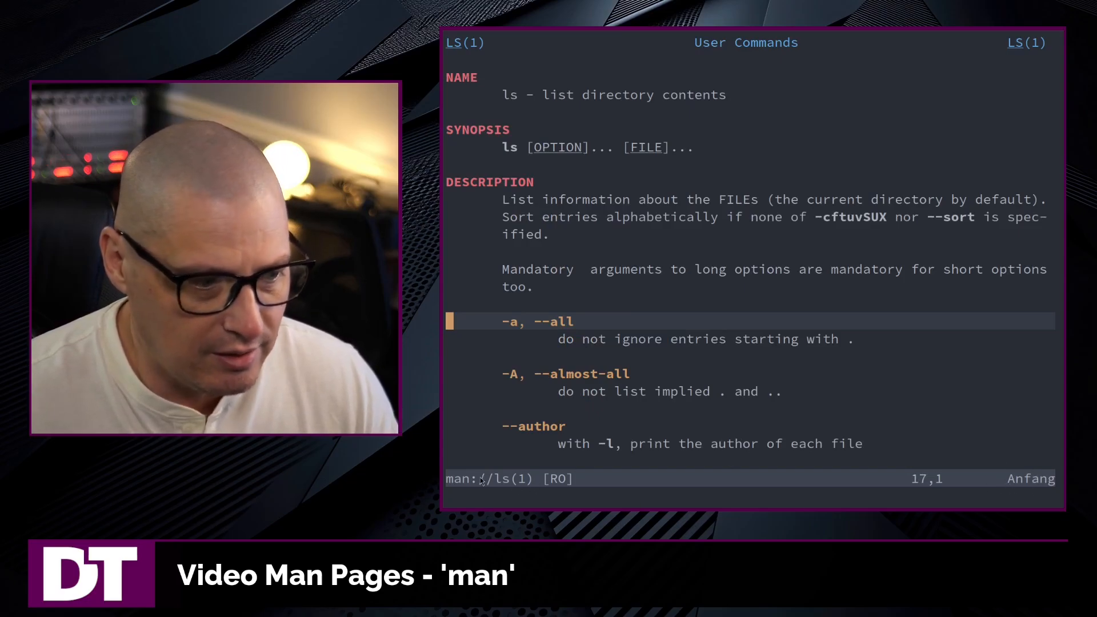
key(q)
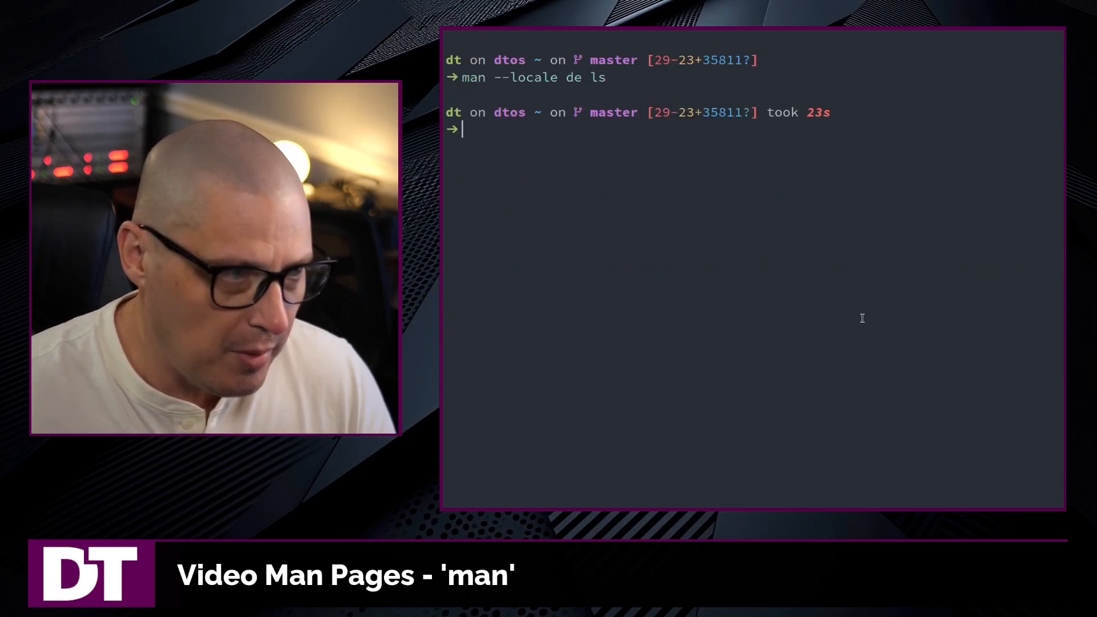
Step: Run 'man --locale de man' to read the German man page, then quit the pager
text(man --locale de)
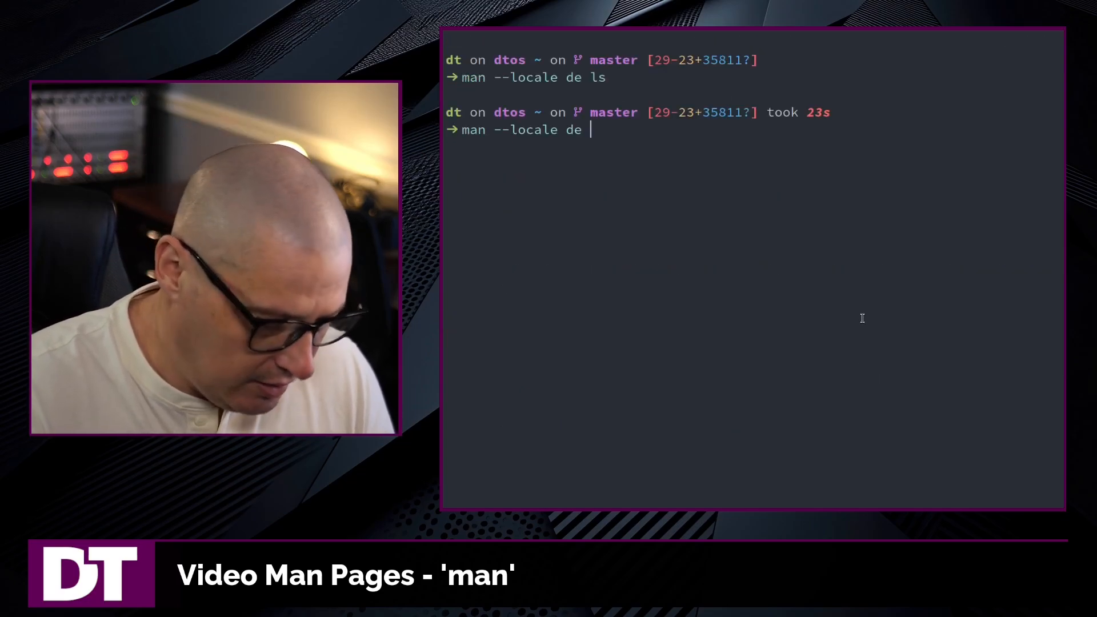
key(Return)
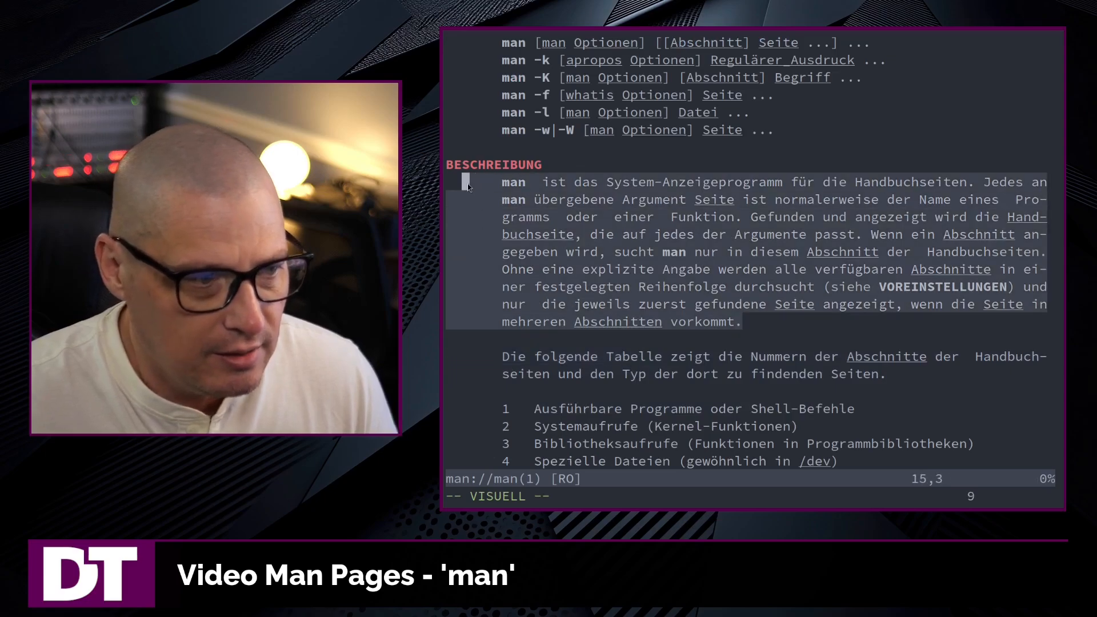
key(q)
text(man)
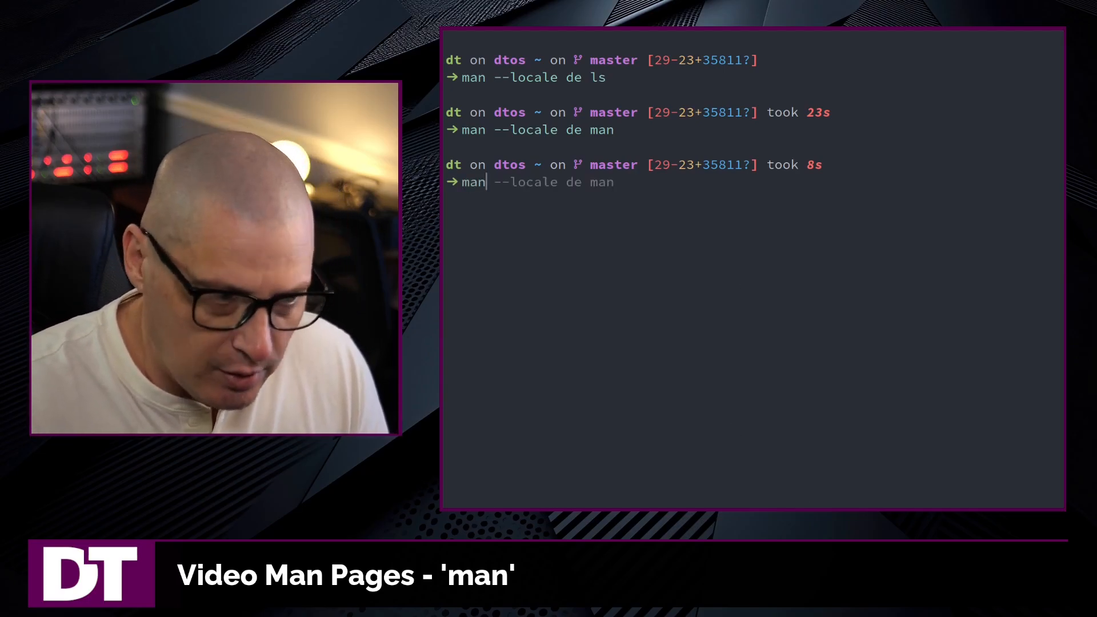
Step: Run 'man man', browse the English sections table, and quit back to the prompt
key(Return)
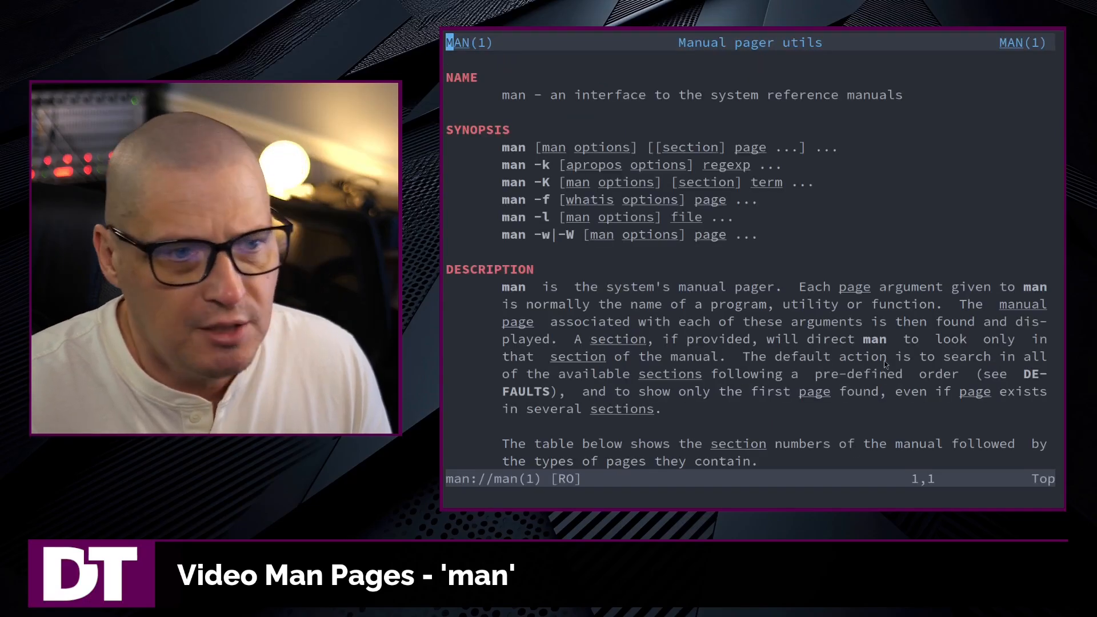
scroll(down, 3)
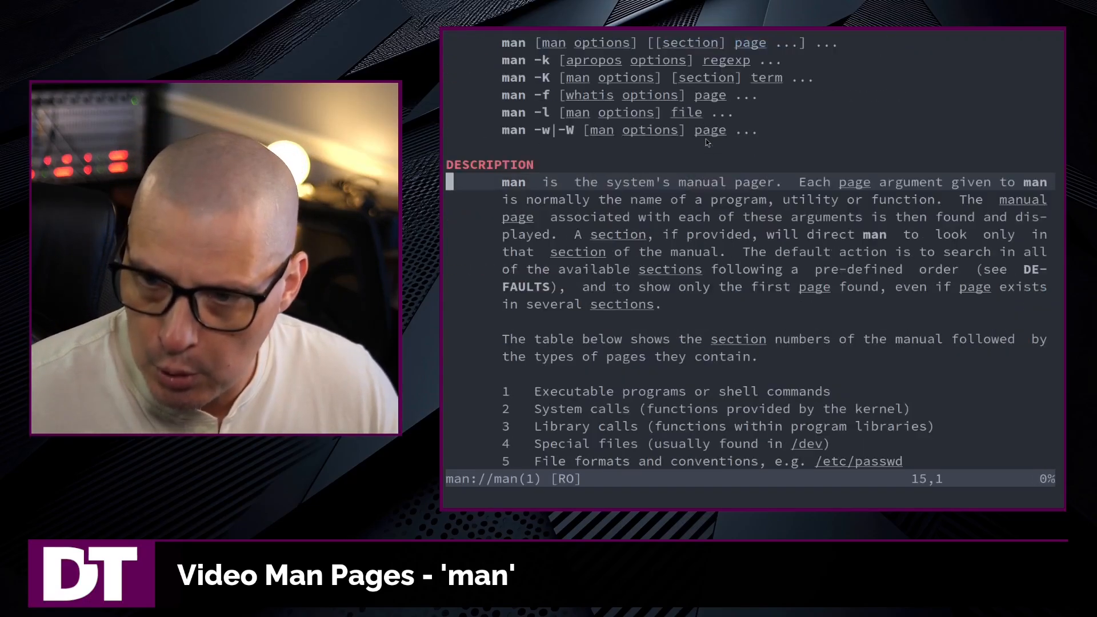
scroll(down, 3)
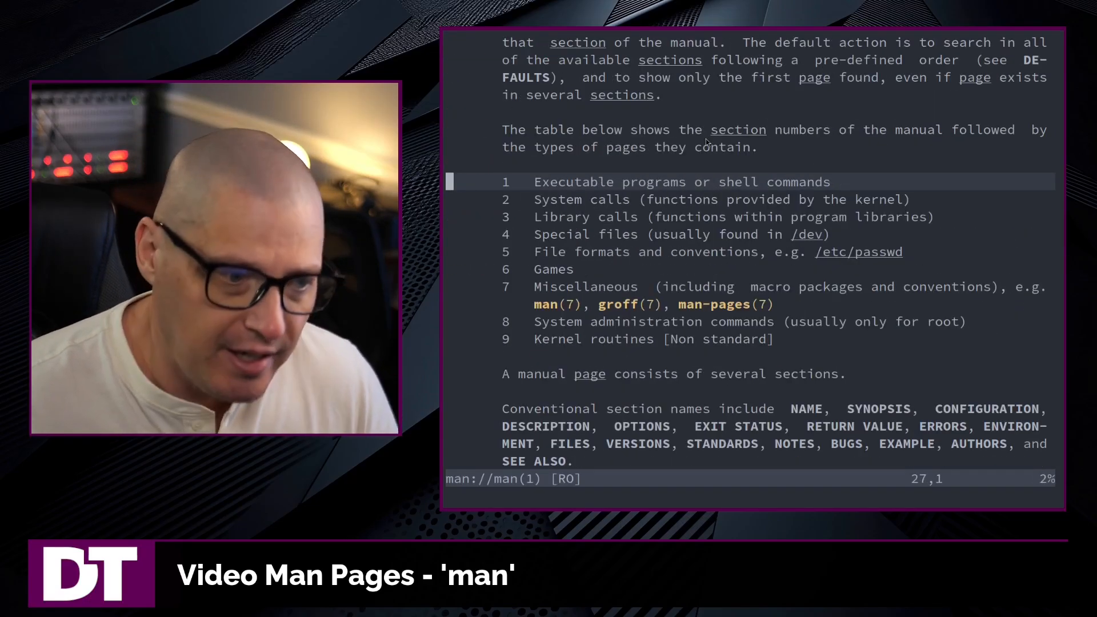
scroll(up, 3)
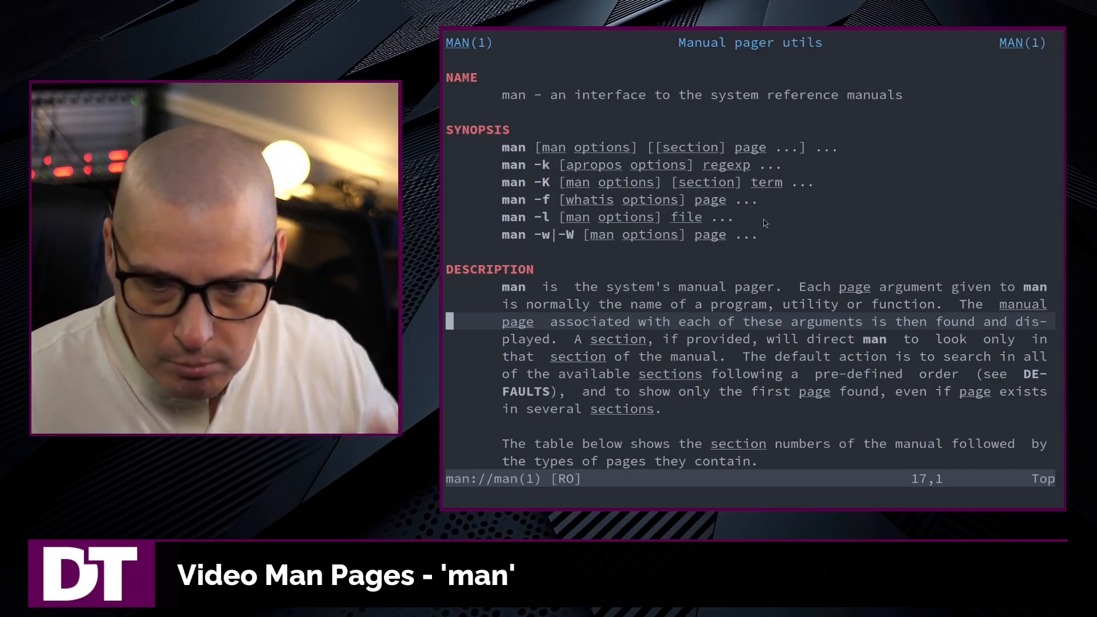
mouse_move(713, 129)
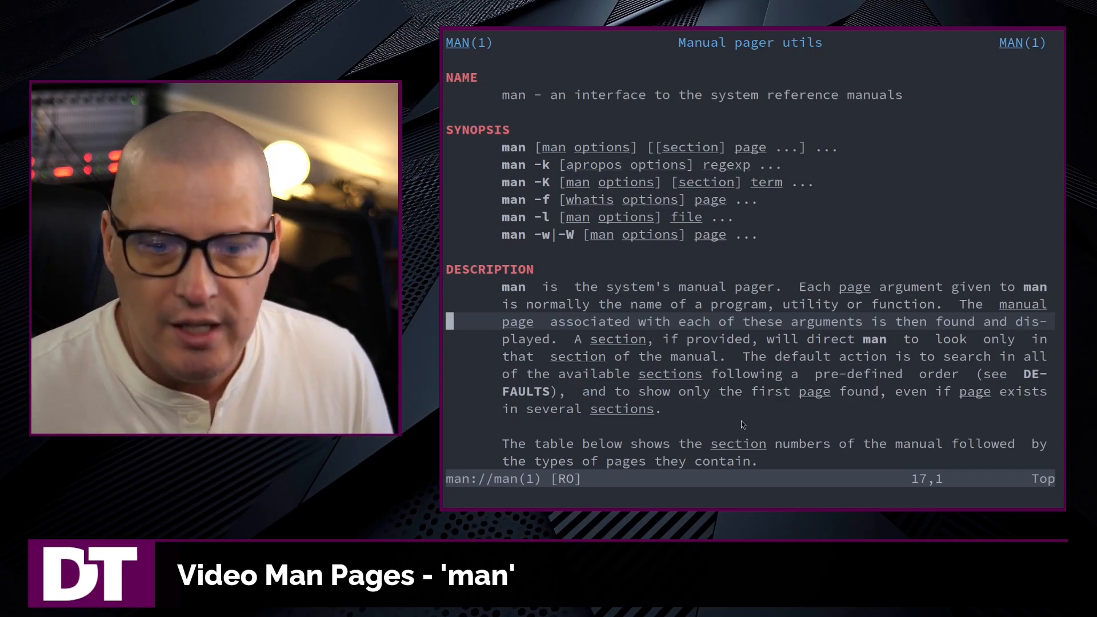
key(q)
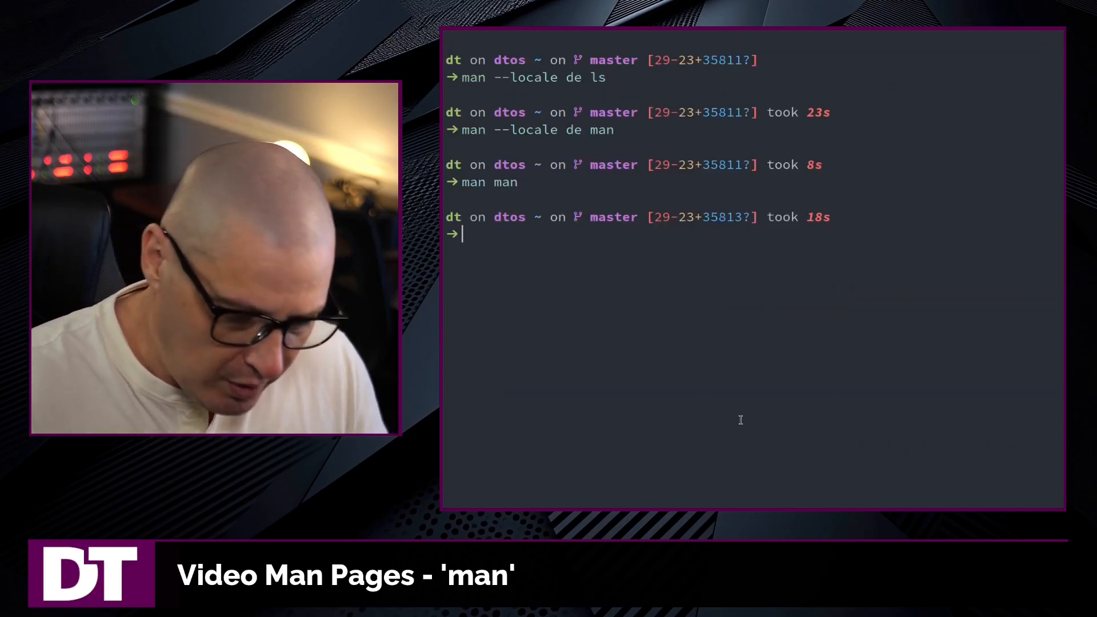
Step: View the mv manual with less as the pager via 'man -P less mv', then quit
text(man --locale de man)
text(man -P)
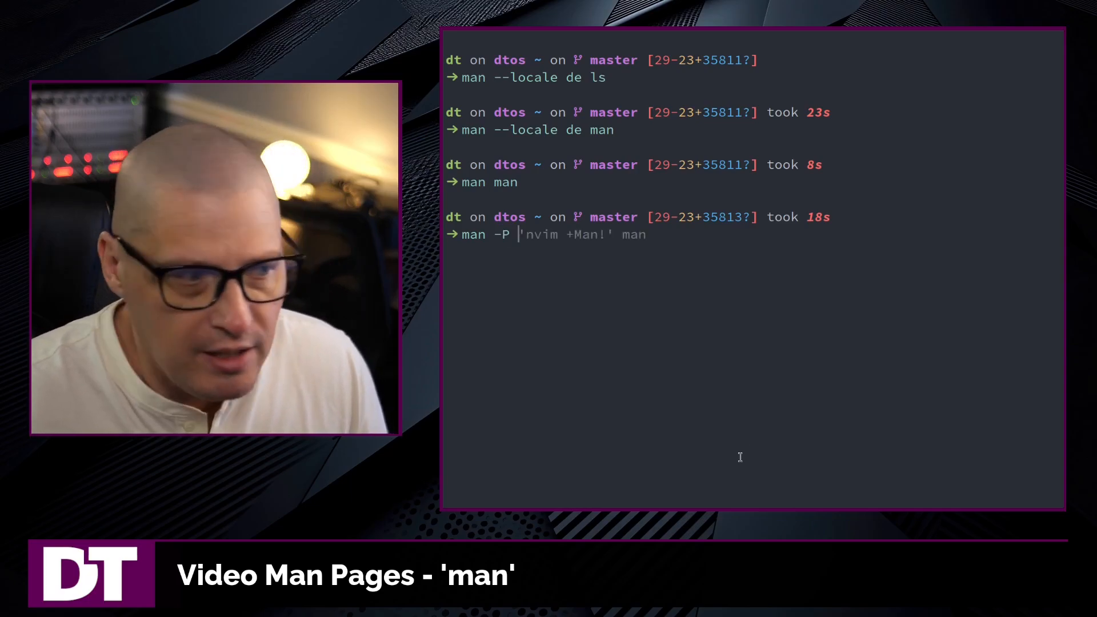
text(less)
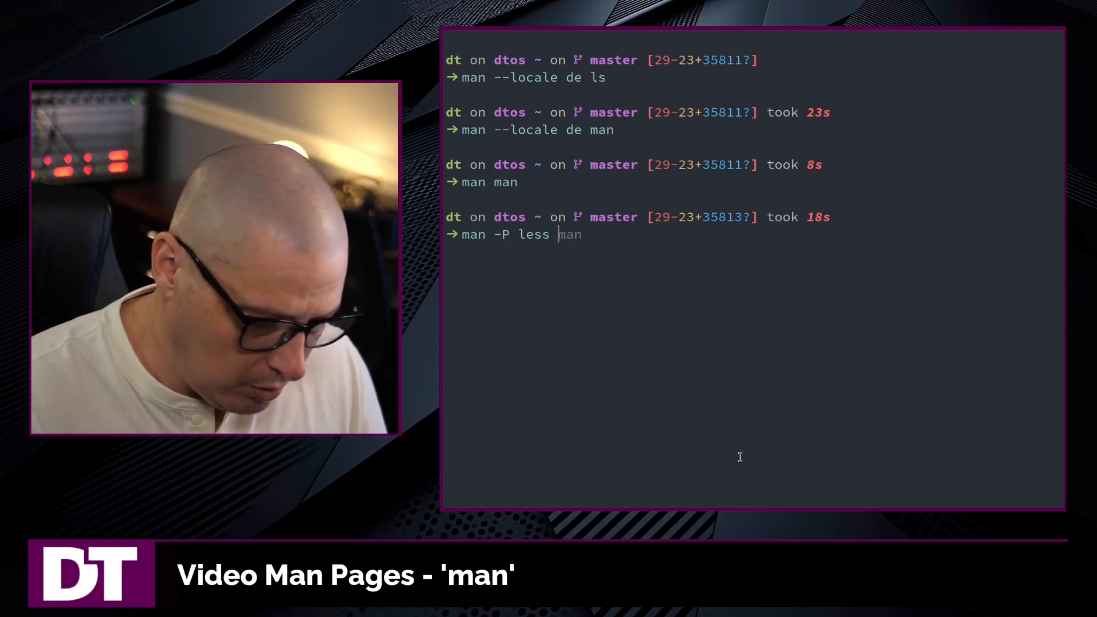
key(Return)
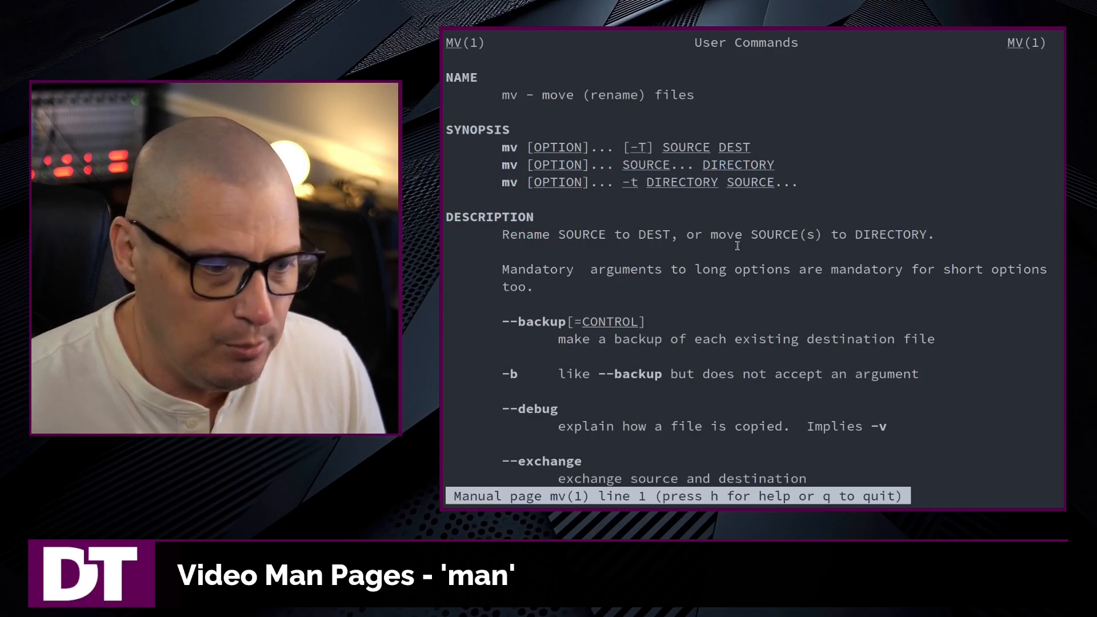
scroll(down, 3)
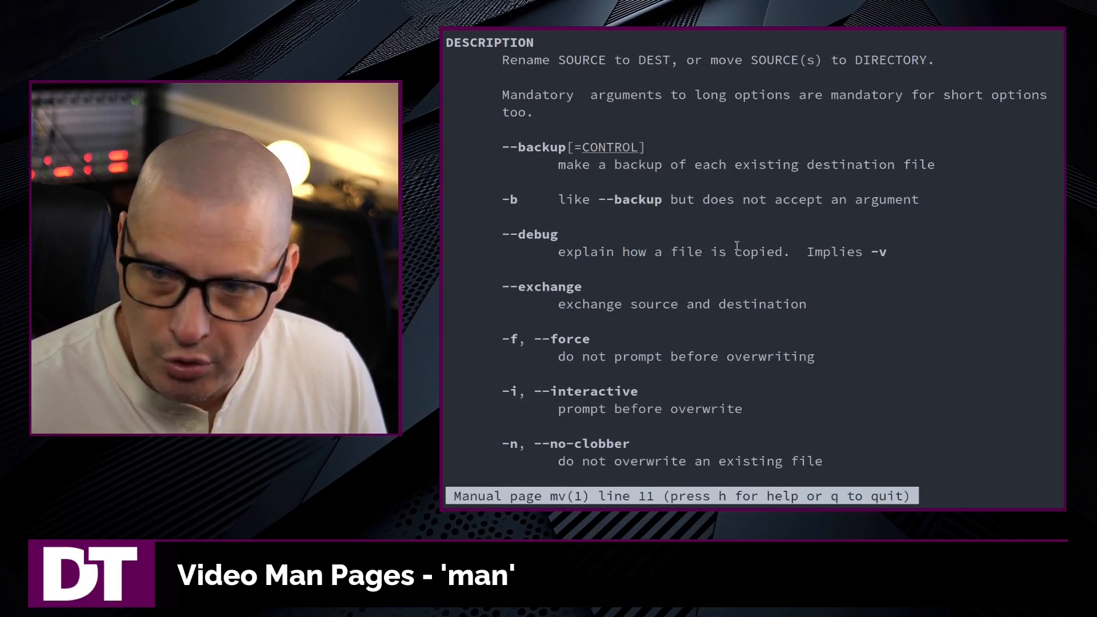
key(q)
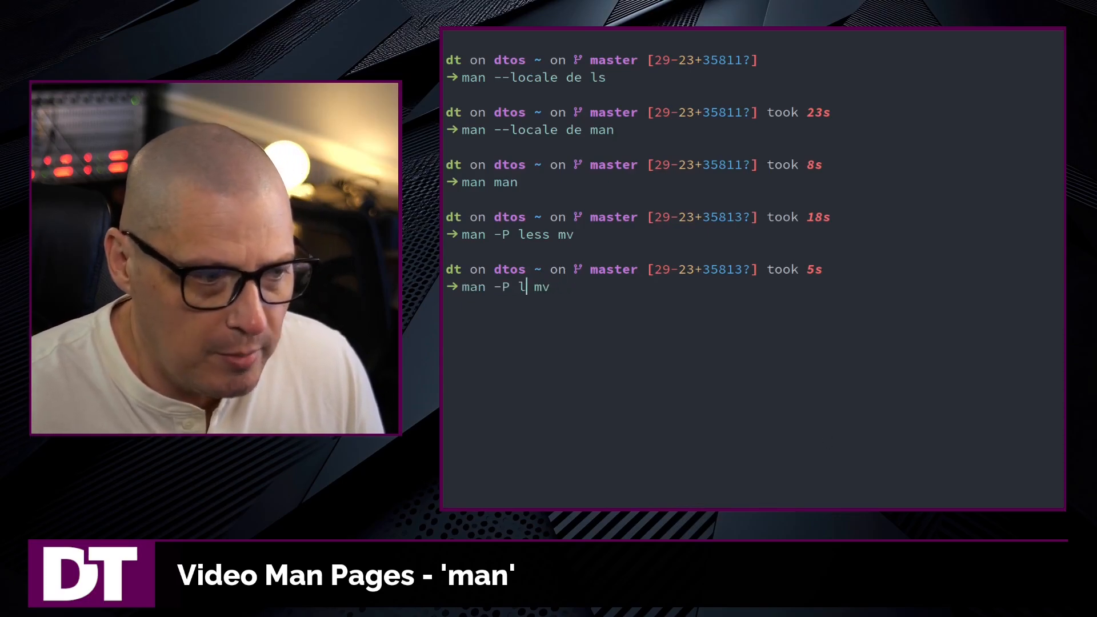
Step: View the mv manual with more as the pager via 'man -P more mv', then quit
text(ore)
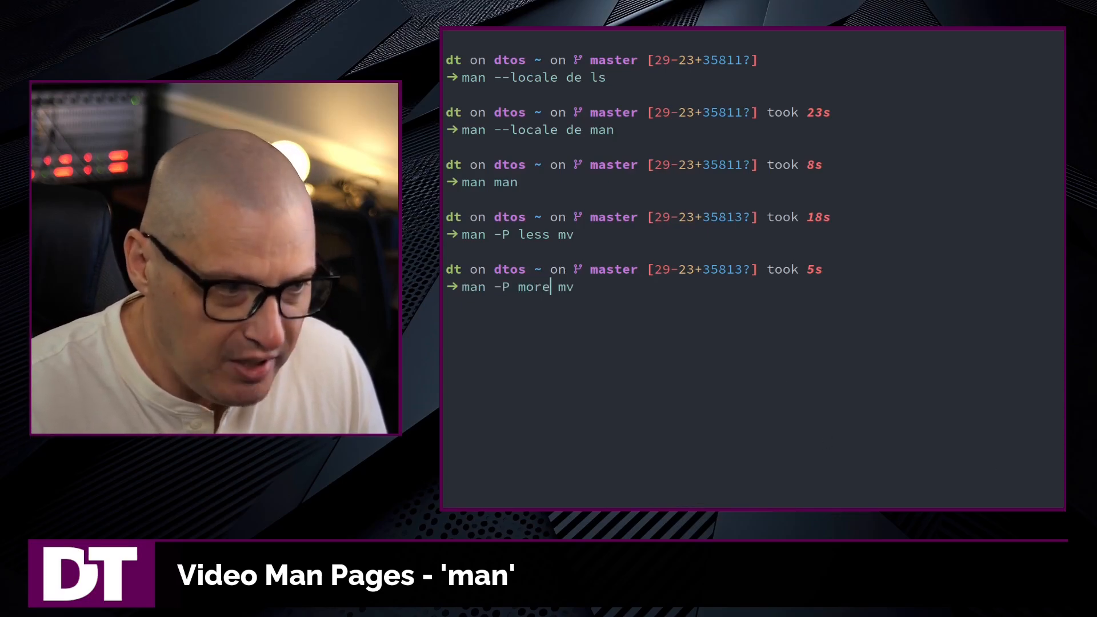
key(Return)
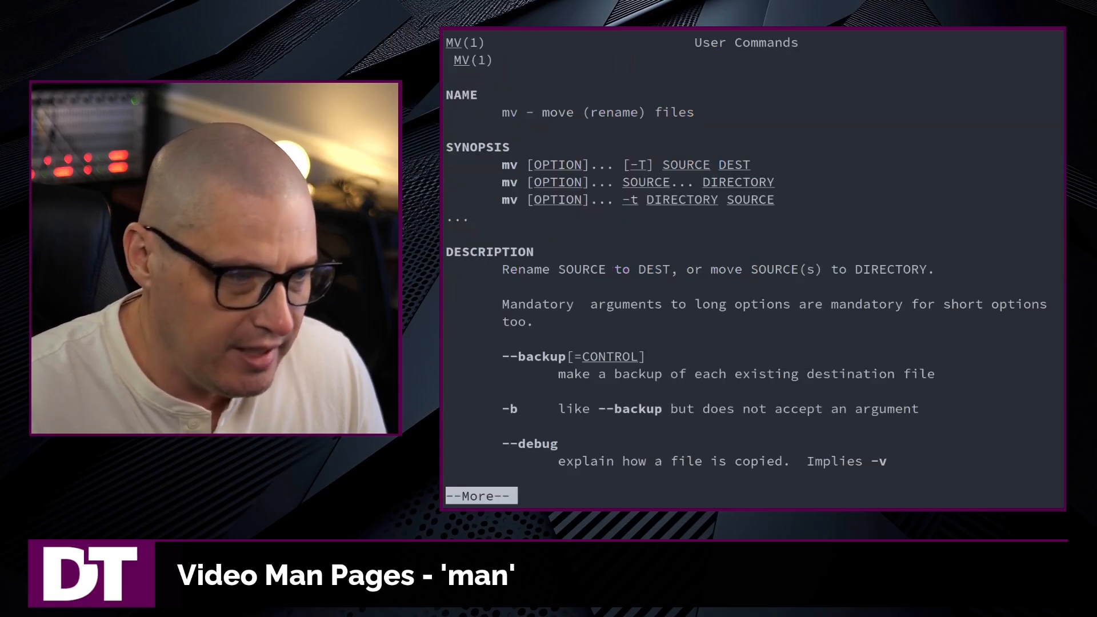
key(q)
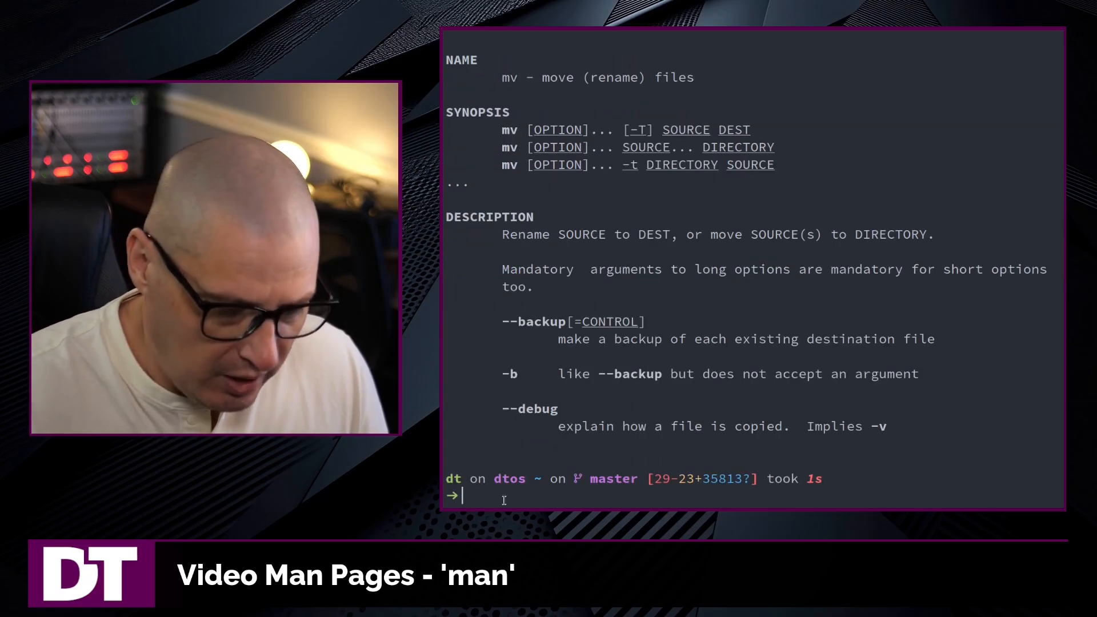
Step: Clear the screen and run man -P 'nvim +Man!' mv to page the mv manual in Neovim
text(clear)
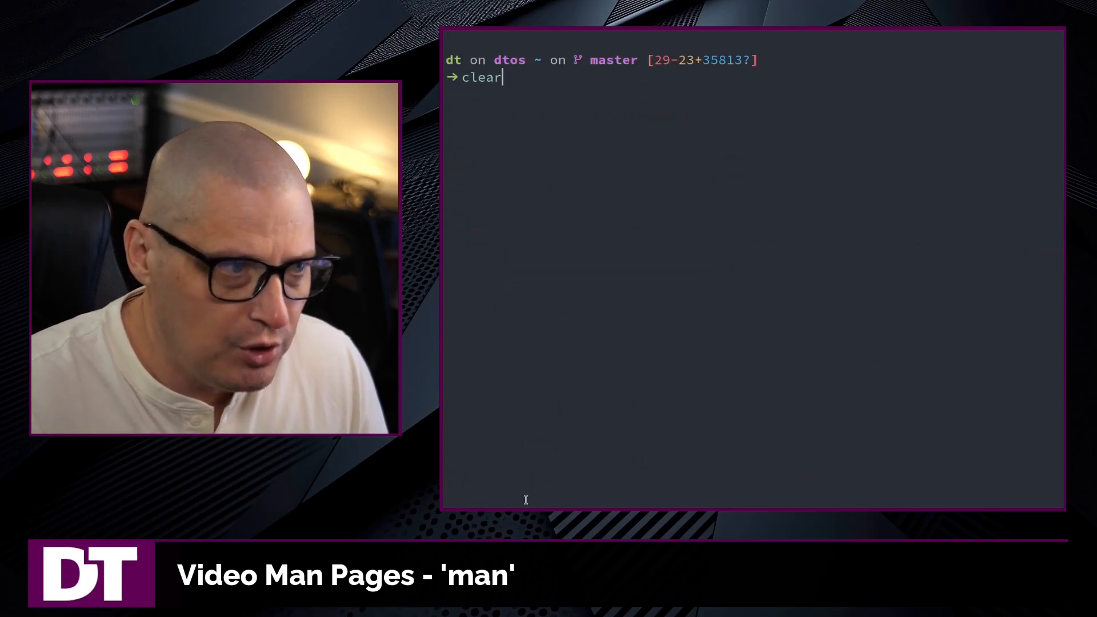
text(man -P | mv)
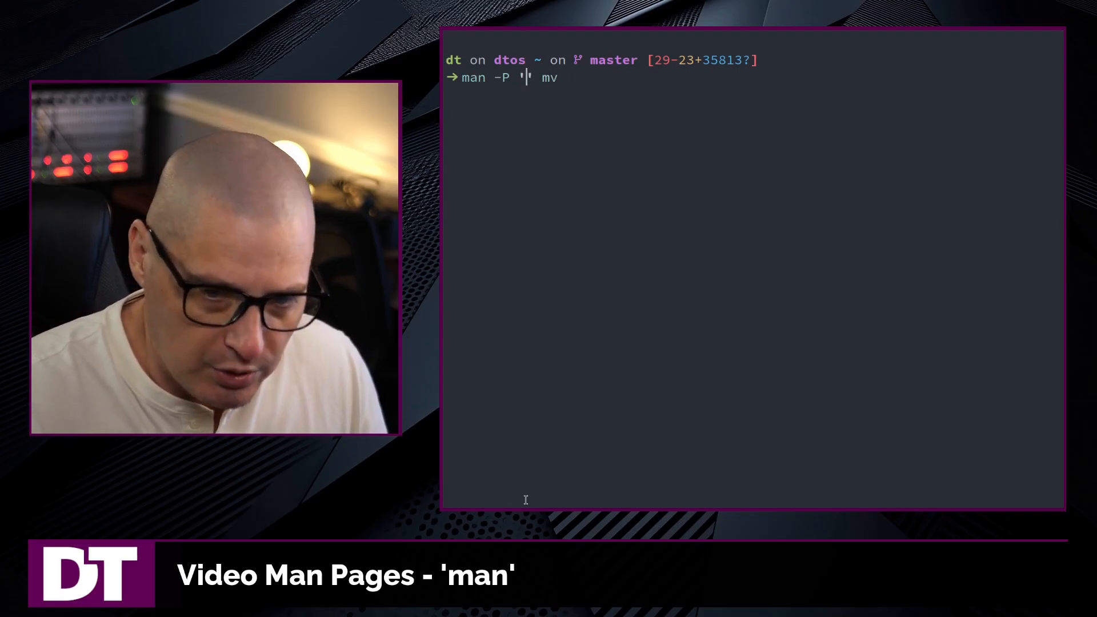
text(nvim)
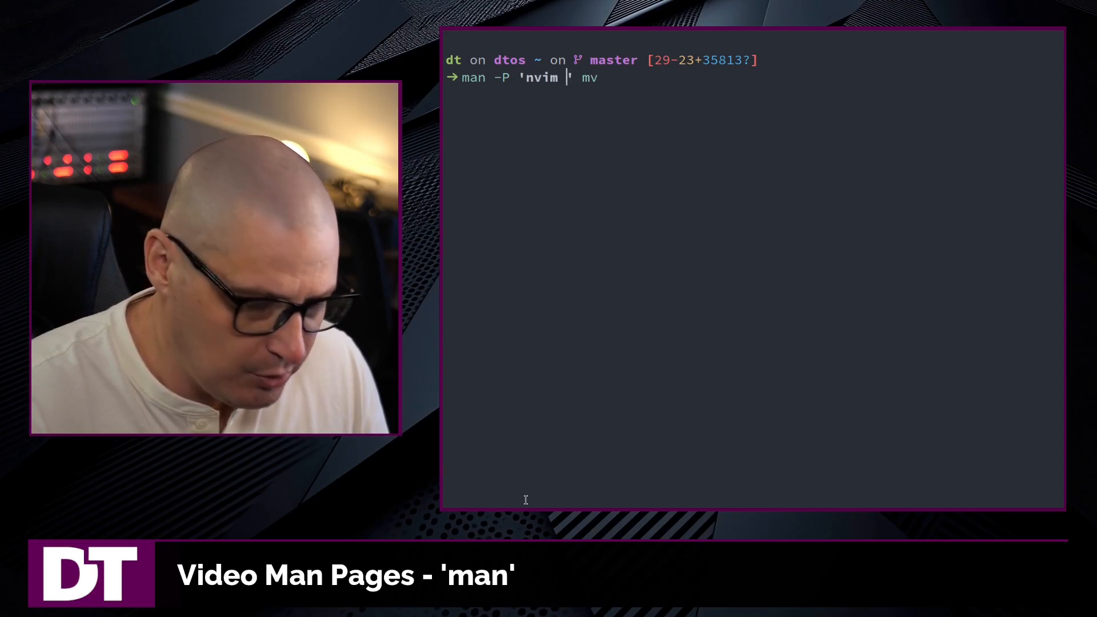
text(+Ma)
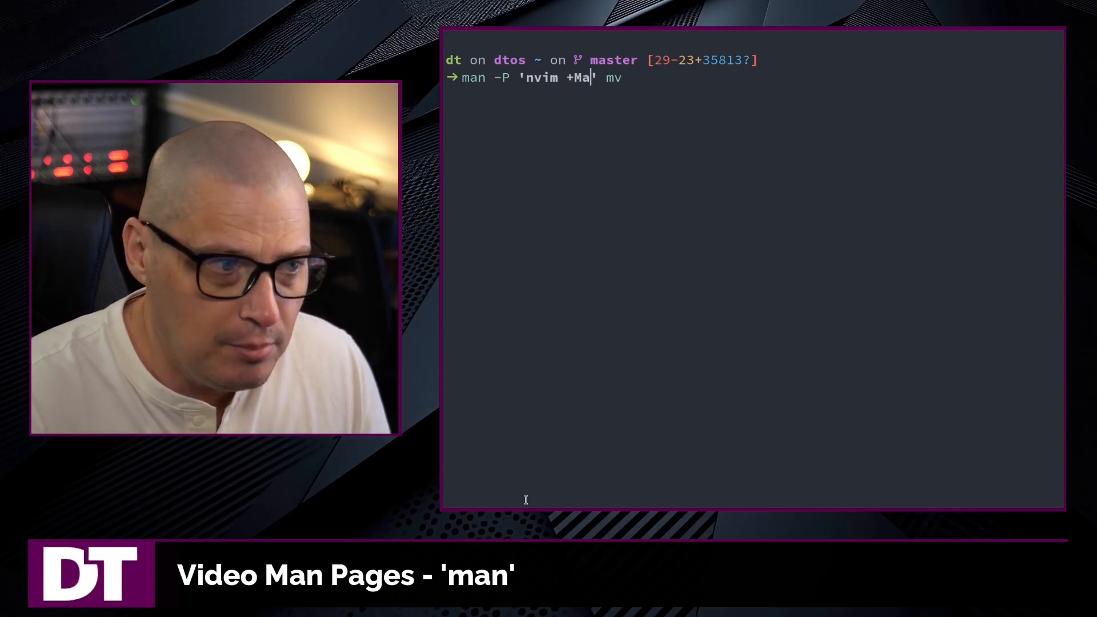
text(n!)
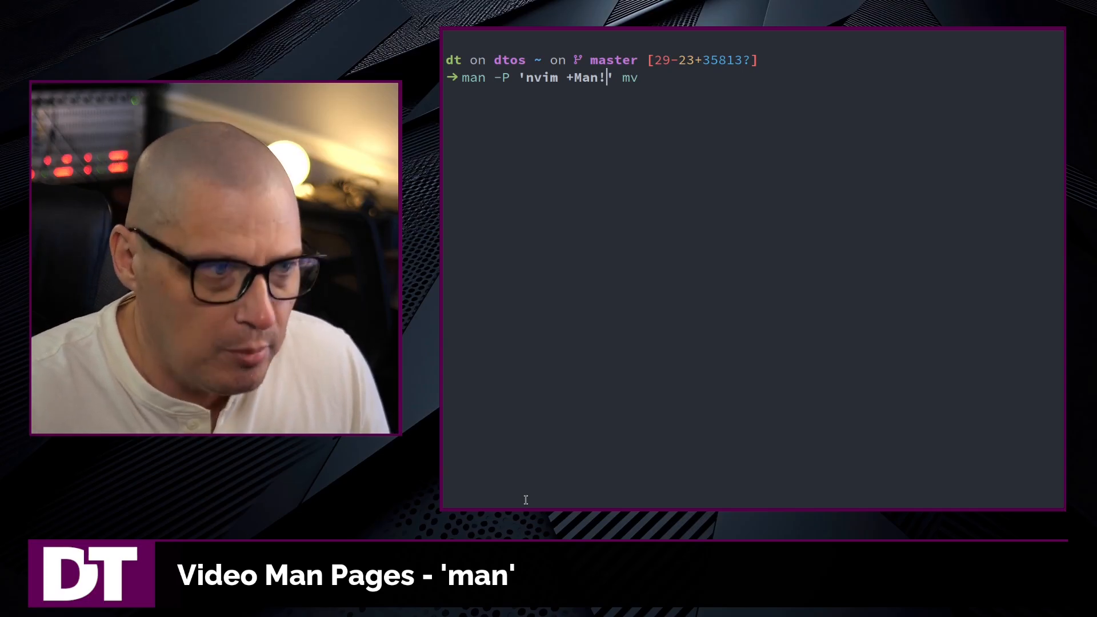
key(Return)
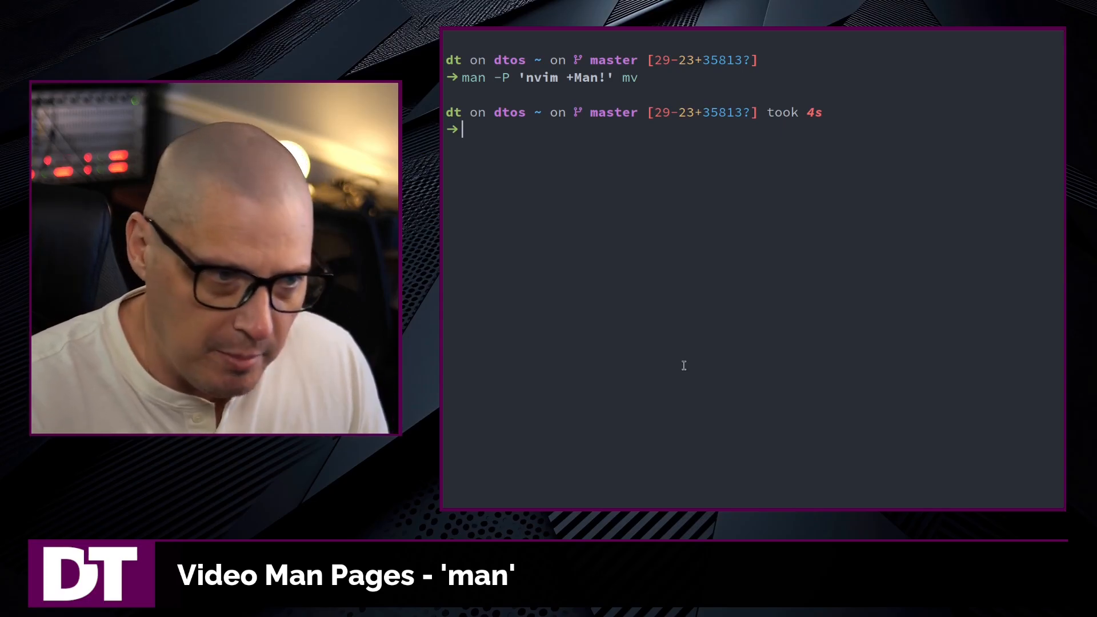
Step: Review the MANPAGER export 'nvim +Man!' in .bashrc with vim and quit unchanged
key(Return)
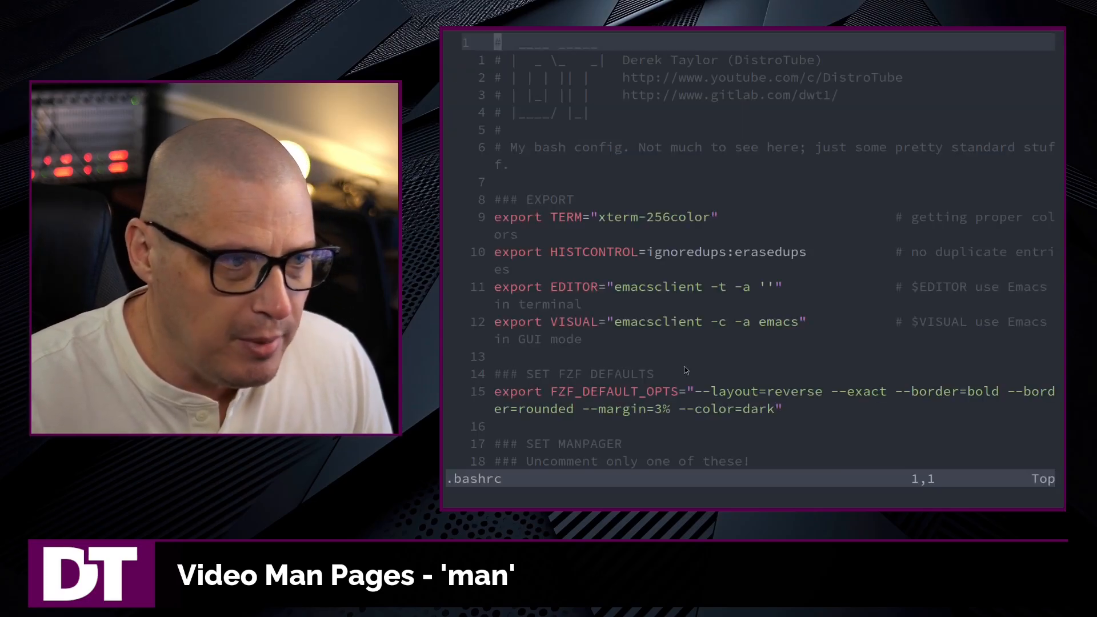
scroll(down, 3)
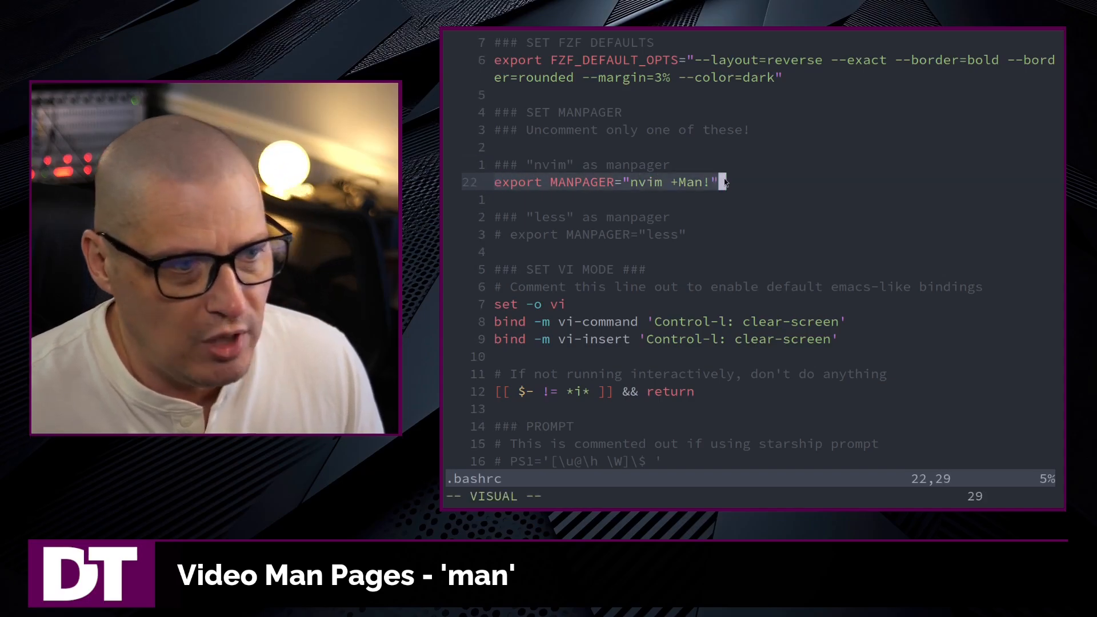
mouse_move(635, 196)
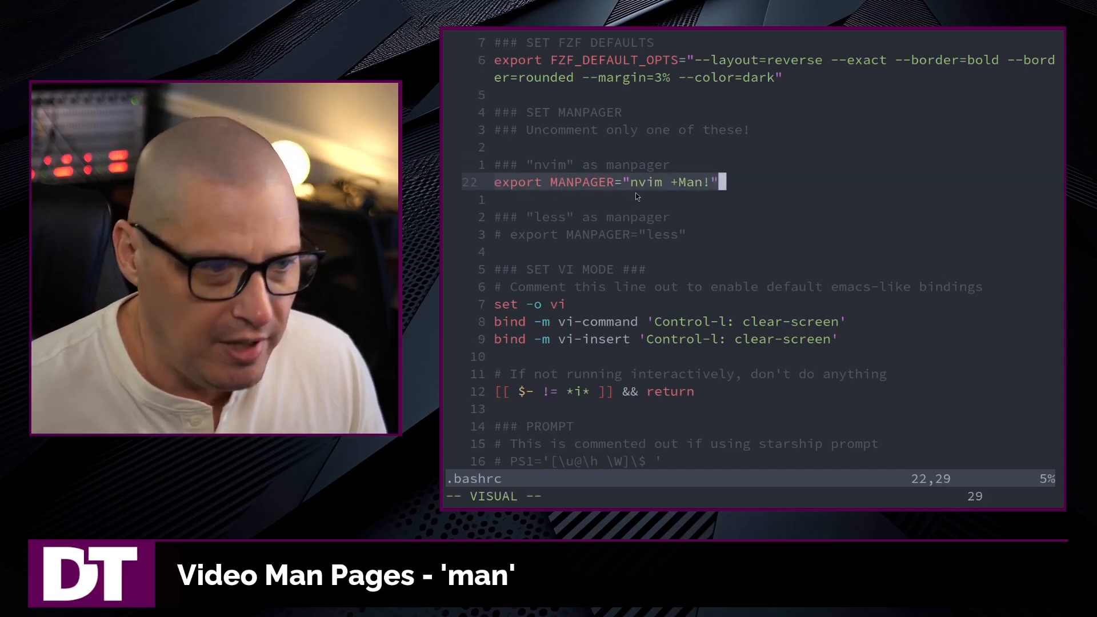
key(Escape)
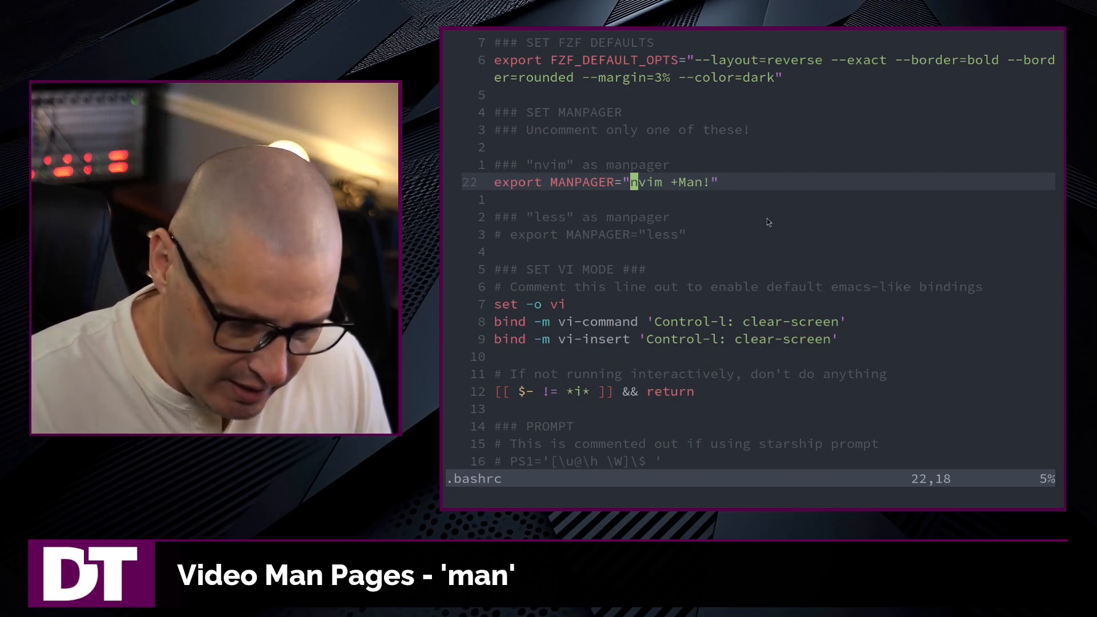
text(:q)
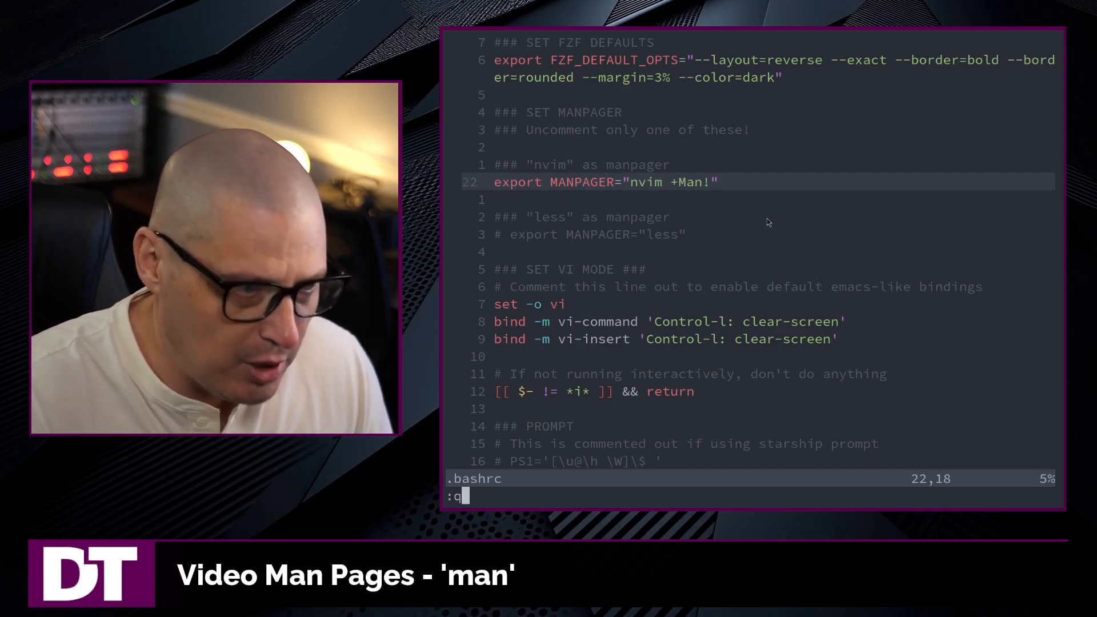
key(Return)
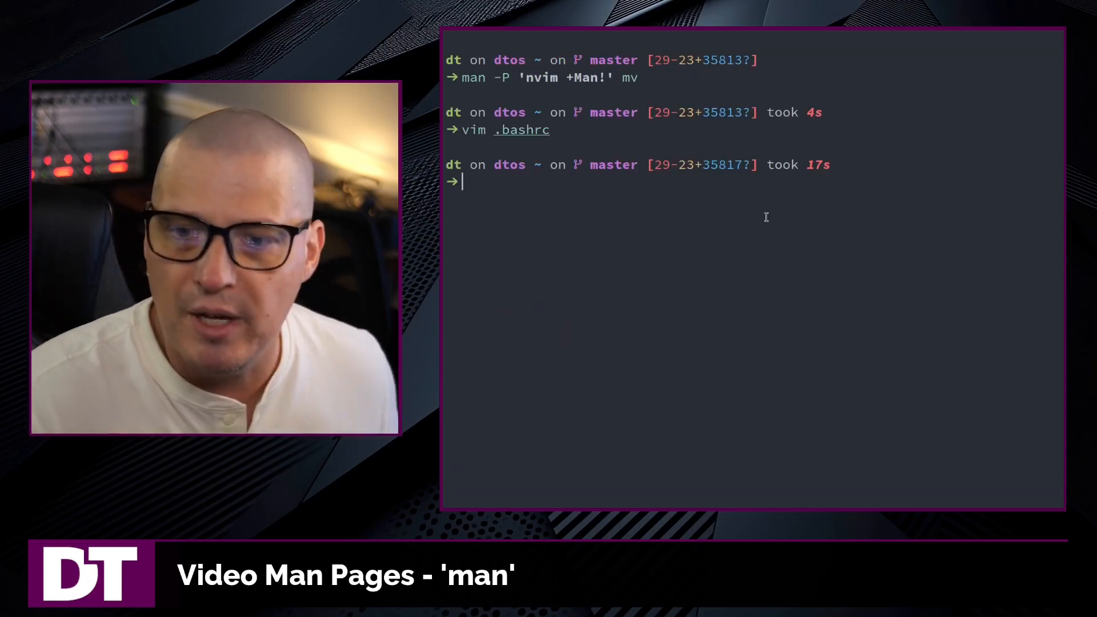
Step: Run 'man man', now opening in Neovim by default, and close it
text(man man)
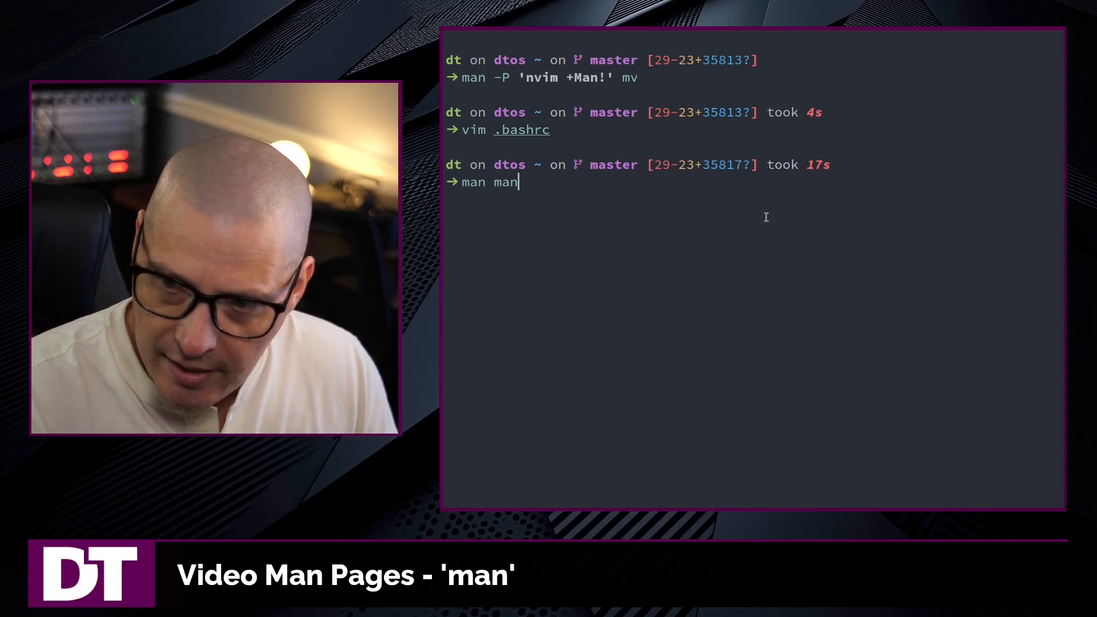
key(Return)
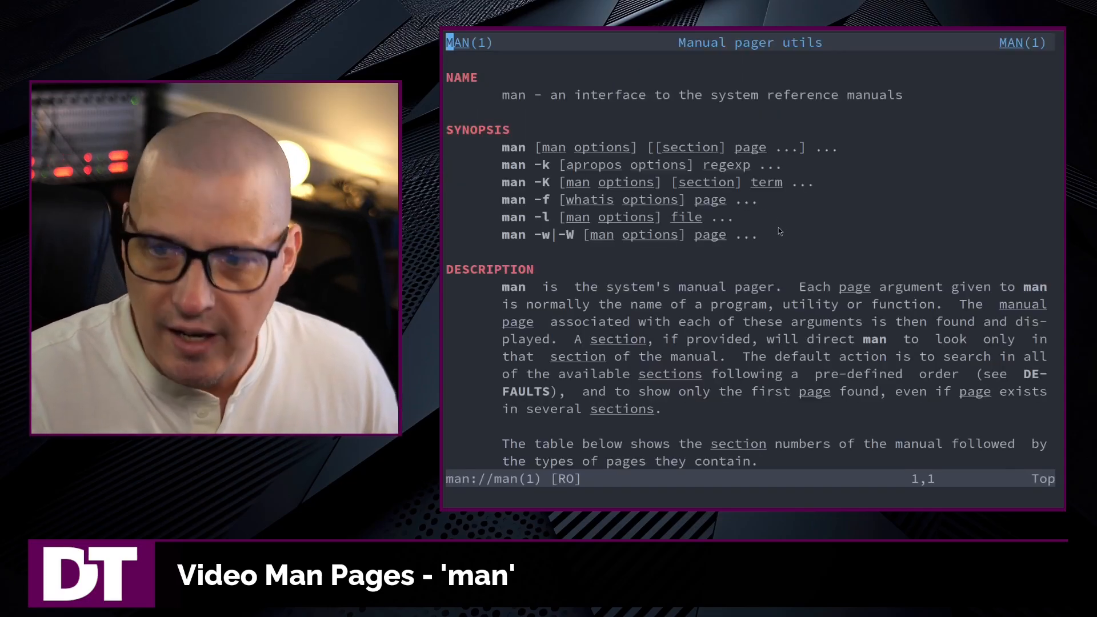
key(q)
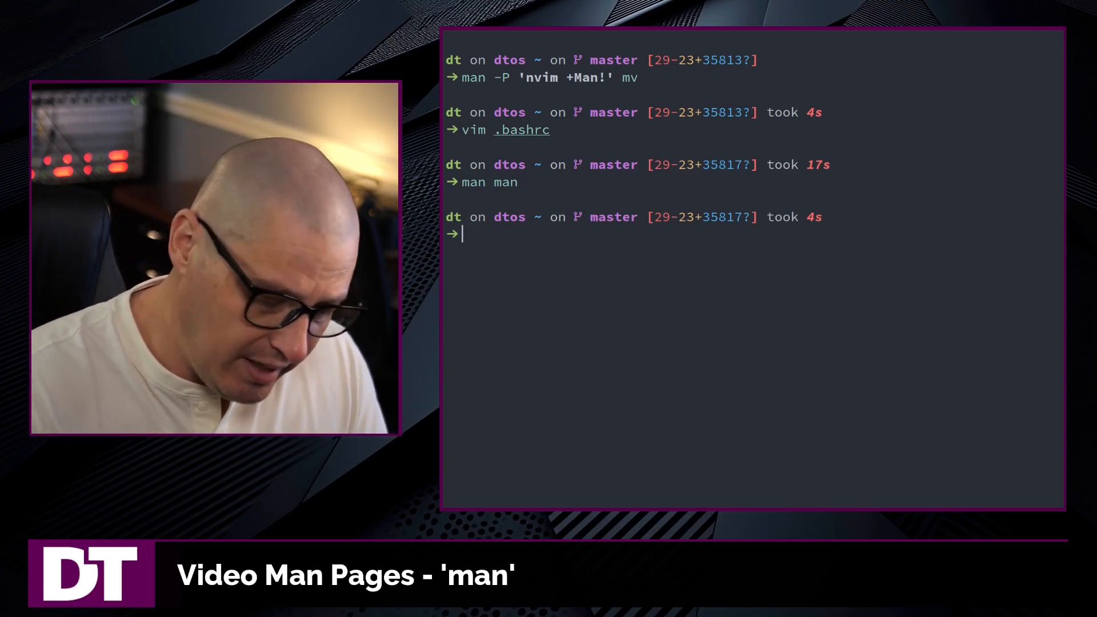
Step: Run 'man man' again, scroll well down through its sections in Neovim, and quit
text(man man)
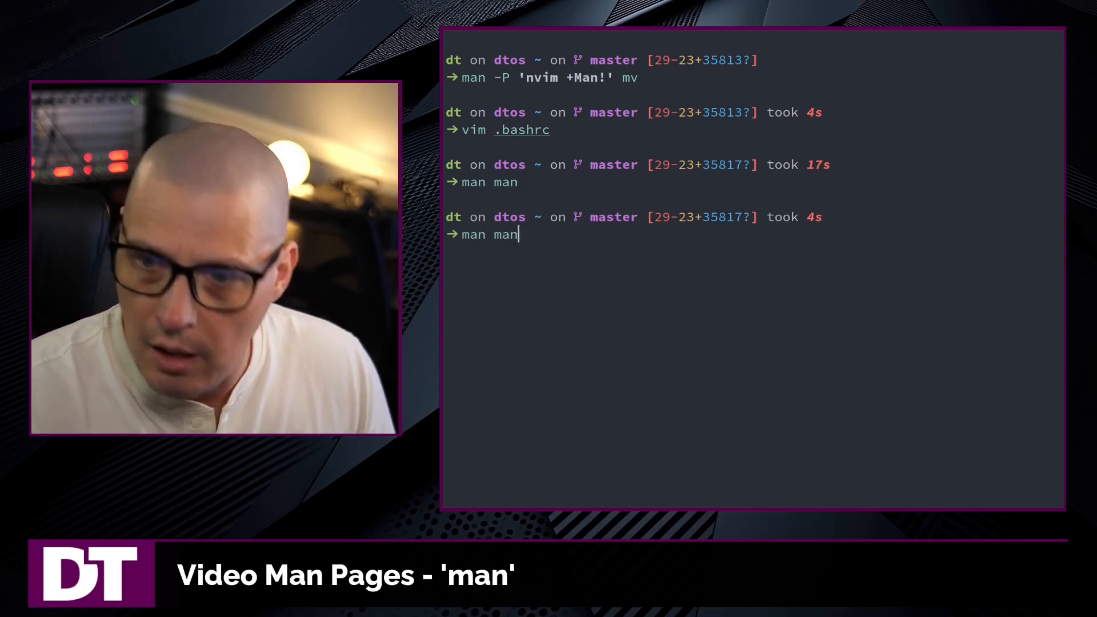
key(Return)
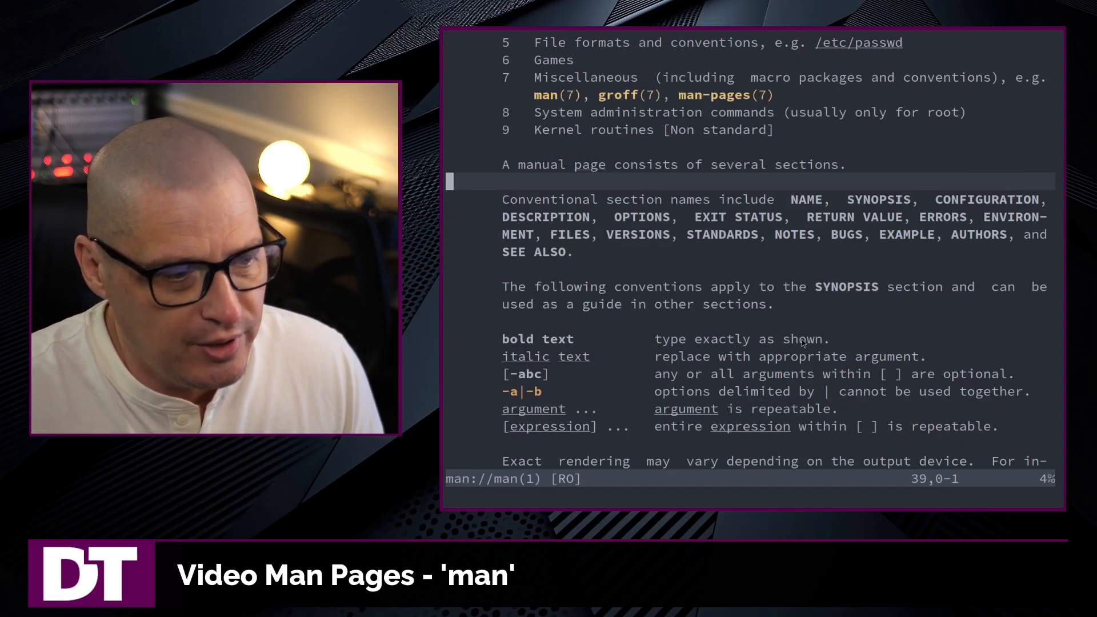
scroll(down, 3)
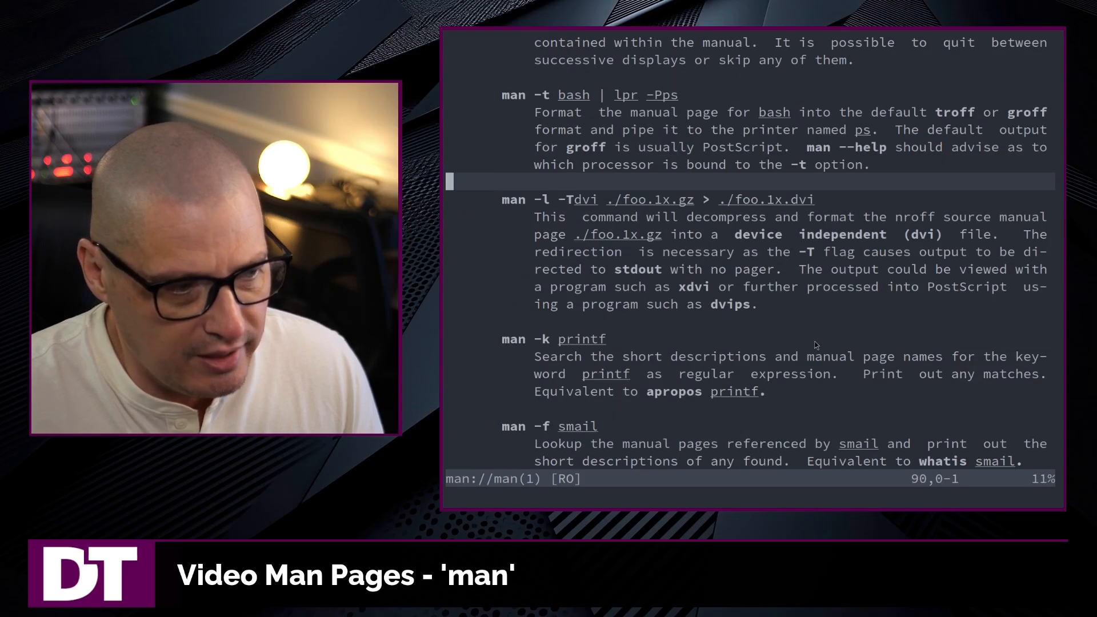
scroll(down, 3)
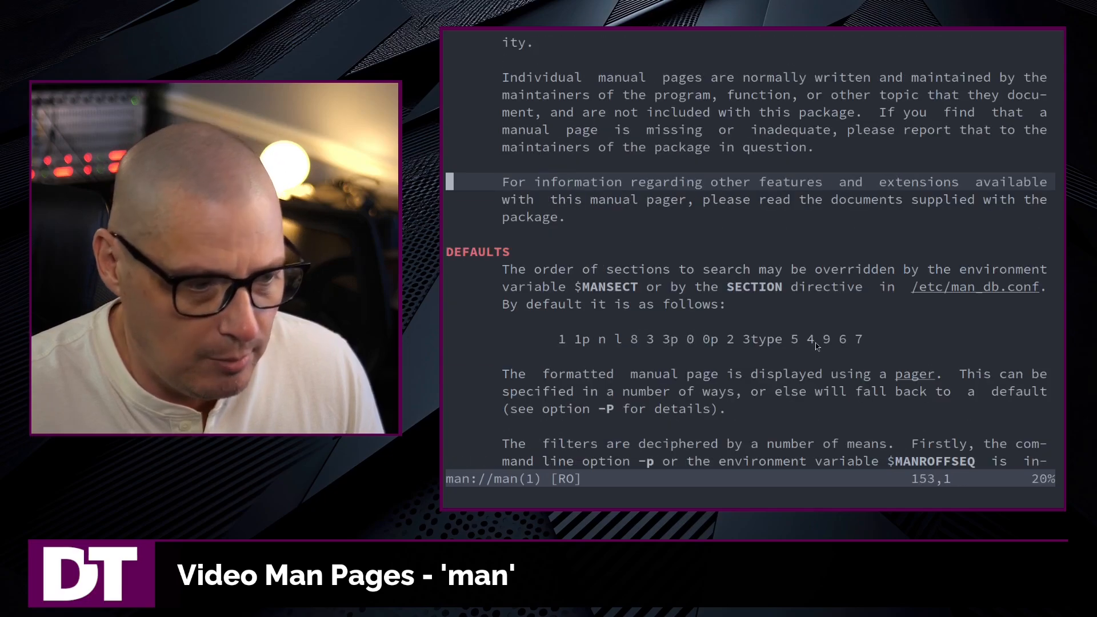
scroll(down, 3)
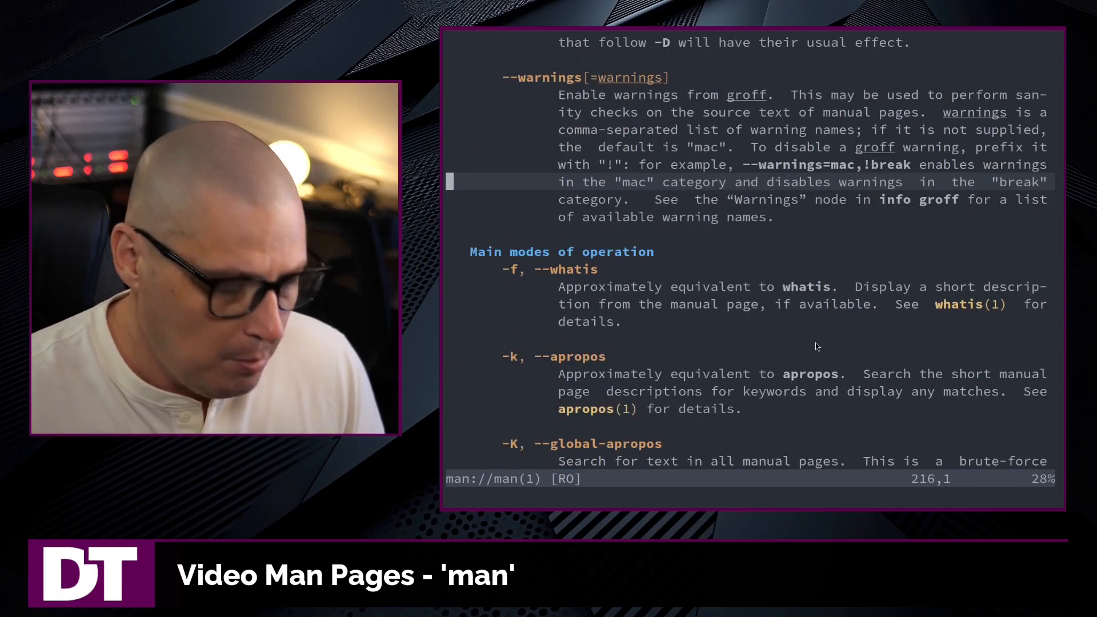
key(q)
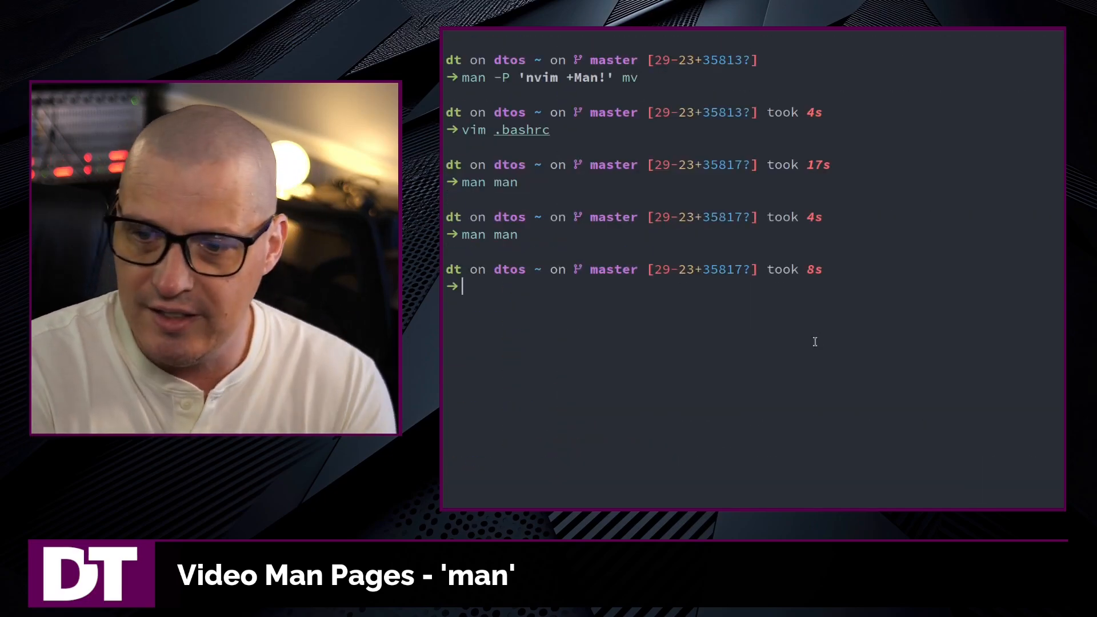